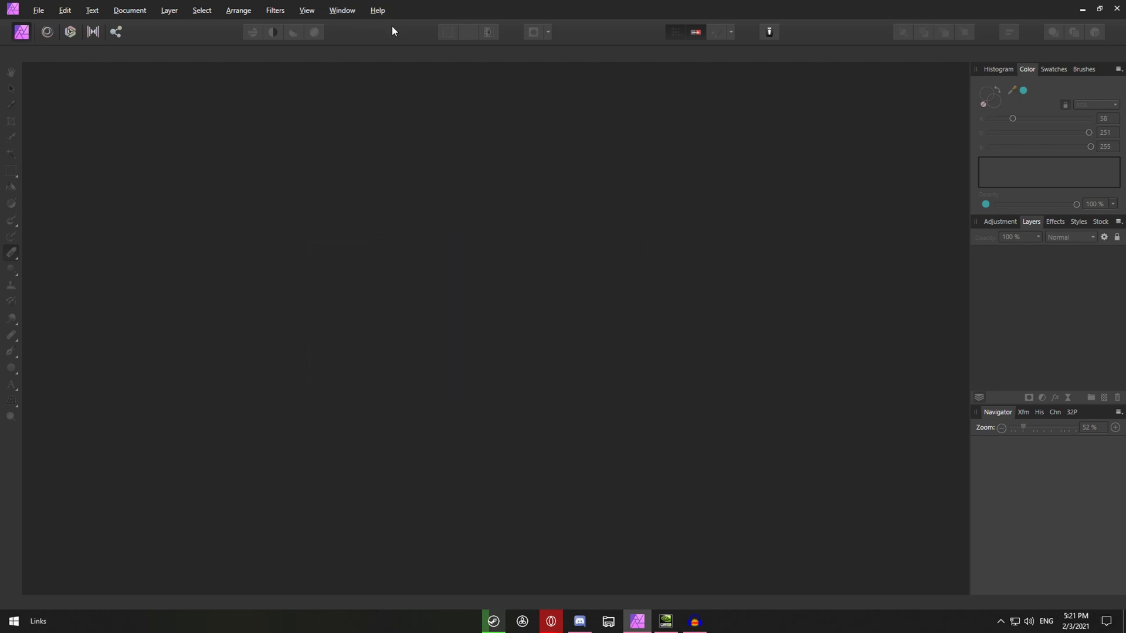
{"action": "mouse_move", "coordinate": [592, 40]}
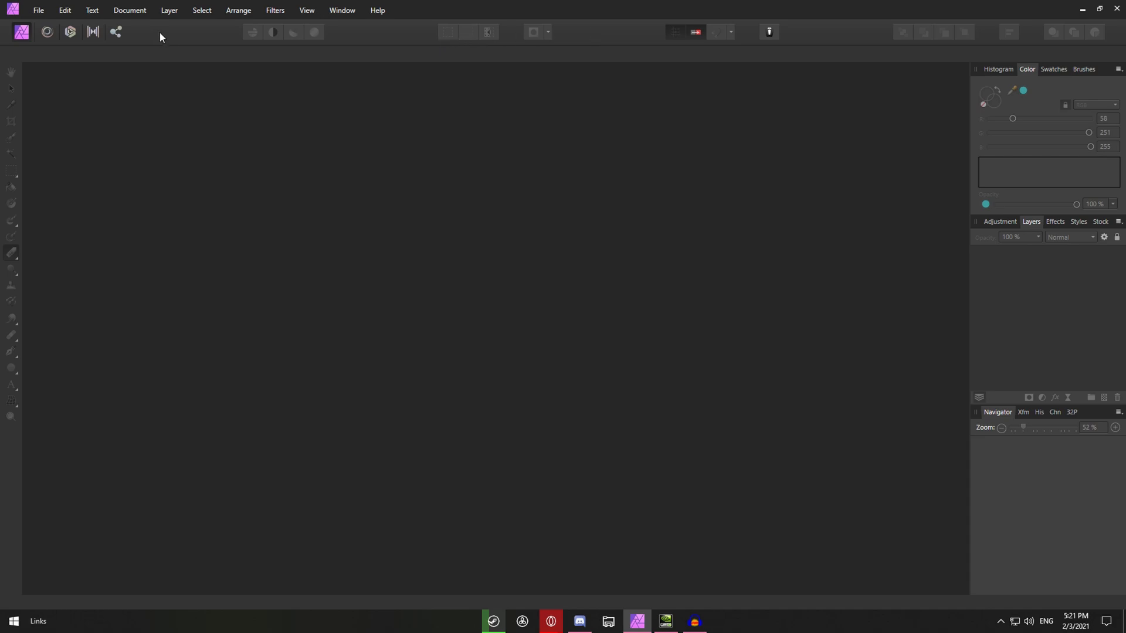
Step: Create a new document from the FHD 1080p Web preset (1920 × 1080 px)
{"action": "left_click", "coordinate": [38, 10]}
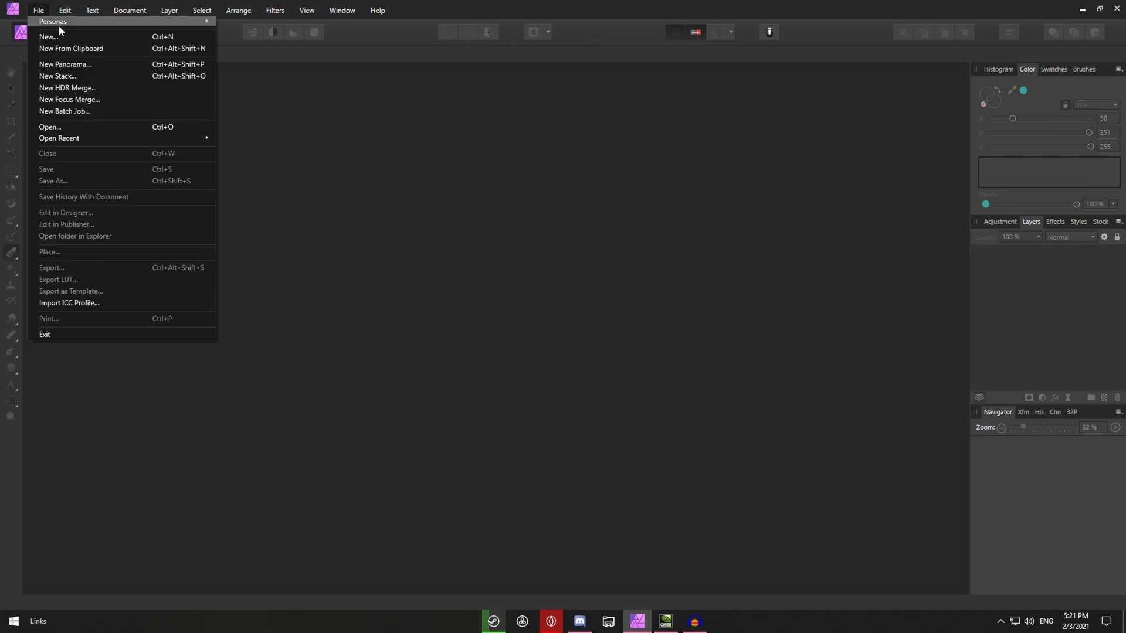
{"action": "left_click", "coordinate": [48, 36]}
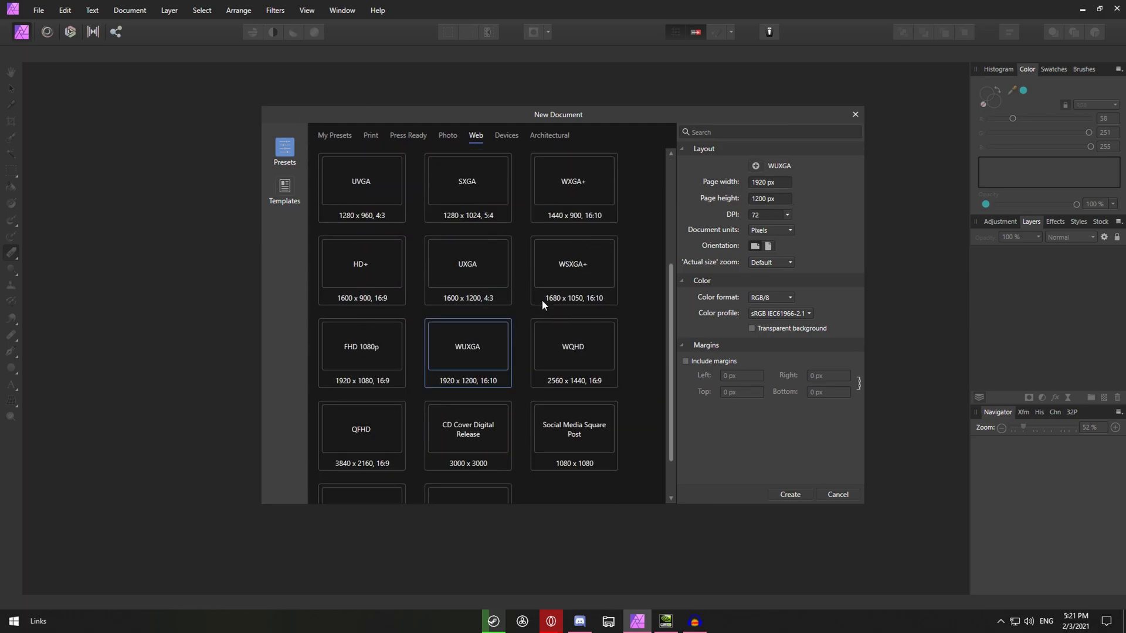
{"action": "left_click", "coordinate": [361, 351]}
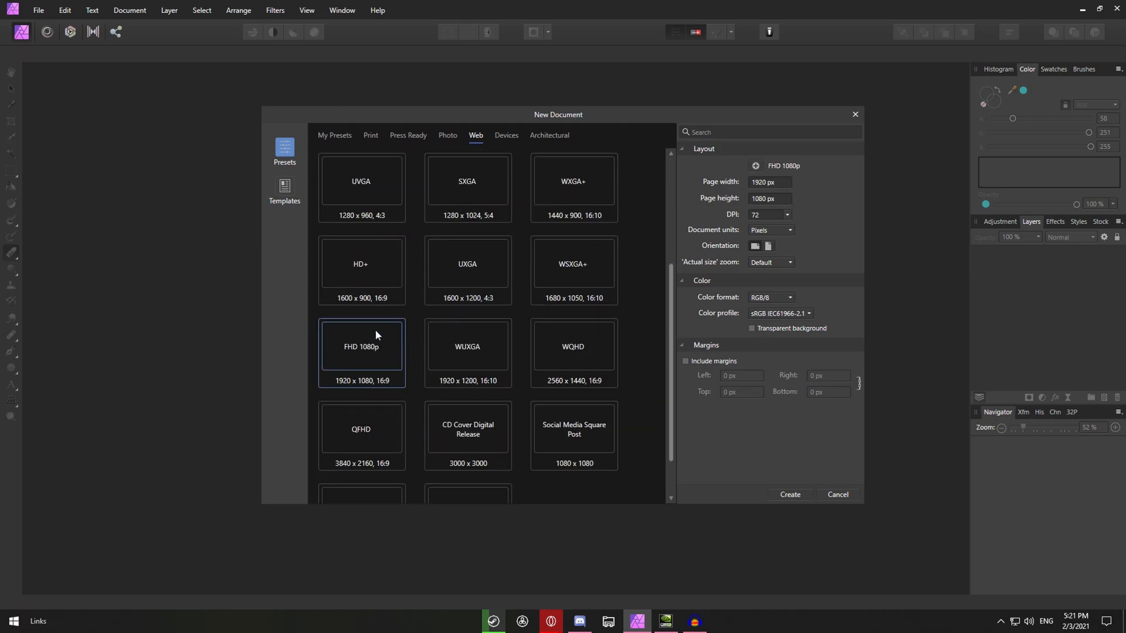
{"action": "left_click", "coordinate": [788, 495]}
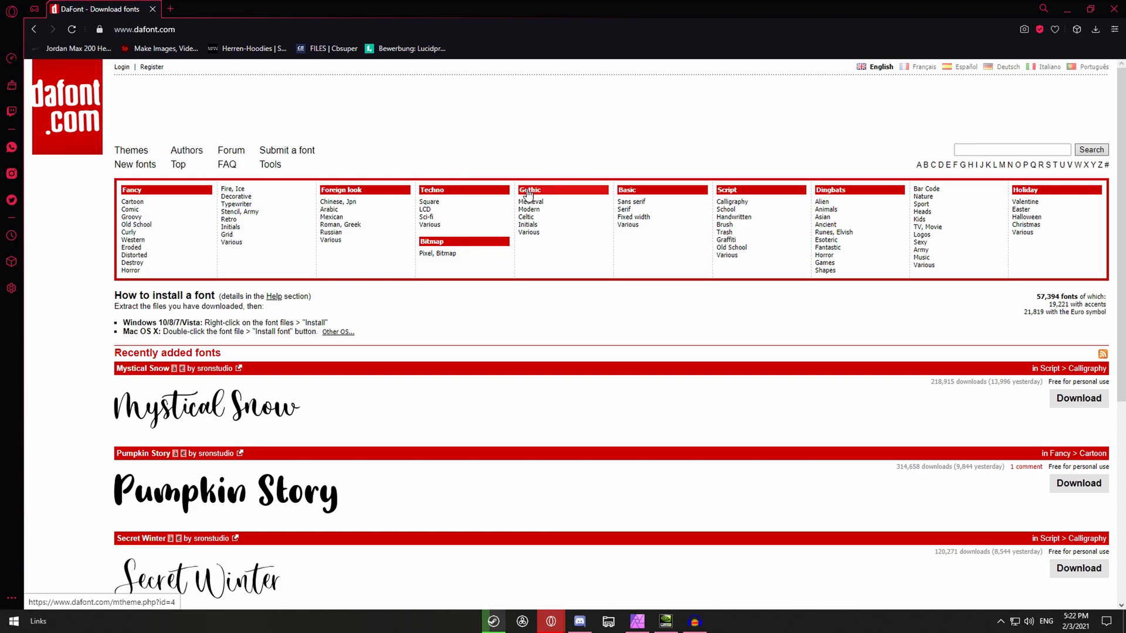
{"action": "mouse_move", "coordinate": [494, 147]}
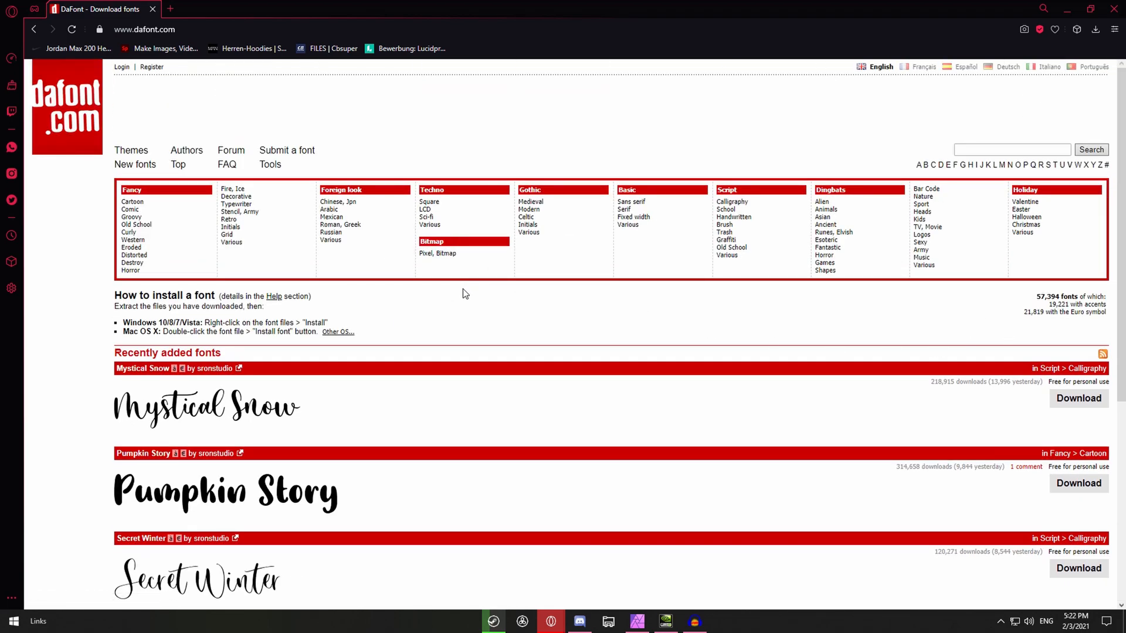
{"action": "mouse_move", "coordinate": [342, 293]}
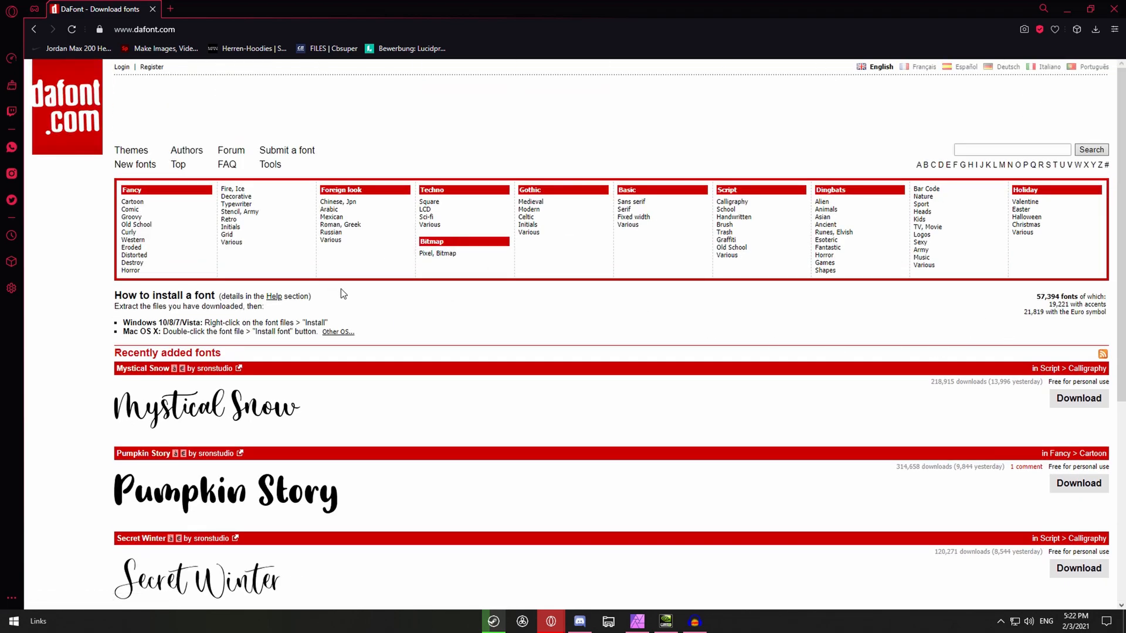
{"action": "mouse_move", "coordinate": [162, 211]}
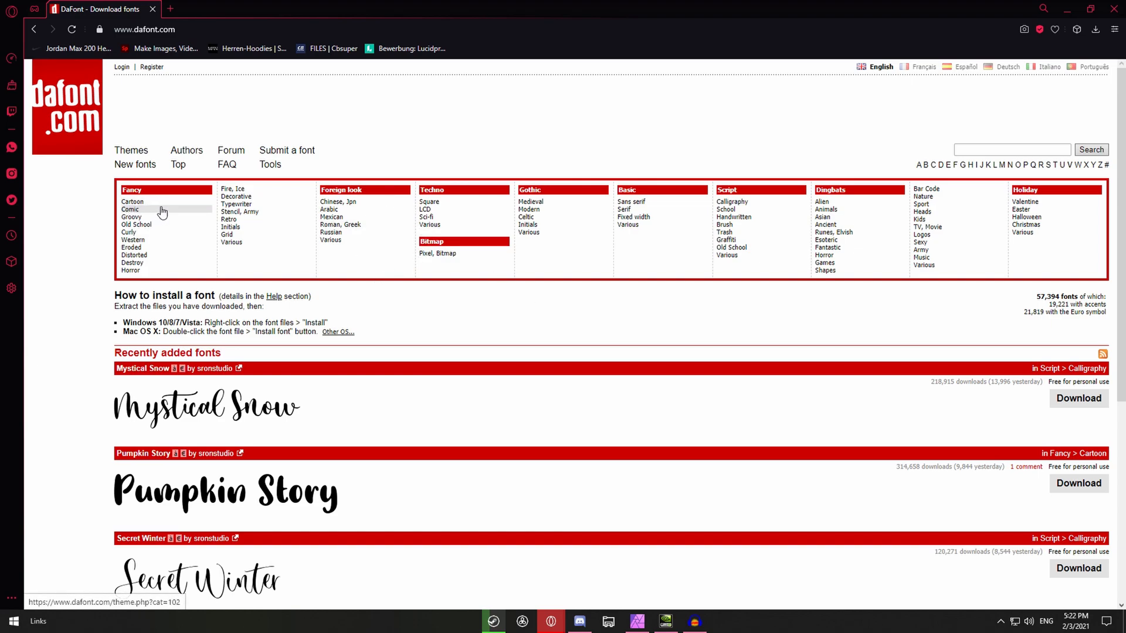
{"action": "mouse_move", "coordinate": [239, 252]}
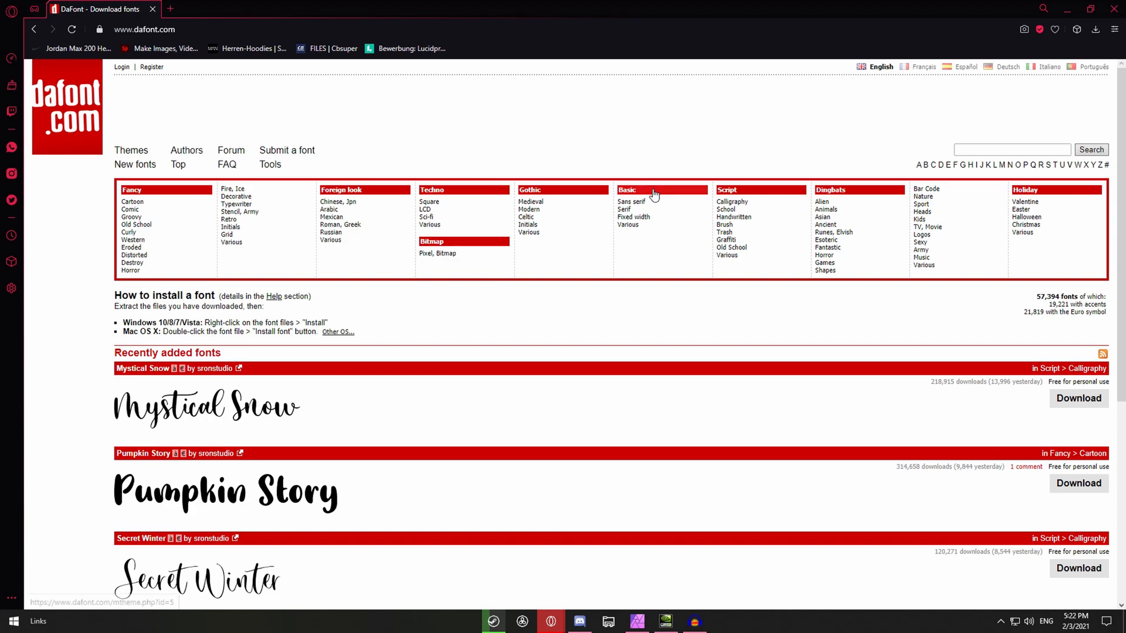
Step: Download the Retroica font from DaFont's Basic category
{"action": "left_click", "coordinate": [627, 190]}
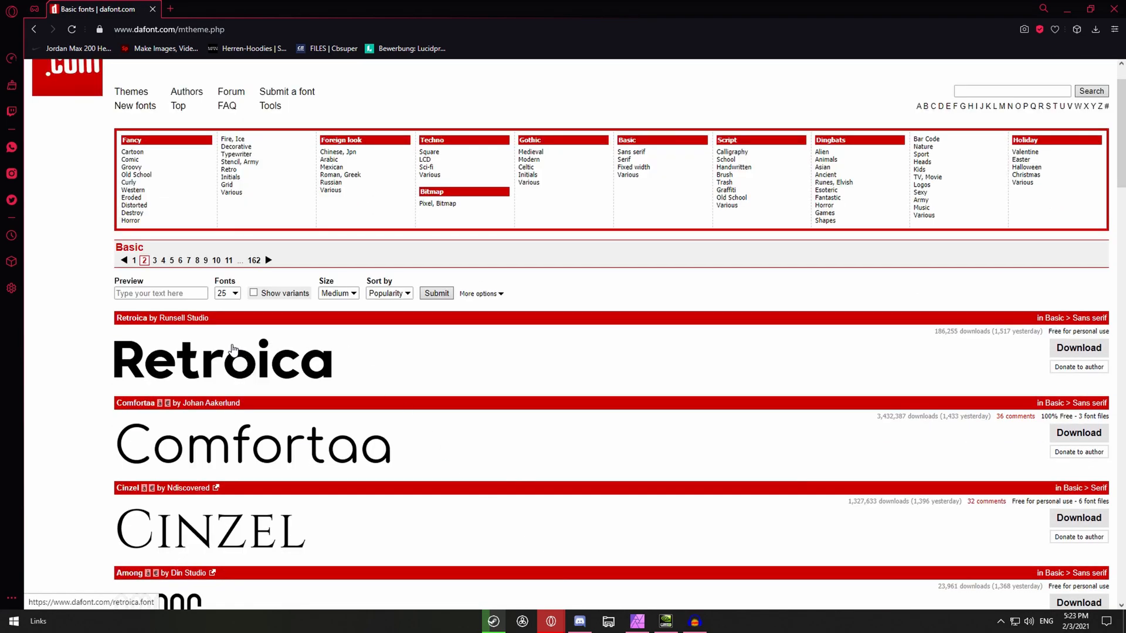
{"action": "left_click", "coordinate": [161, 317]}
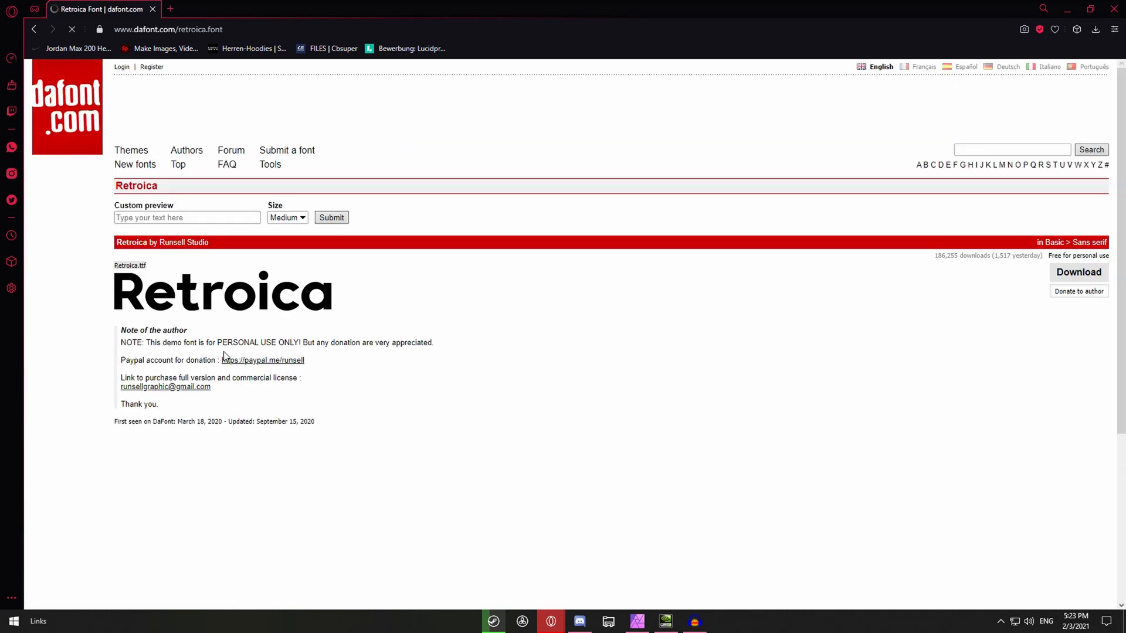
{"action": "left_click", "coordinate": [1078, 272]}
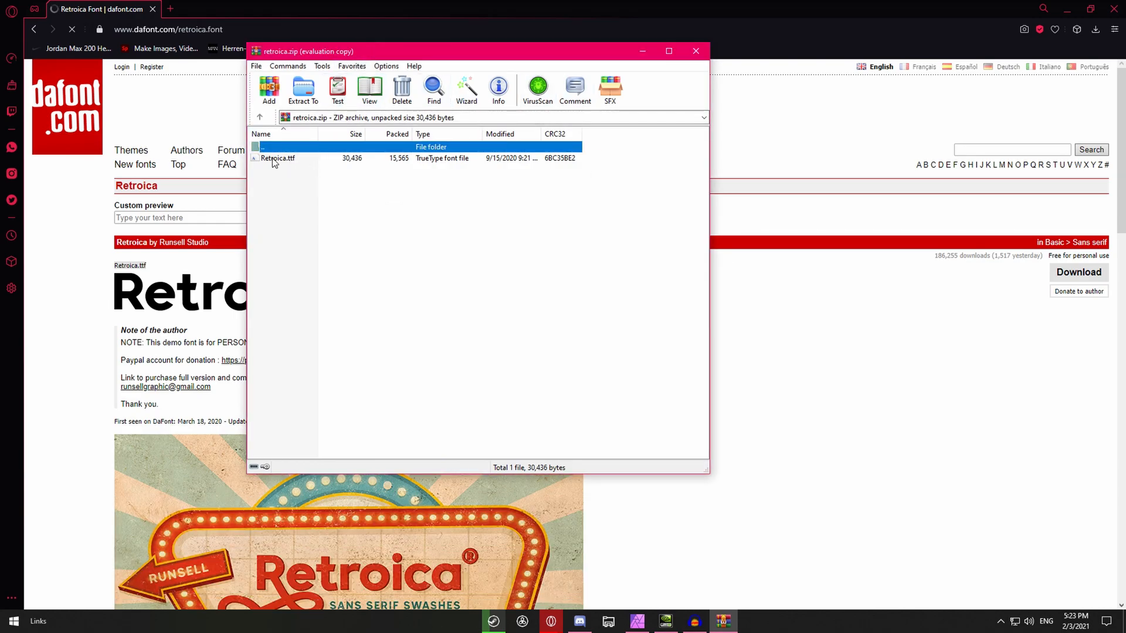
Step: Install Retroica.ttf from the archive and confirm the already-installed prompt
{"action": "double_click", "coordinate": [278, 158]}
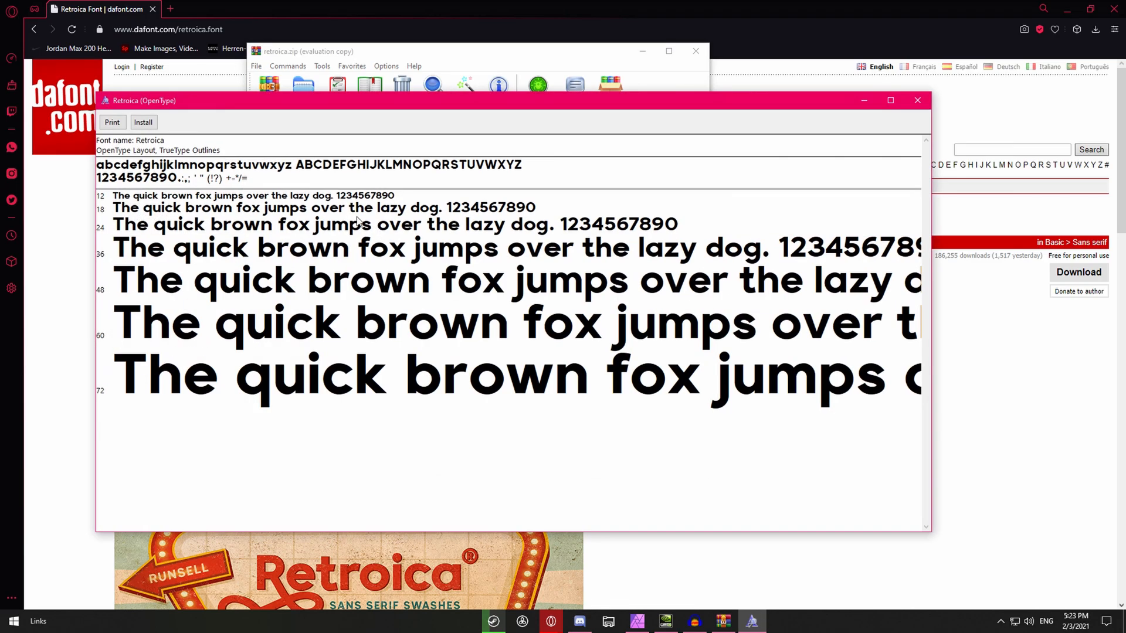
{"action": "left_click", "coordinate": [143, 122]}
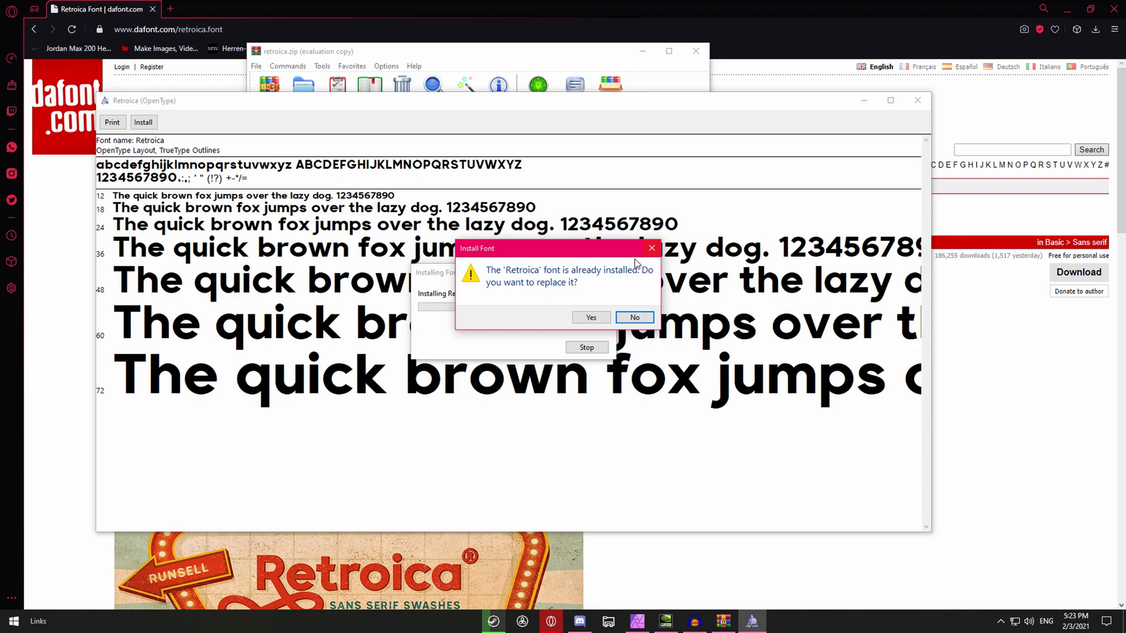
{"action": "left_click", "coordinate": [589, 317]}
{"action": "type", "text": "ame"}
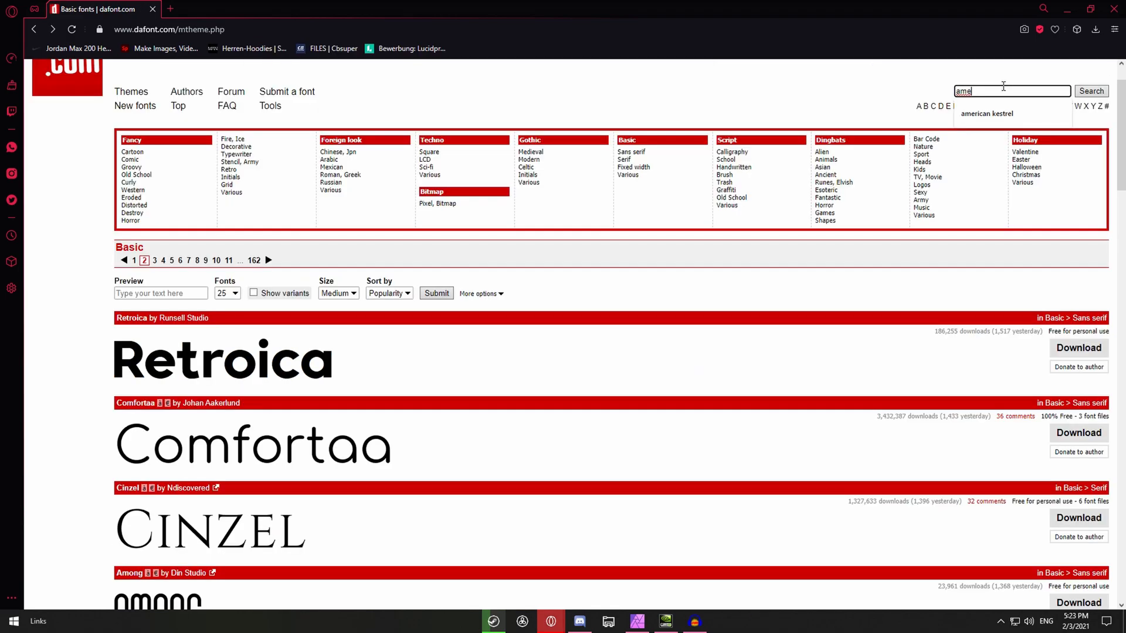
Step: Open DaFont's American Kestrel page and scroll through its winged styles
{"action": "left_click", "coordinate": [986, 113]}
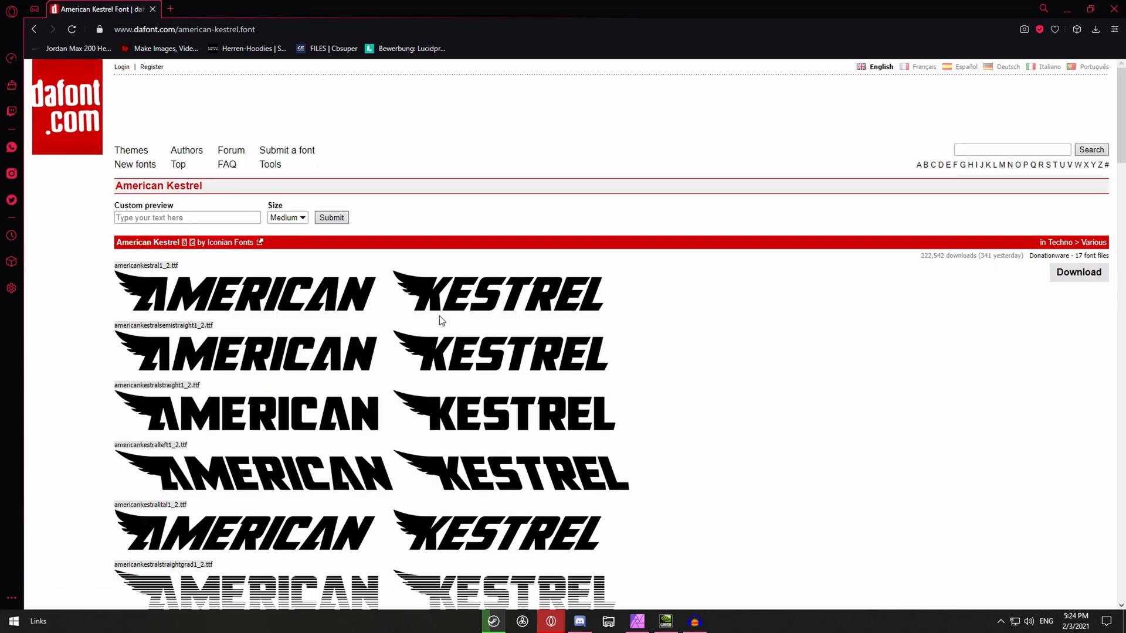
{"action": "scroll", "scroll_direction": "down", "scroll_amount": 3}
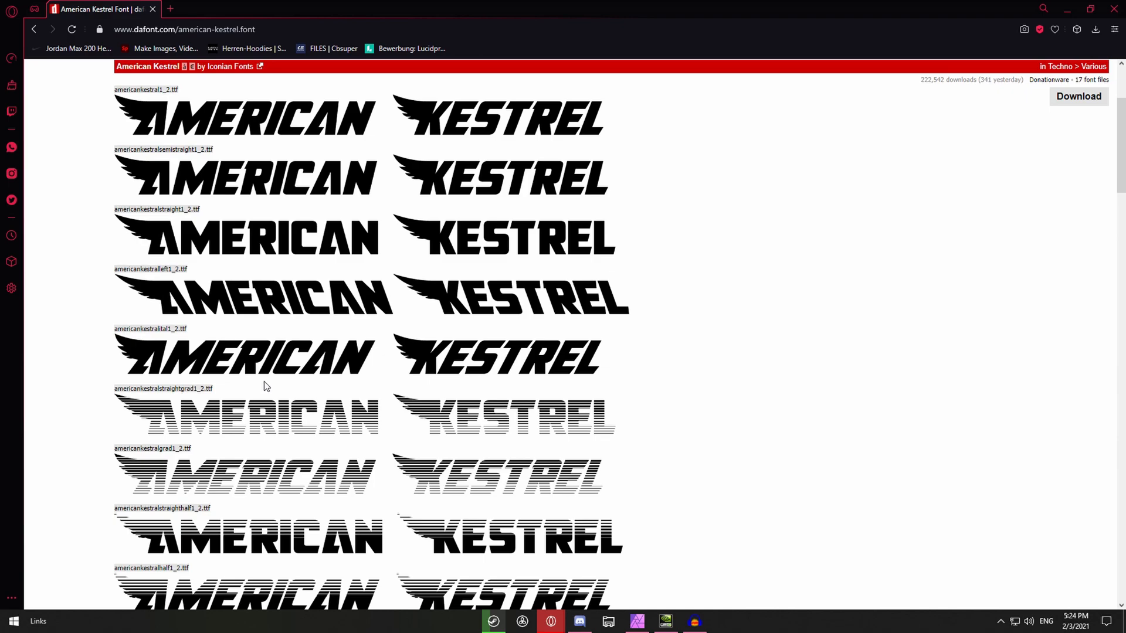
{"action": "left_click", "coordinate": [637, 622]}
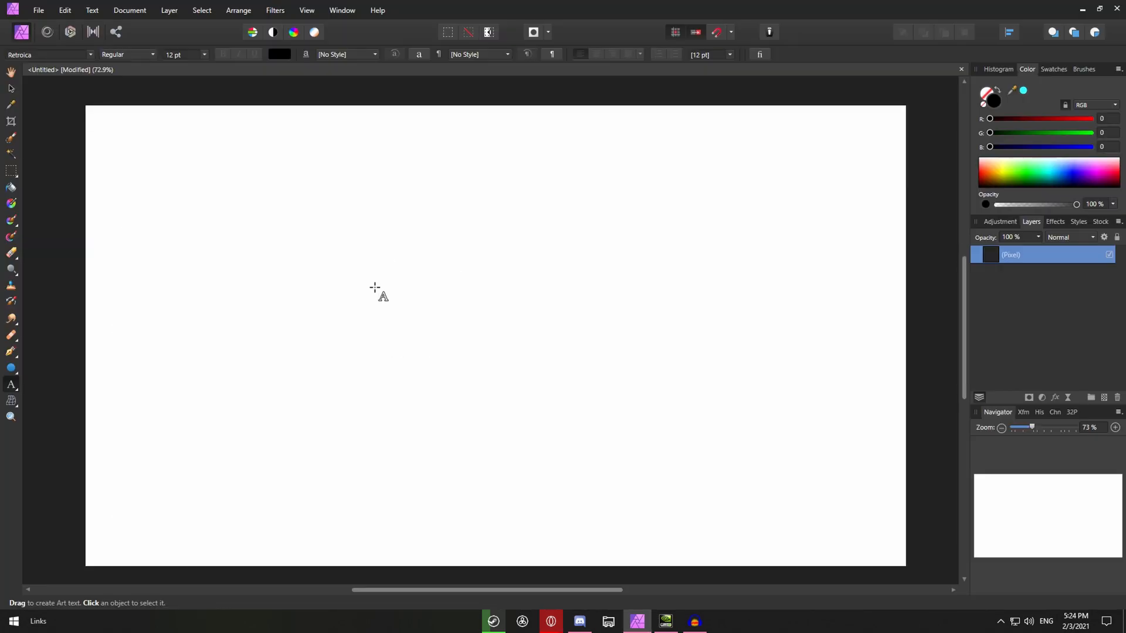
{"action": "mouse_move", "coordinate": [79, 122]}
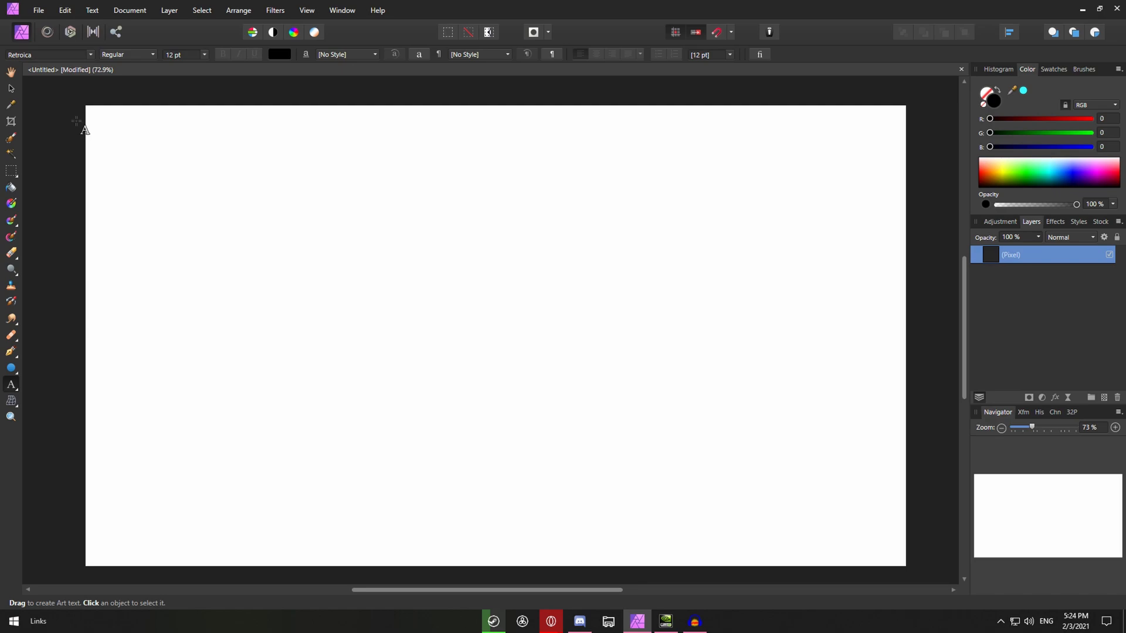
Step: Type a capital P in a text frame, set in Retroica at 500 pt
{"action": "left_click", "coordinate": [10, 385]}
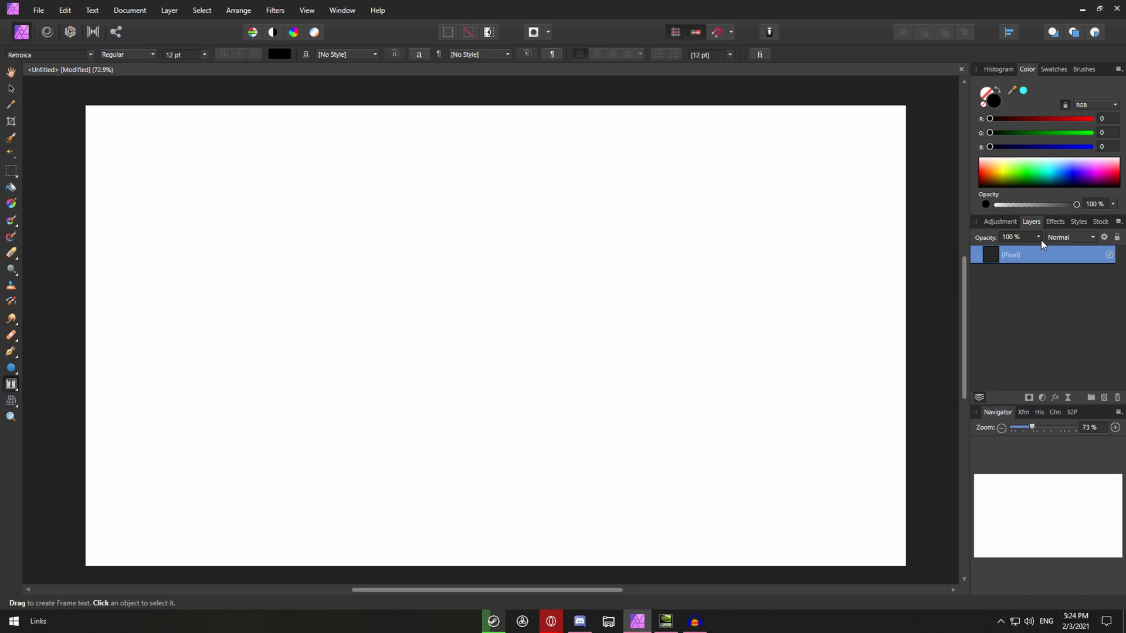
{"action": "left_click_drag", "start_coordinate": [343, 209], "coordinate": [562, 377]}
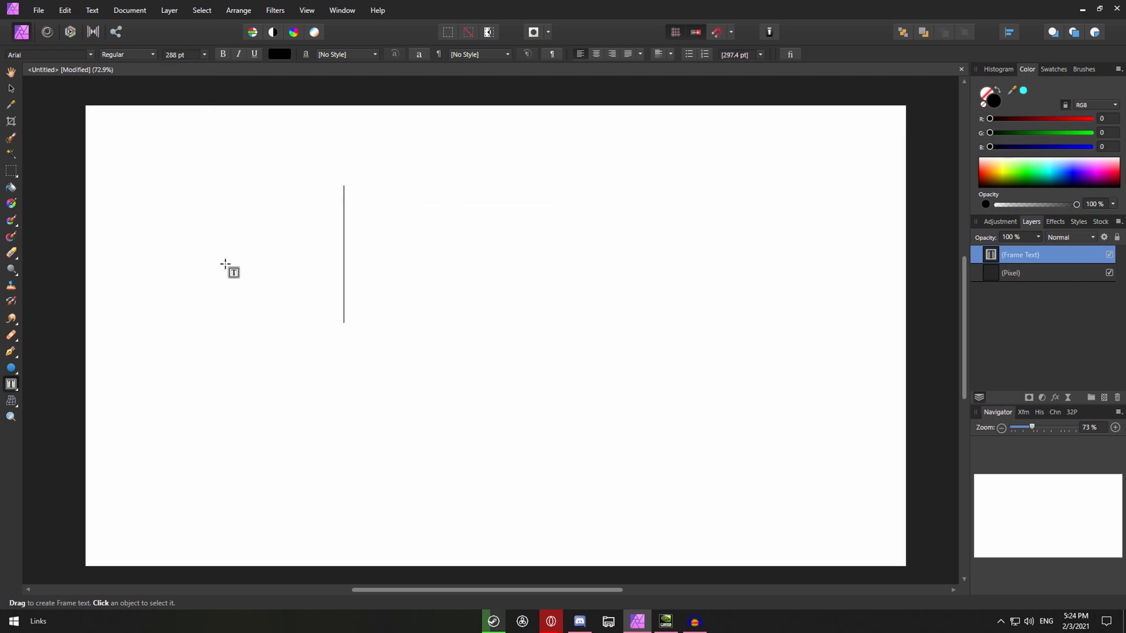
{"action": "type", "text": "P"}
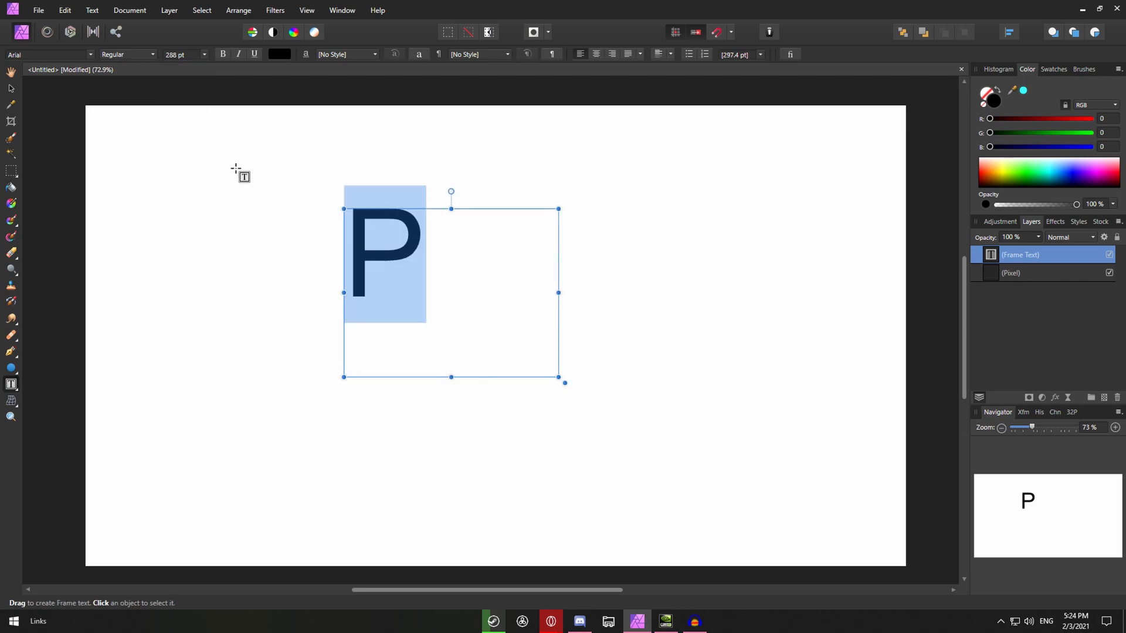
{"action": "left_click", "coordinate": [47, 54]}
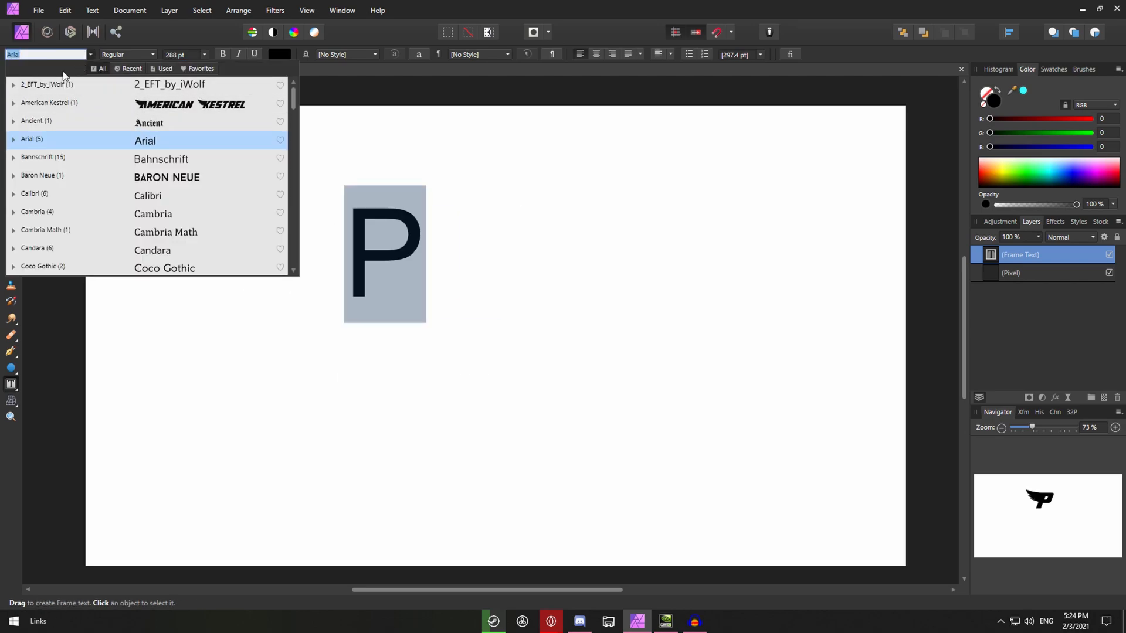
{"action": "type", "text": "retr"}
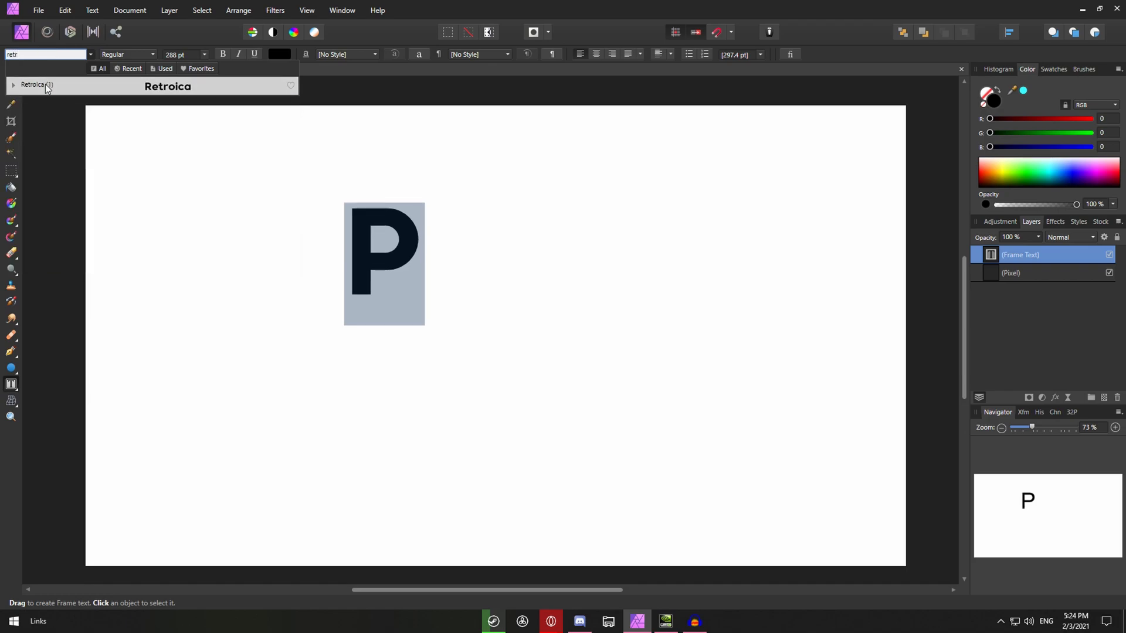
{"action": "left_click", "coordinate": [167, 86]}
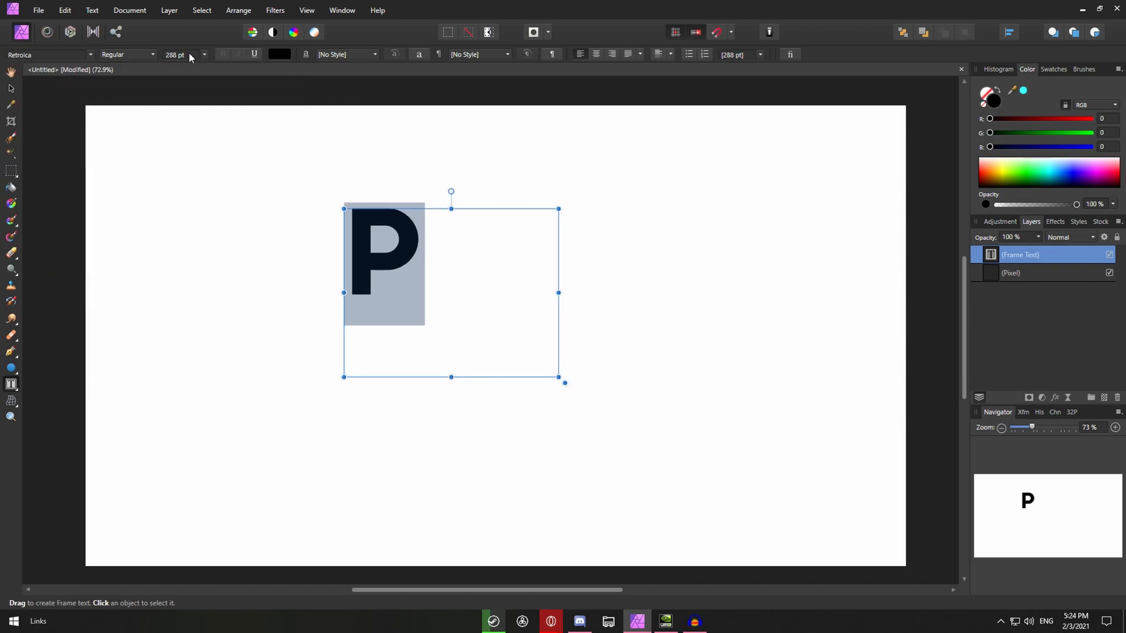
{"action": "type", "text": "400"}
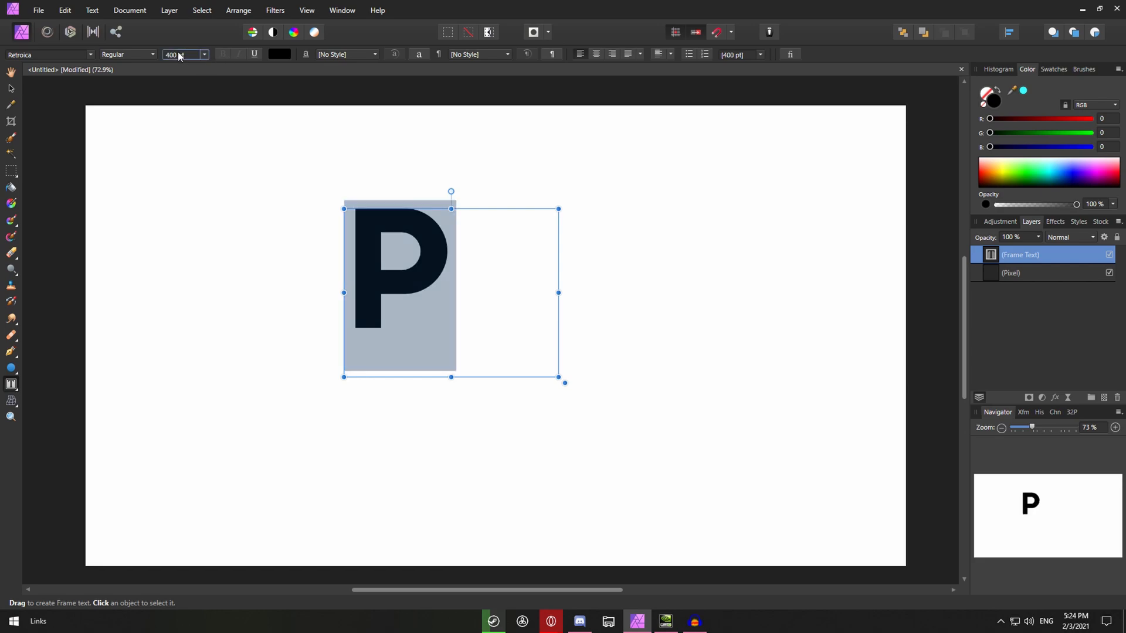
{"action": "type", "text": "500"}
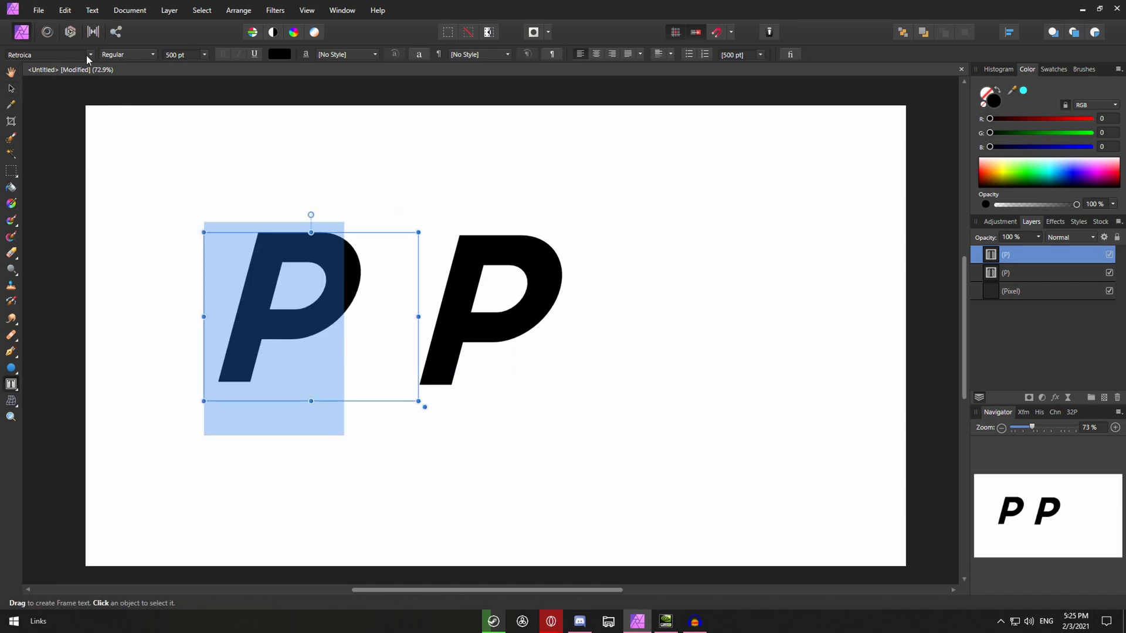
Step: Search 'amer' to switch the left P's font to American Kestrel
{"action": "type", "text": "amer"}
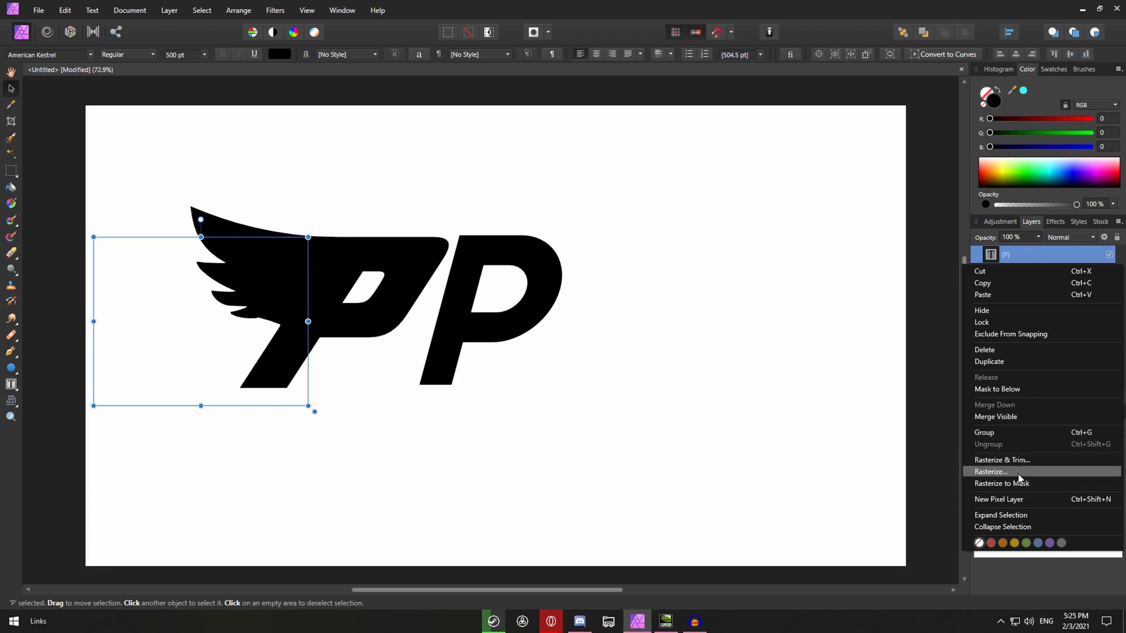
Step: Rasterize the winged Kestrel P and trim it to just the wing on the Retroica P
{"action": "left_click", "coordinate": [991, 471]}
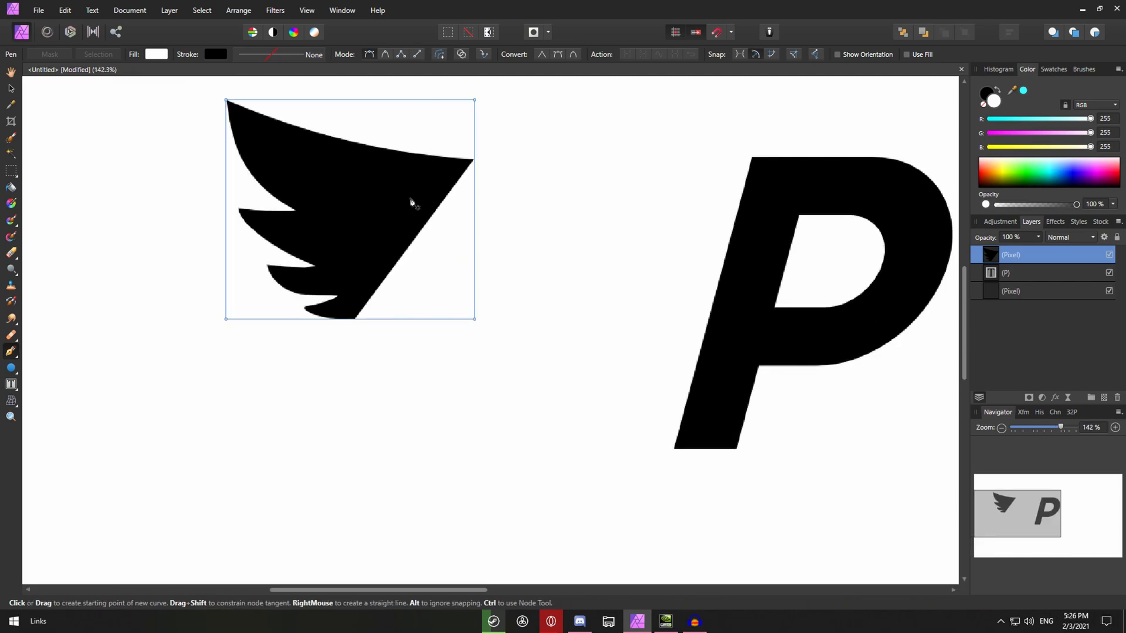
{"action": "left_click", "coordinate": [10, 71]}
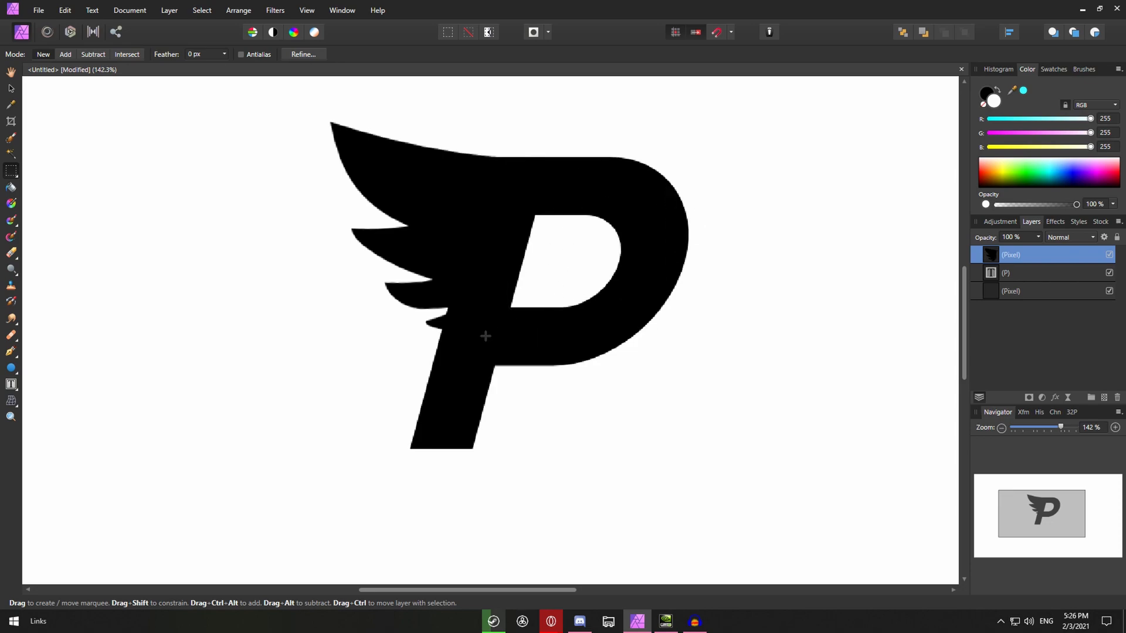
Step: Type a reference American Kestrel P left of the winged P
{"action": "left_click_drag", "start_coordinate": [397, 314], "coordinate": [595, 368]}
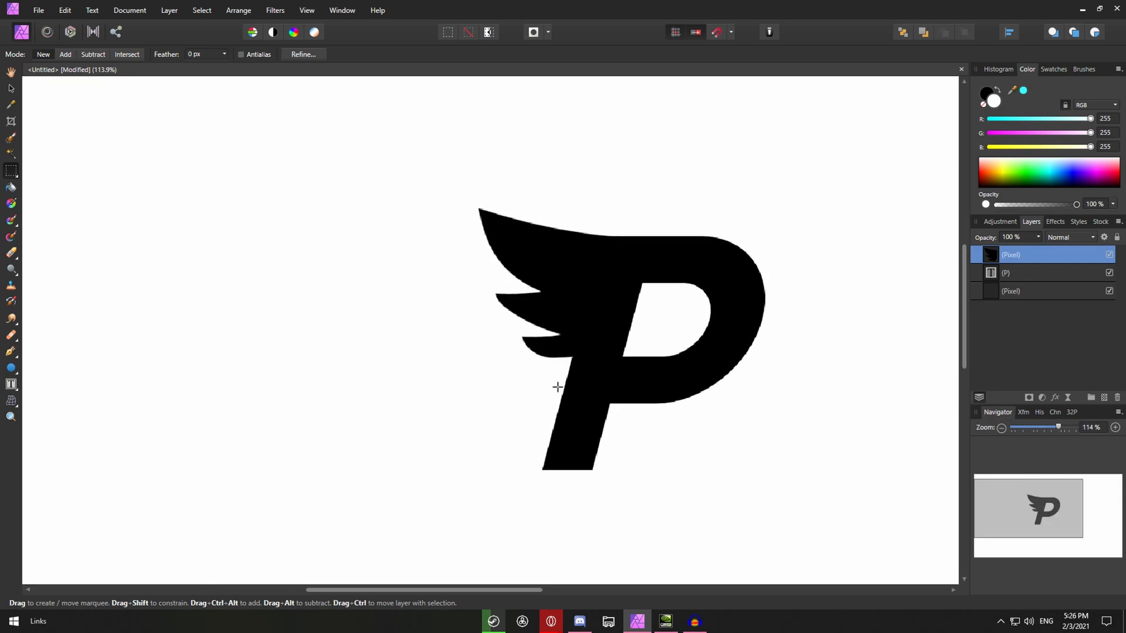
{"action": "mouse_move", "coordinate": [874, 251]}
{"action": "type", "text": "P"}
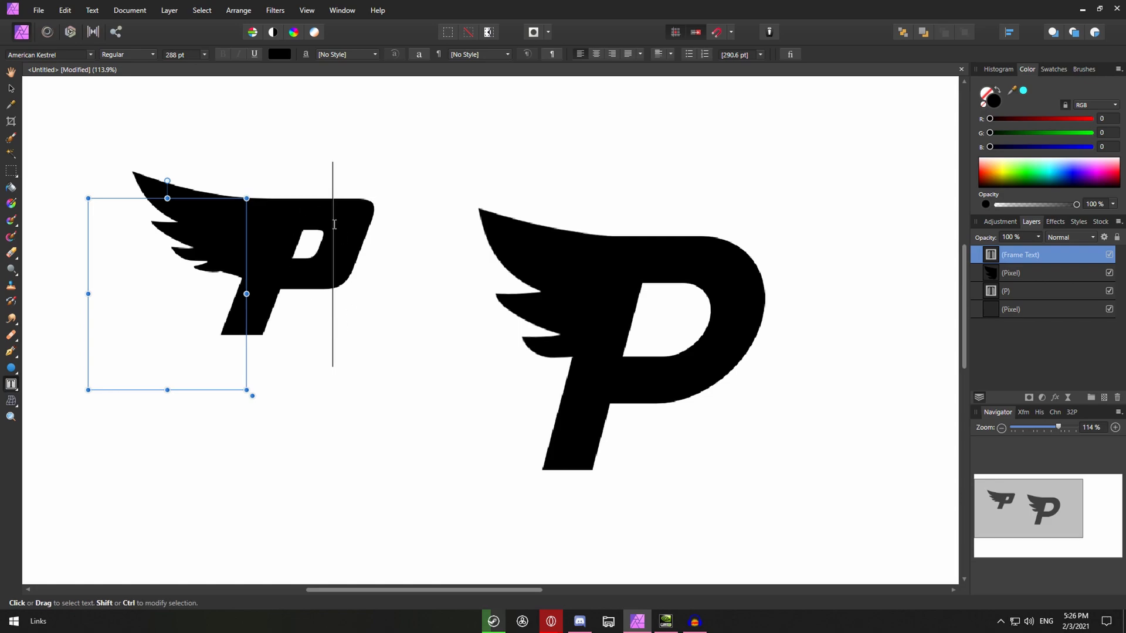
{"action": "left_click", "coordinate": [11, 72]}
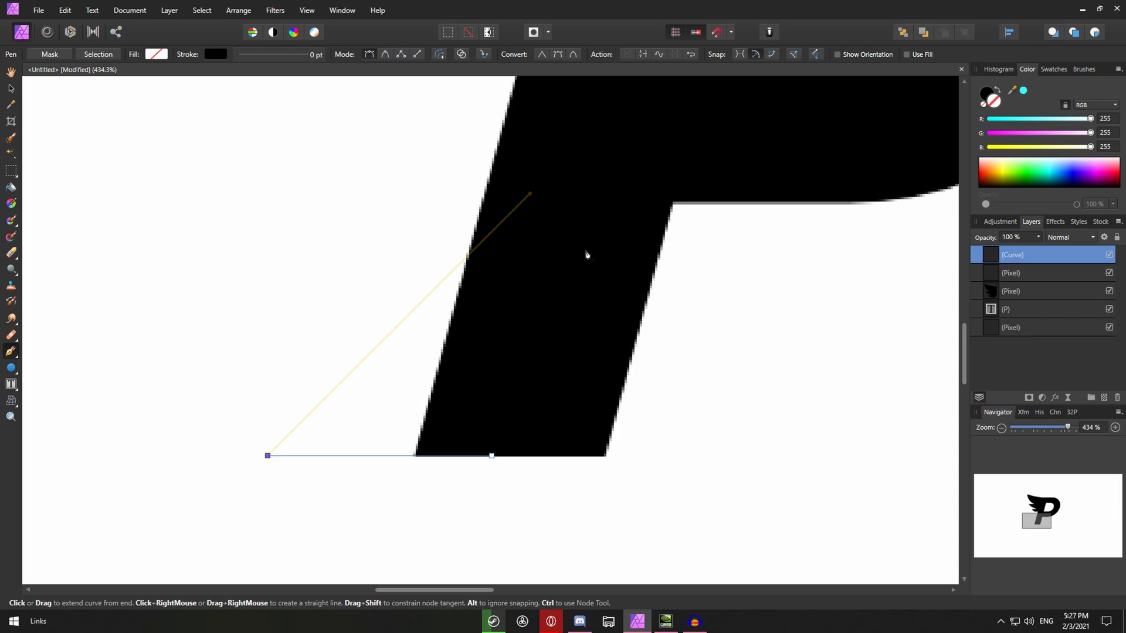
Step: Fill a pointed spur triangle at the stem's foot, then group the logo pieces
{"action": "left_click", "coordinate": [535, 188]}
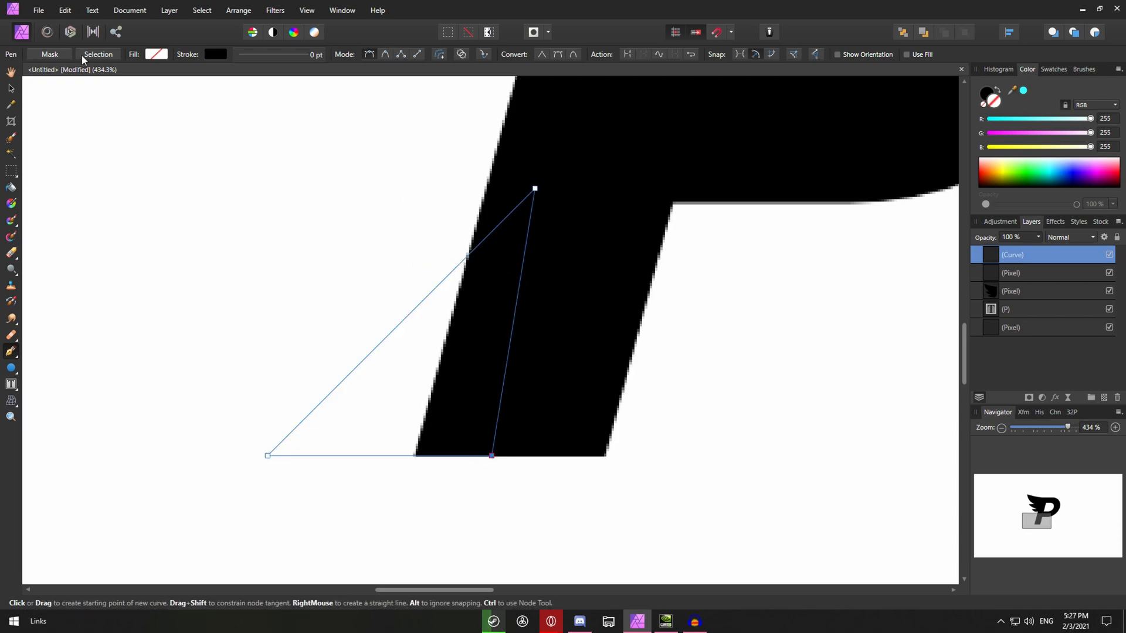
{"action": "left_click", "coordinate": [10, 319]}
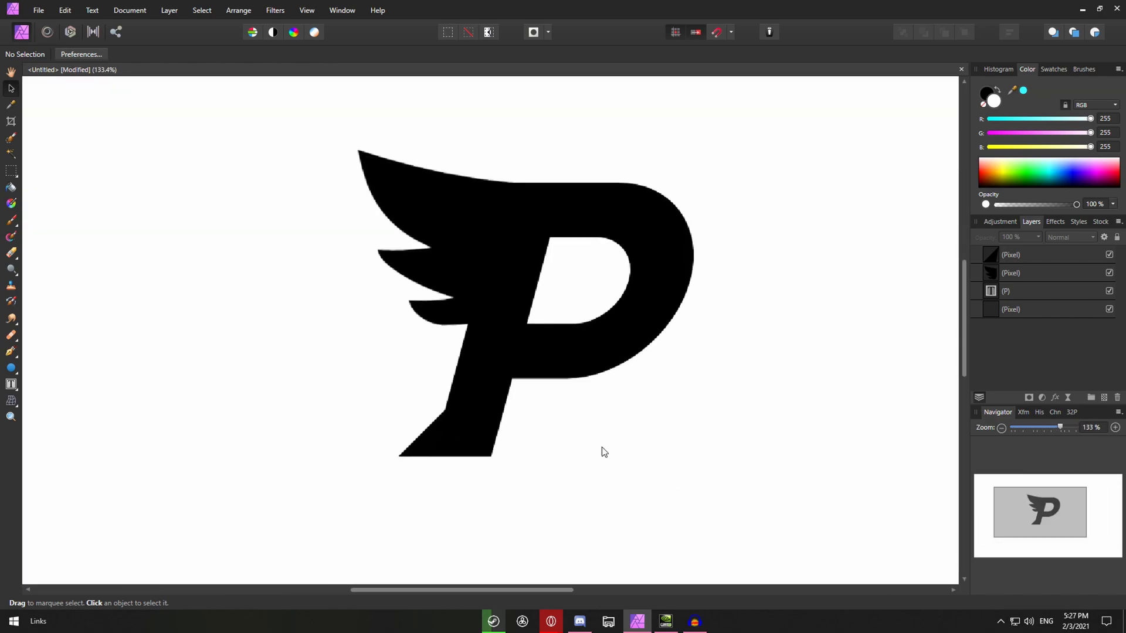
{"action": "left_click", "coordinate": [439, 414]}
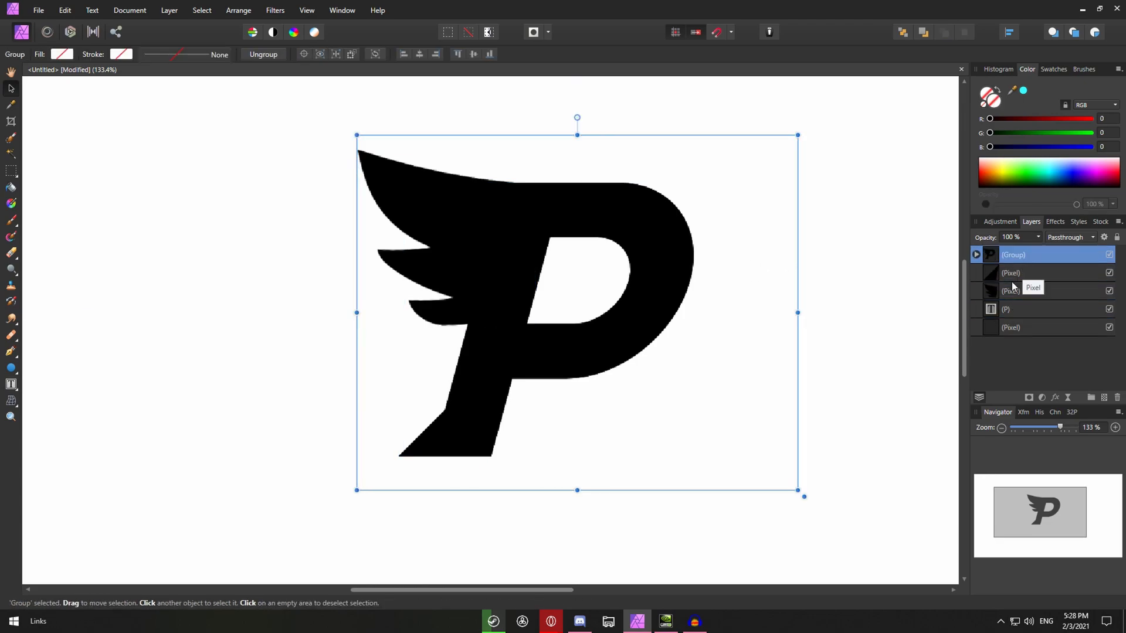
Step: Duplicate the winged P group, hide the copy, and select the original group
{"action": "left_click", "coordinate": [1011, 273]}
{"action": "type", "text": "Copy"}
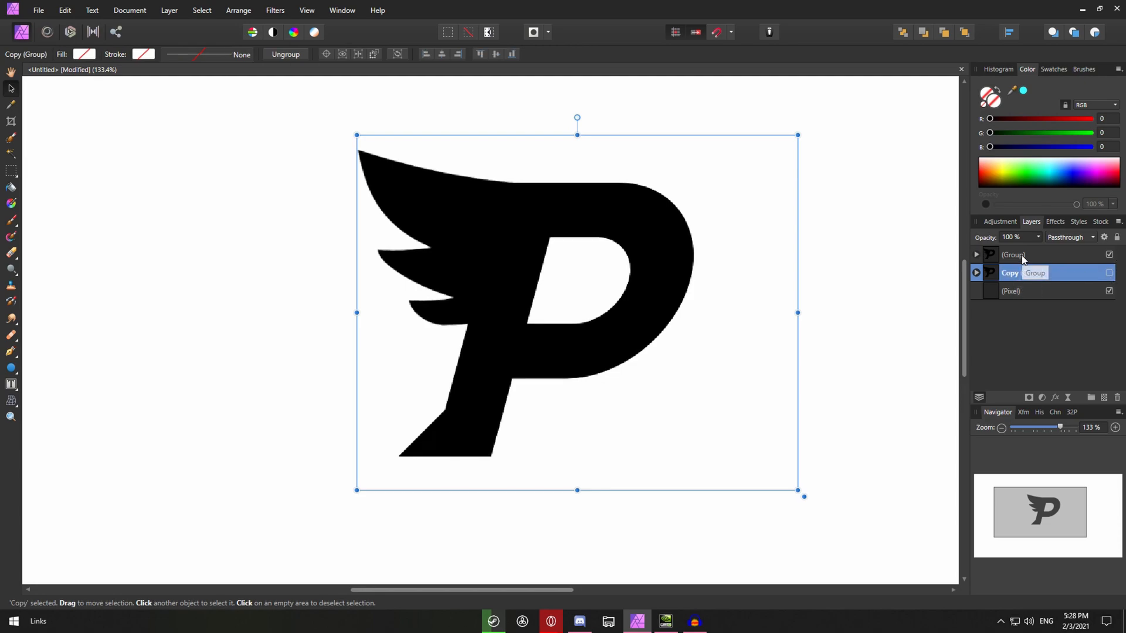
{"action": "left_click", "coordinate": [1012, 254]}
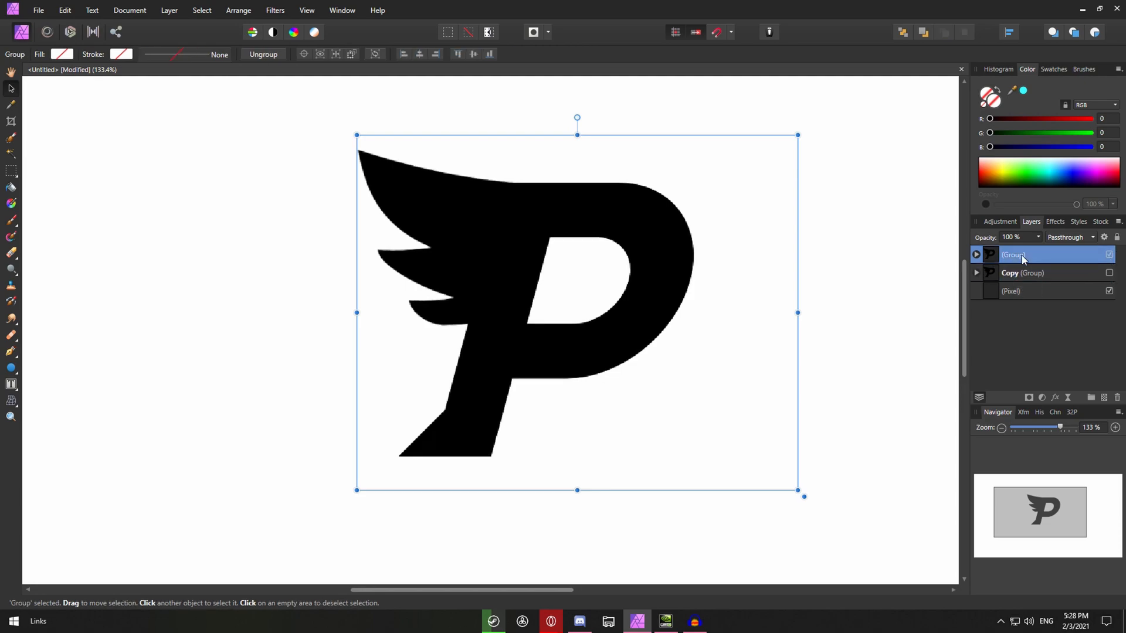
{"action": "right_click", "coordinate": [1012, 255]}
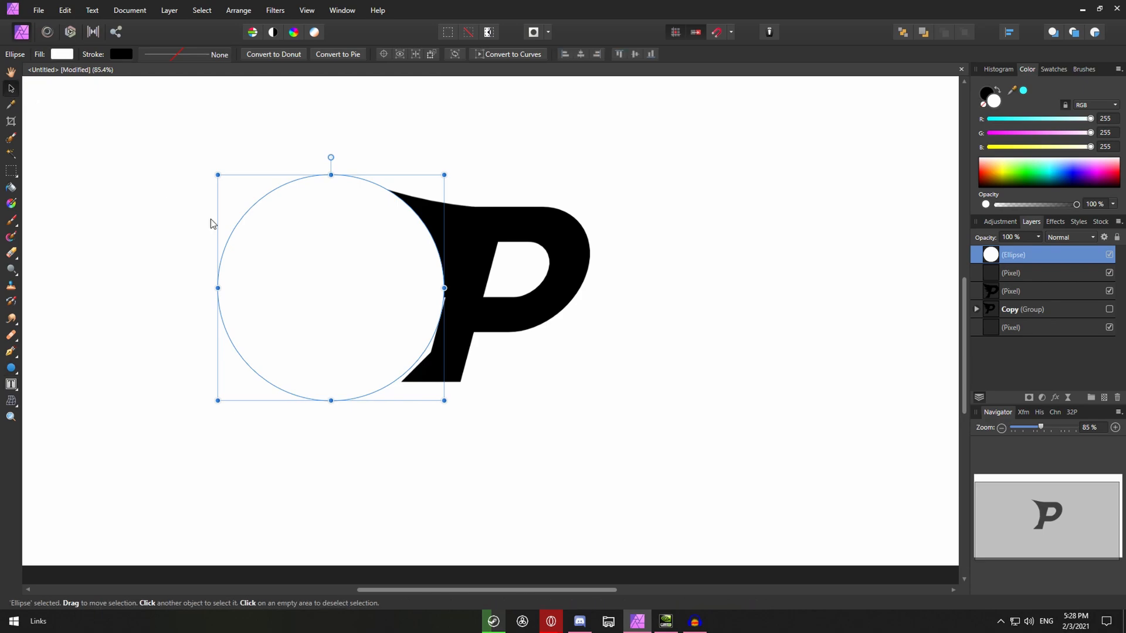
Step: Centre a circle on the winged P, remove its fill, and give it a 30 pt outline
{"action": "left_click_drag", "start_coordinate": [330, 287], "coordinate": [470, 283]}
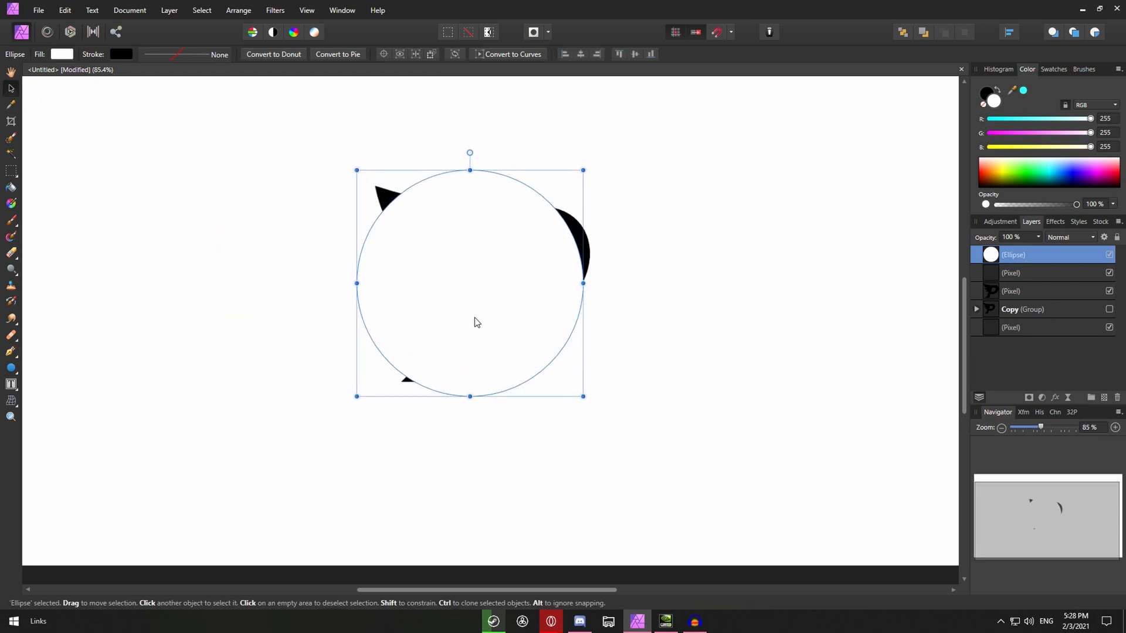
{"action": "left_click", "coordinate": [63, 53]}
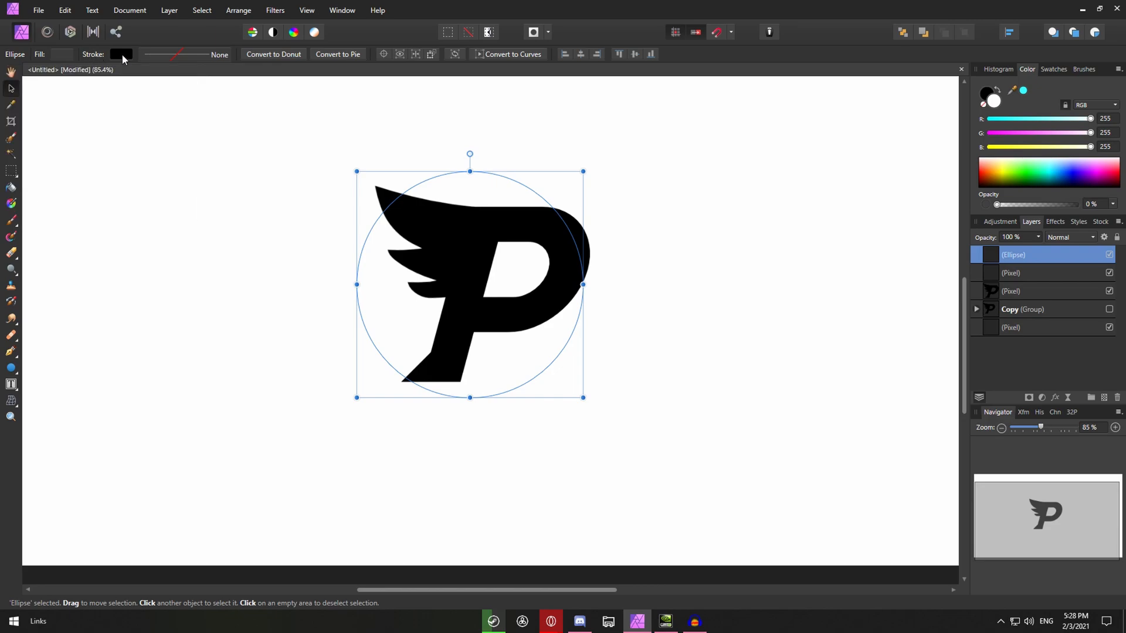
{"action": "left_click", "coordinate": [120, 54]}
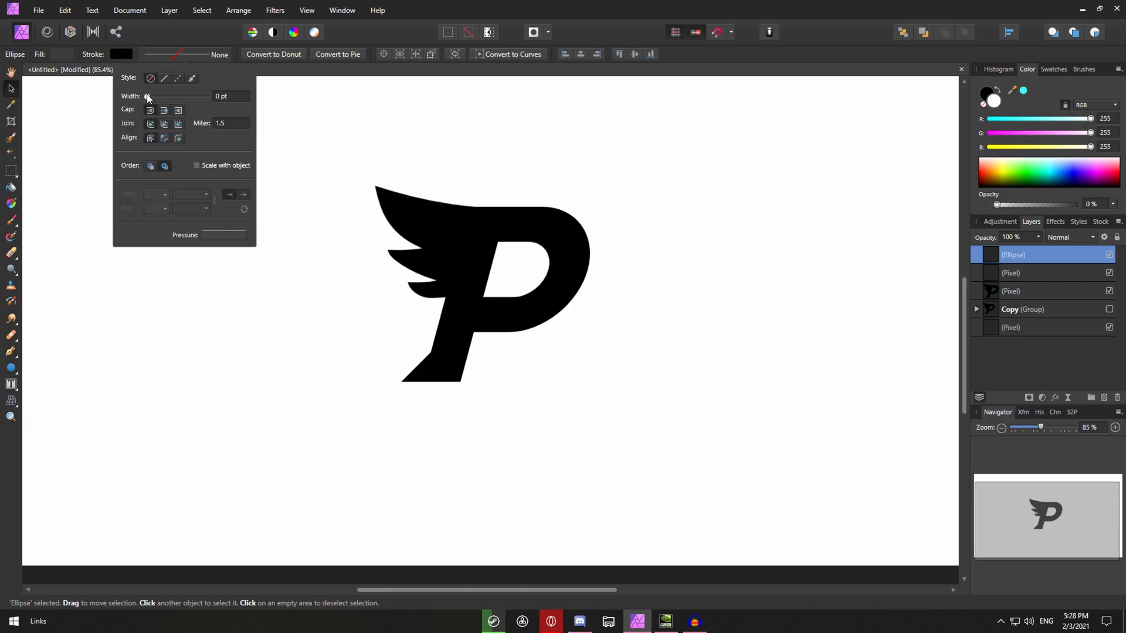
{"action": "left_click_drag", "start_coordinate": [143, 96], "coordinate": [186, 96]}
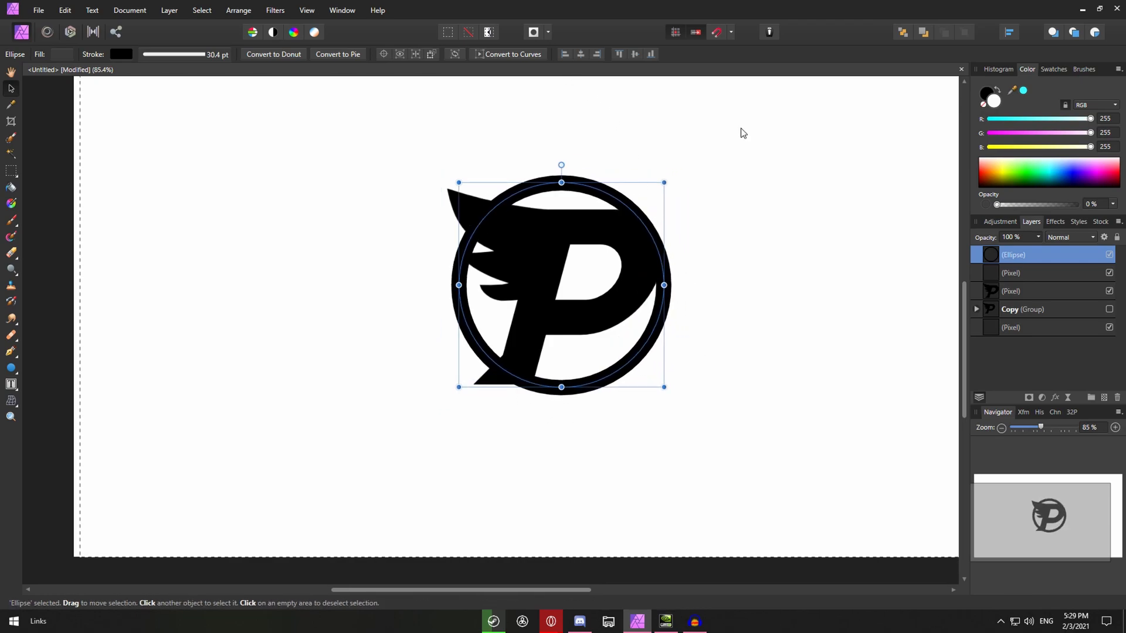
{"action": "mouse_move", "coordinate": [786, 141]}
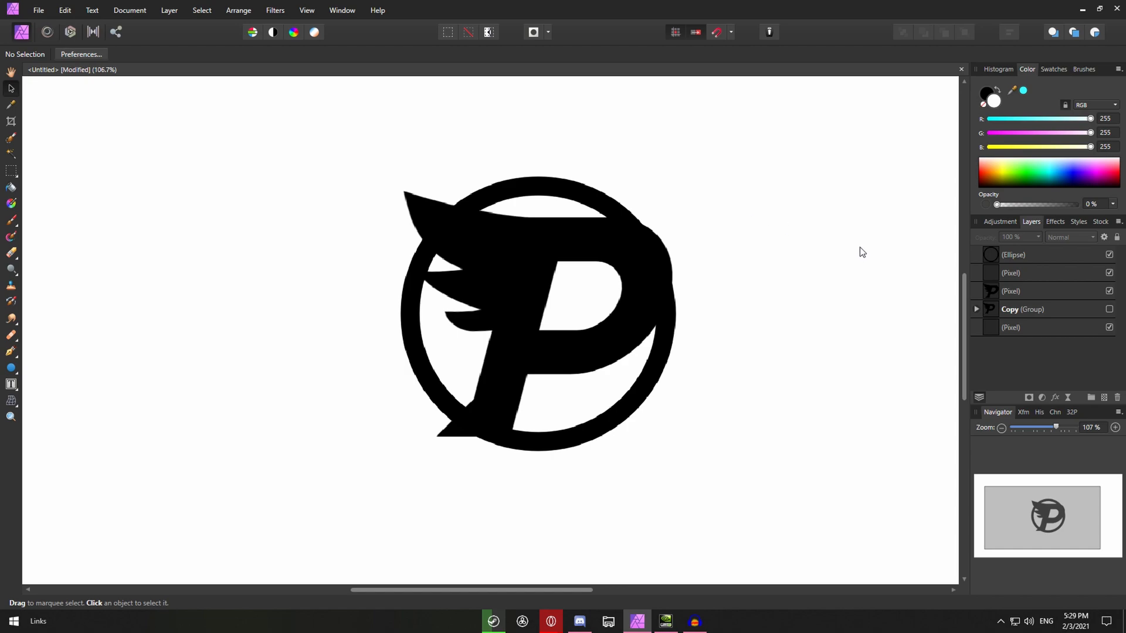
Step: Grow a selection around the winged P layer to cut gaps where it overlaps the ring
{"action": "left_click", "coordinate": [1013, 254]}
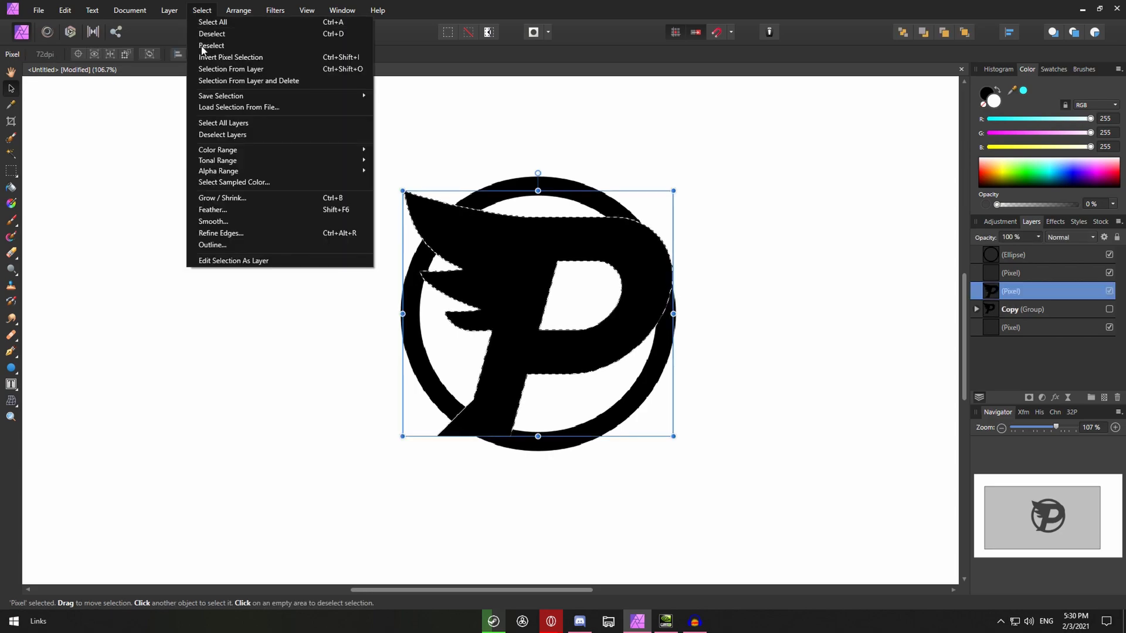
{"action": "mouse_move", "coordinate": [223, 197]}
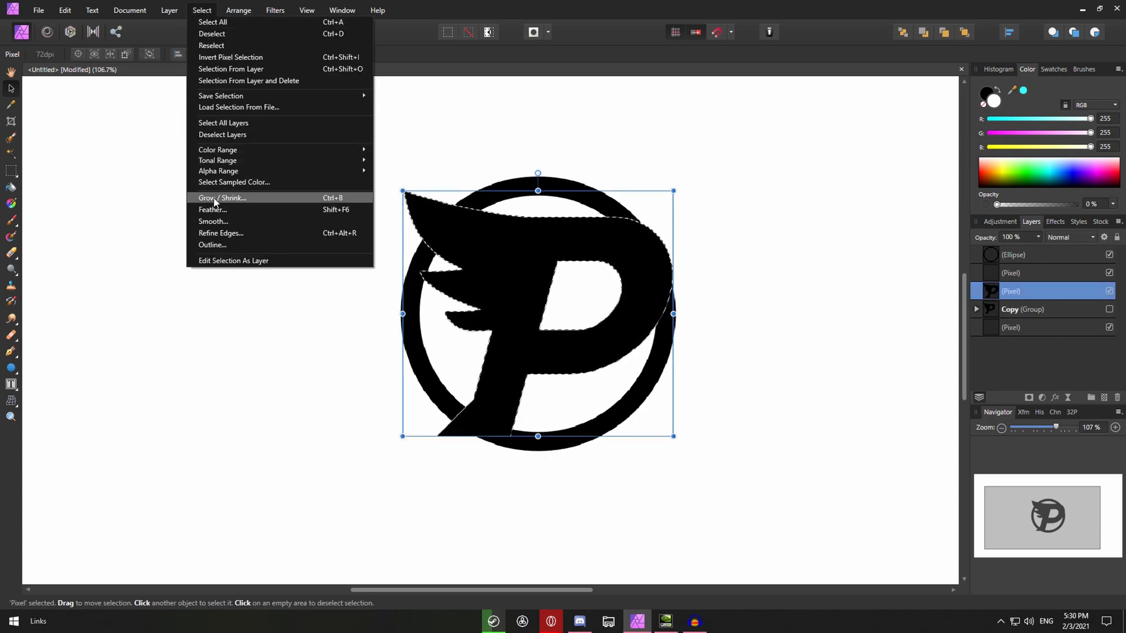
{"action": "left_click", "coordinate": [221, 198]}
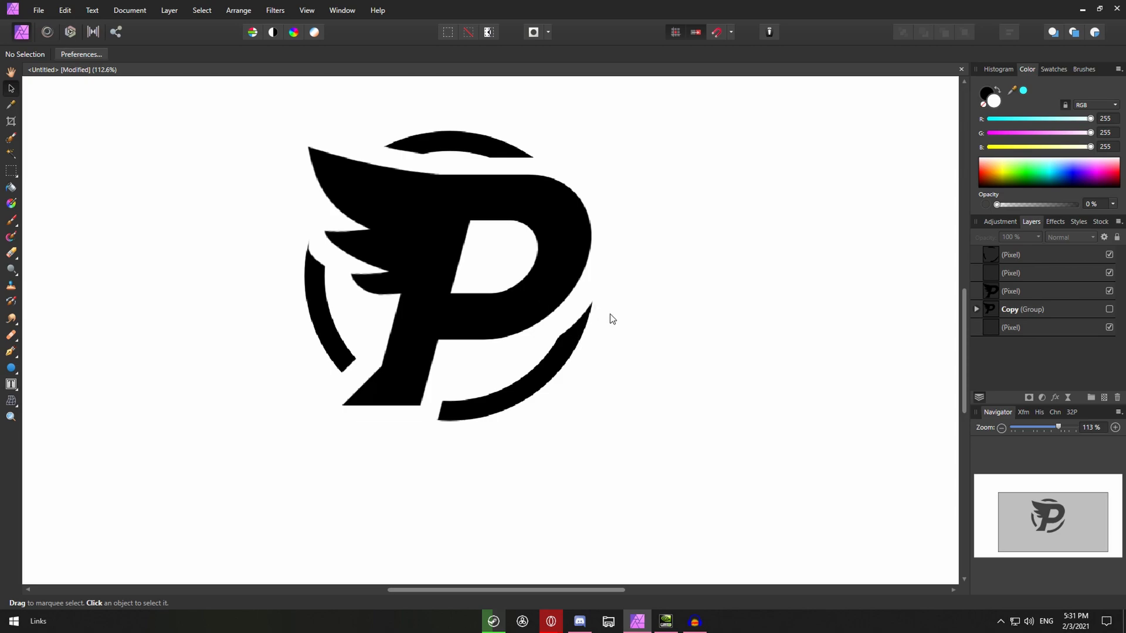
{"action": "scroll", "scroll_direction": "down", "scroll_amount": 3}
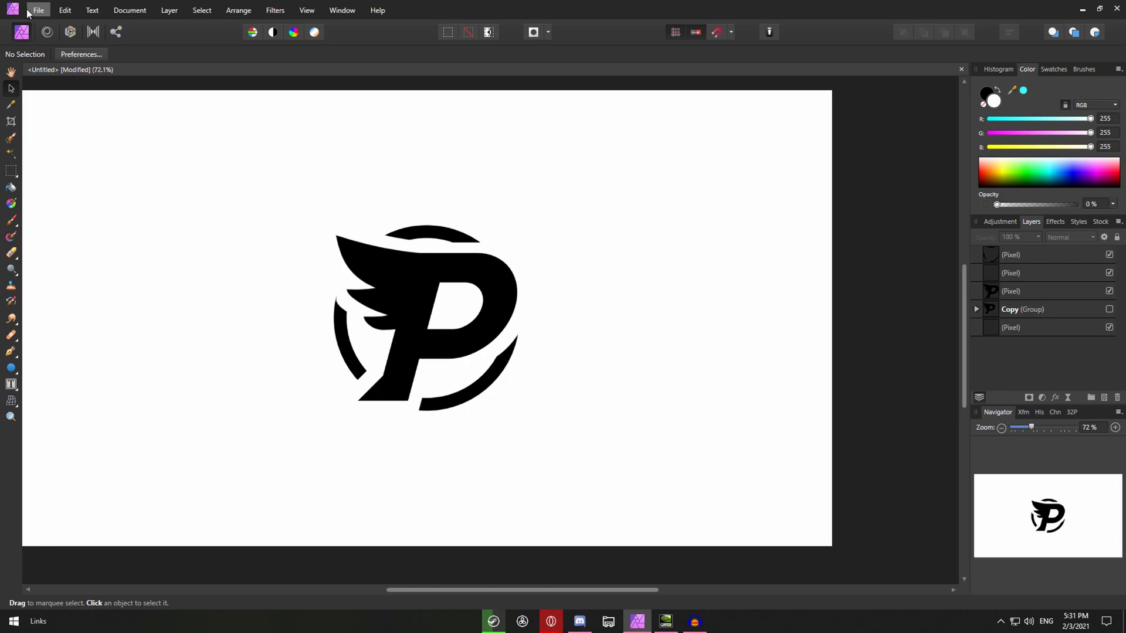
Step: Create a 1080×1080 px document, then select the ring and P layers for copying
{"action": "left_click", "coordinate": [38, 10]}
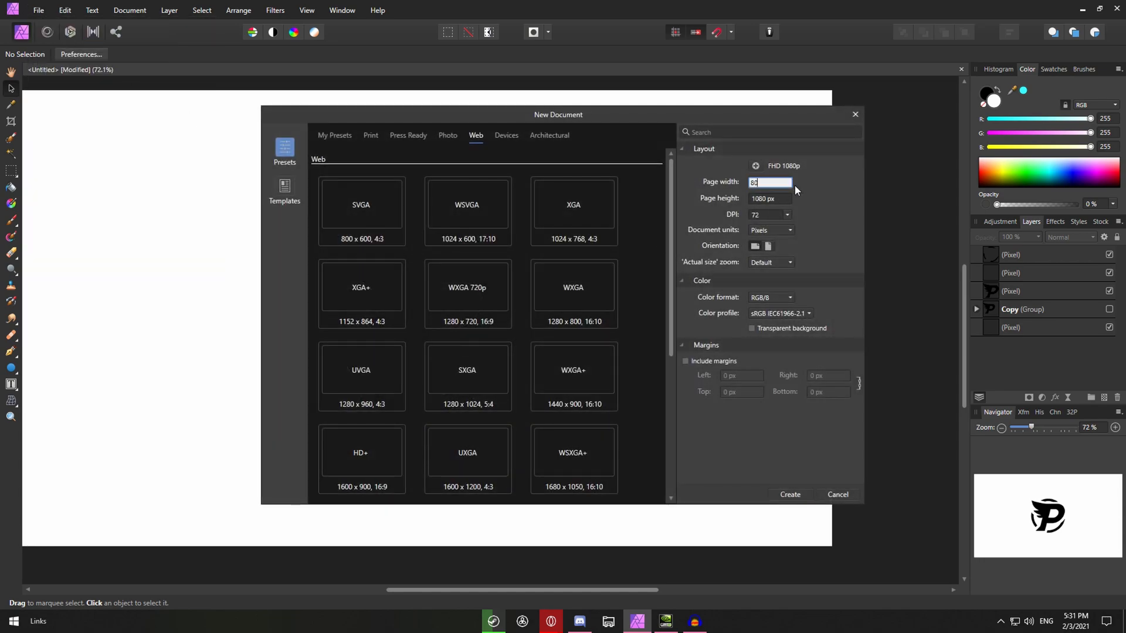
{"action": "left_click", "coordinate": [787, 495]}
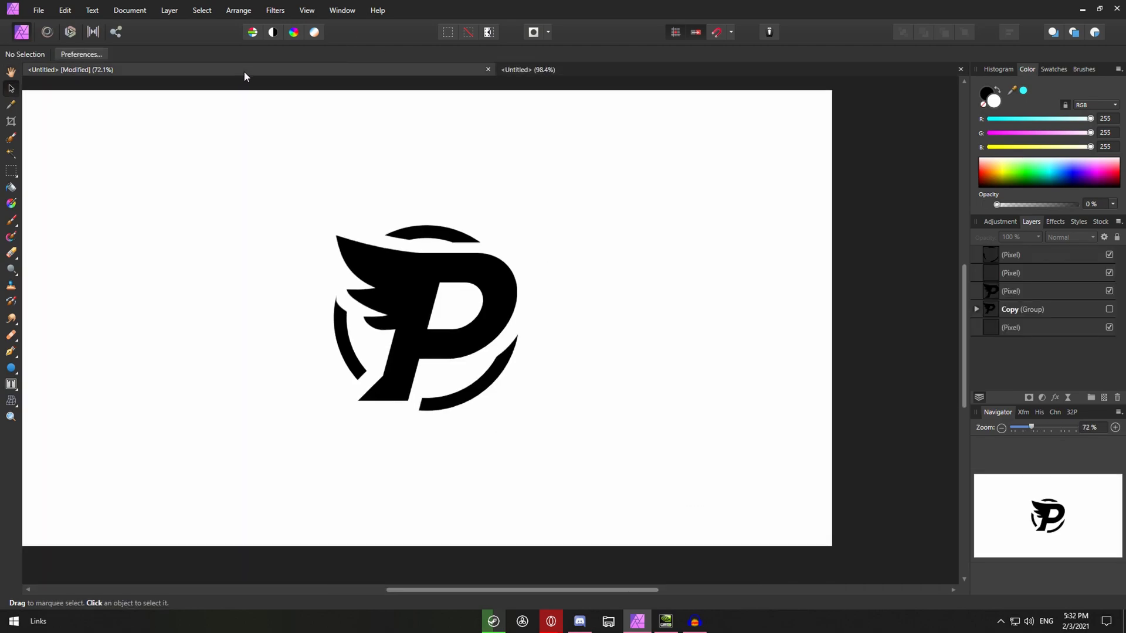
{"action": "left_click", "coordinate": [425, 319]}
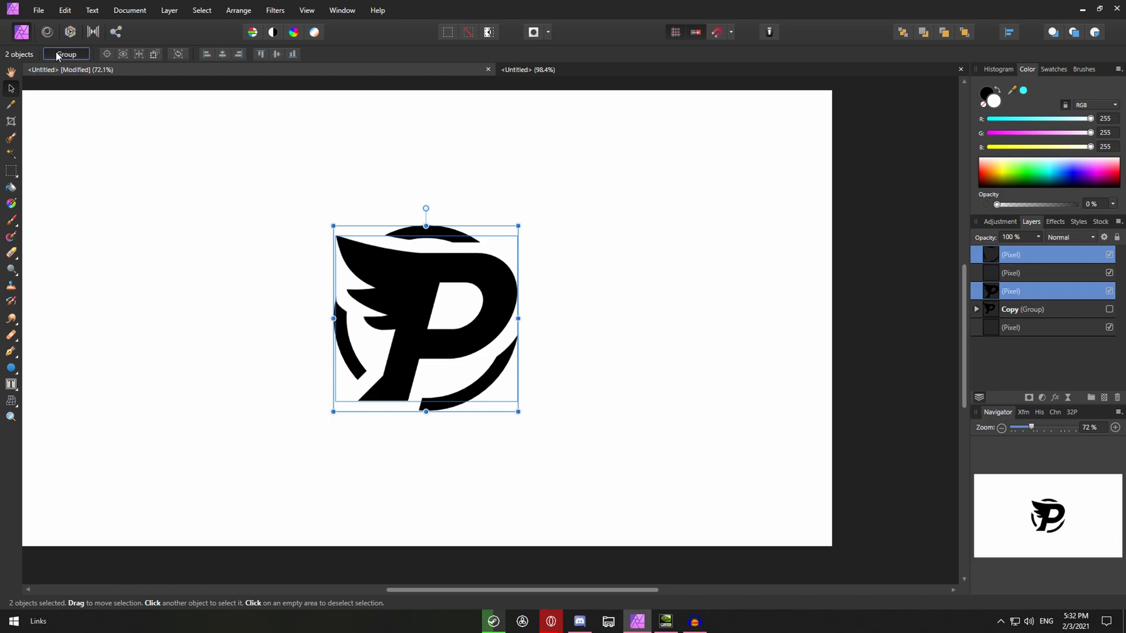
{"action": "right_click", "coordinate": [1013, 273]}
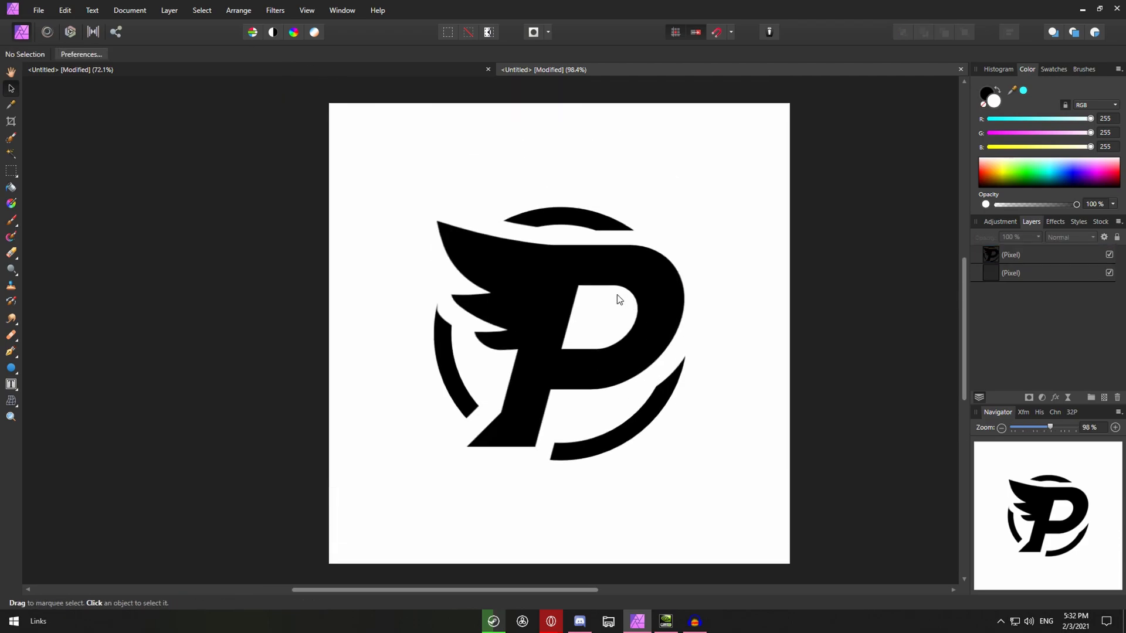
{"action": "mouse_move", "coordinate": [359, 383]}
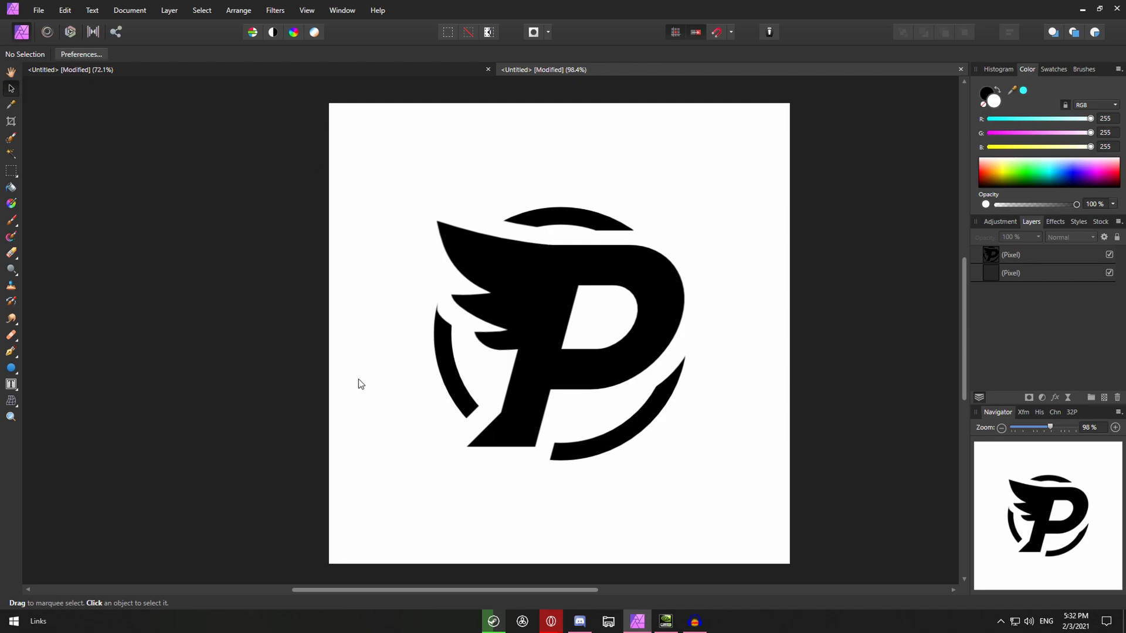
Step: Copy the West Woods forest photo in Opera and bring it back to Affinity Photo
{"action": "left_click", "coordinate": [1010, 273]}
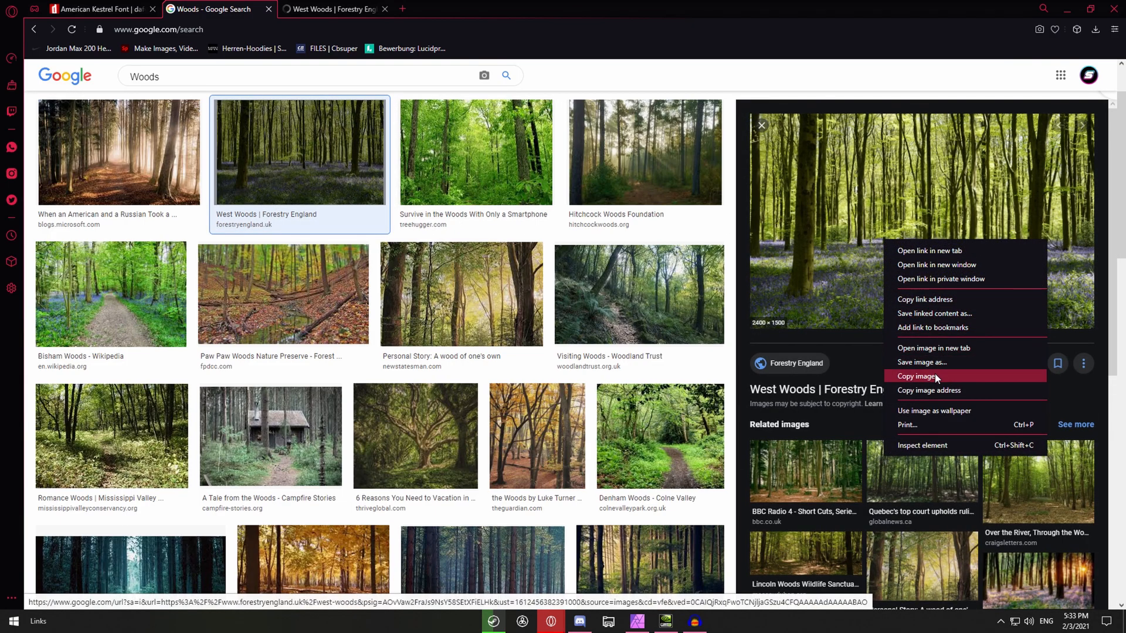
{"action": "left_click", "coordinate": [915, 377]}
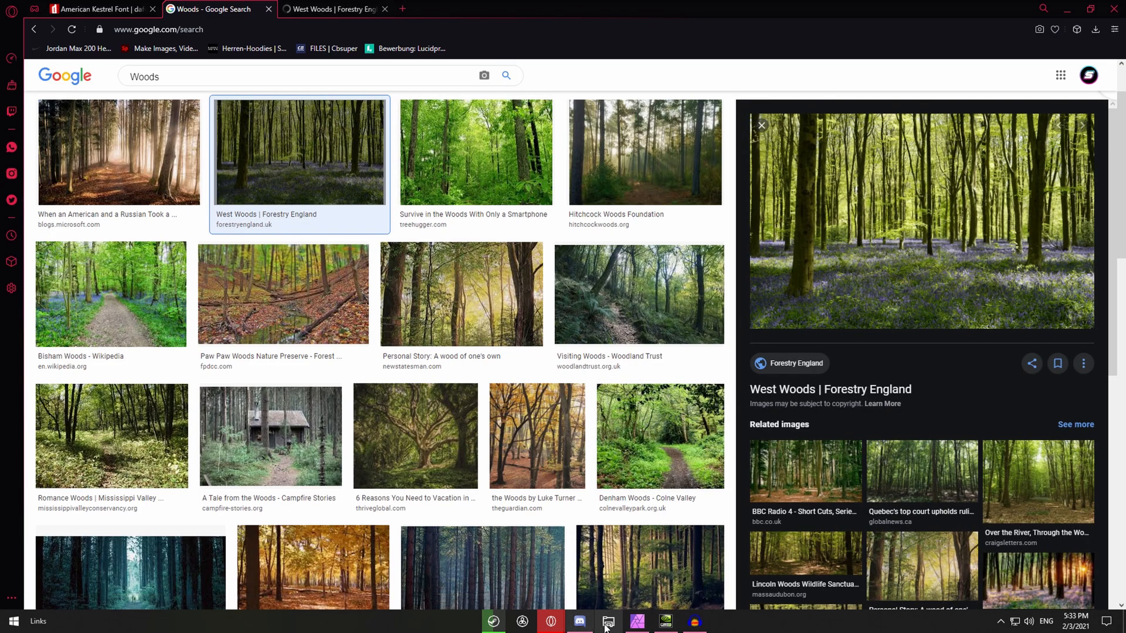
{"action": "left_click", "coordinate": [636, 622]}
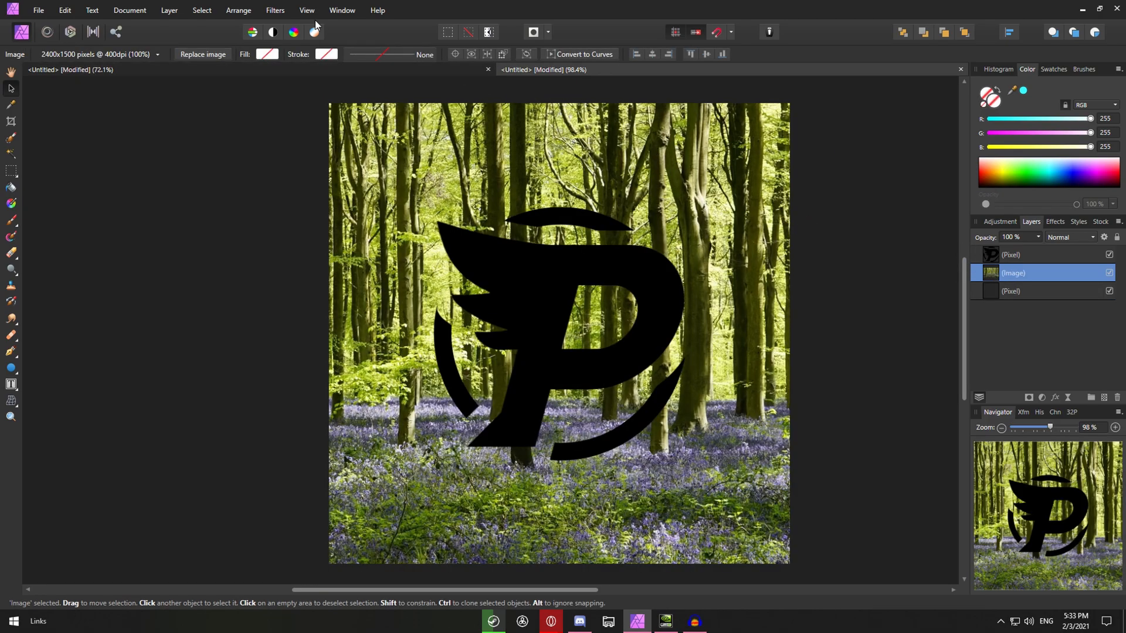
Step: Apply a Gaussian Blur of about 11 px radius to the forest photo
{"action": "left_click", "coordinate": [275, 10]}
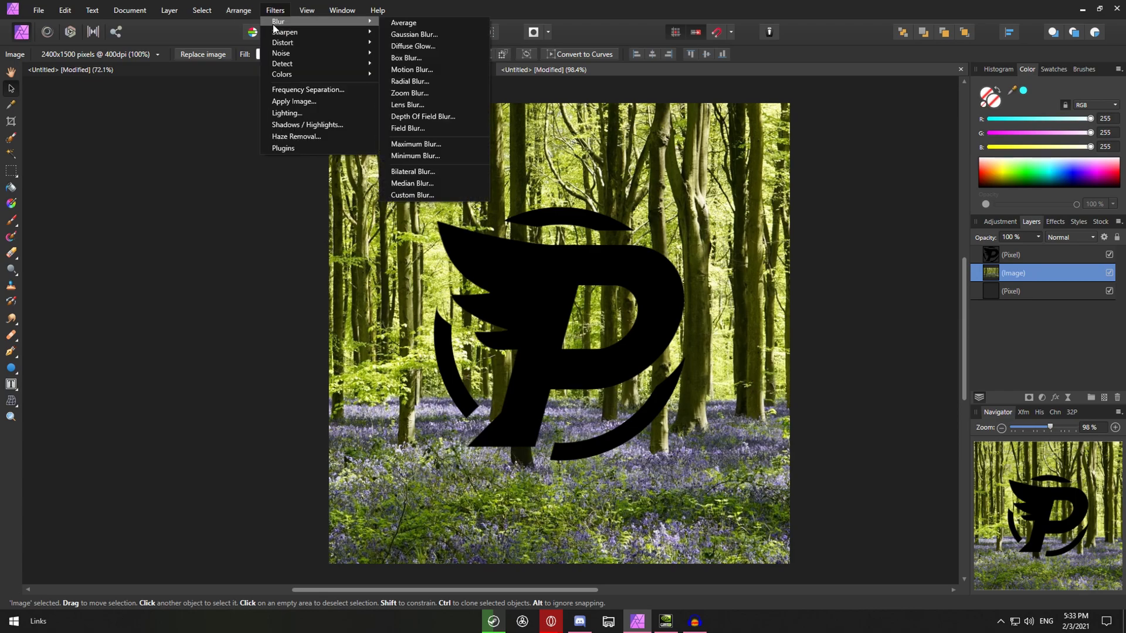
{"action": "left_click", "coordinate": [414, 34]}
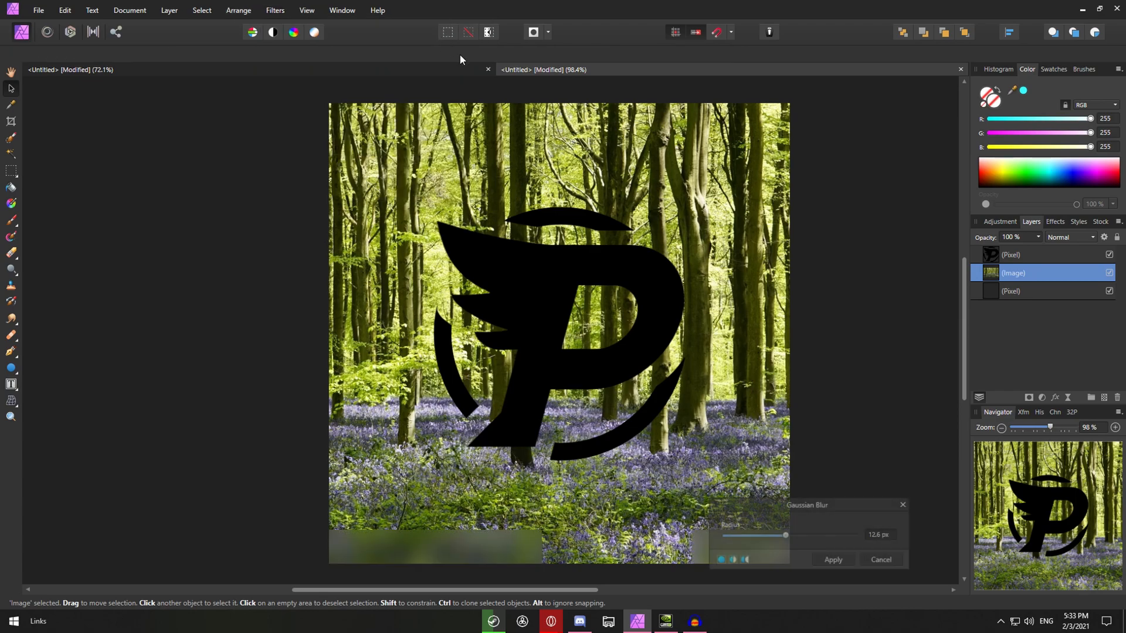
{"action": "left_click_drag", "start_coordinate": [787, 535], "coordinate": [784, 534]}
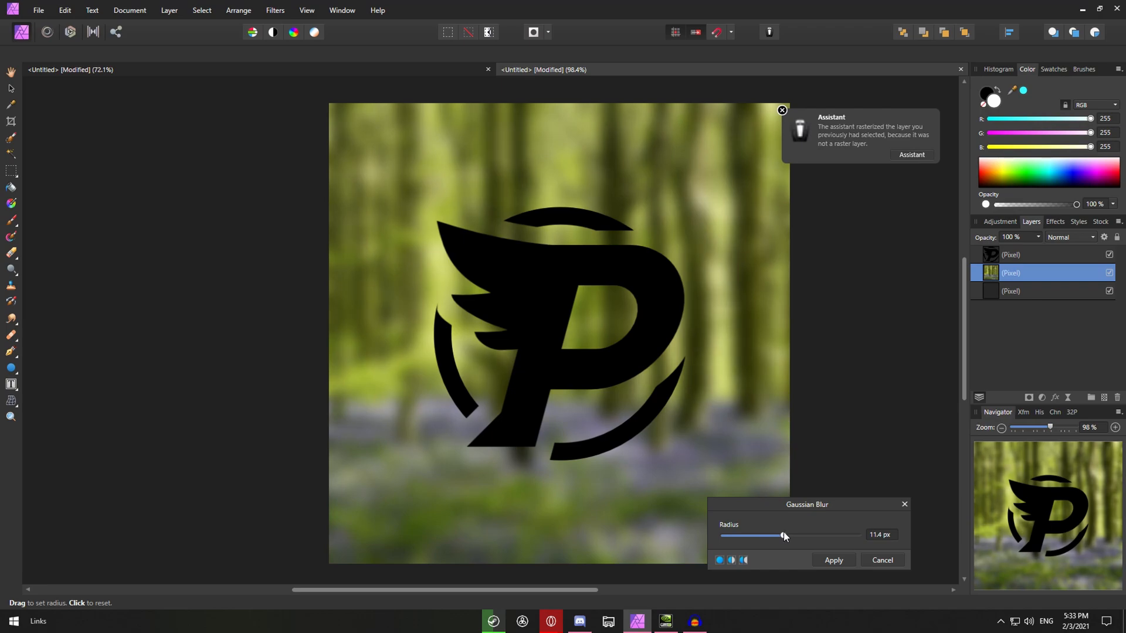
{"action": "left_click_drag", "start_coordinate": [782, 535], "coordinate": [786, 535]}
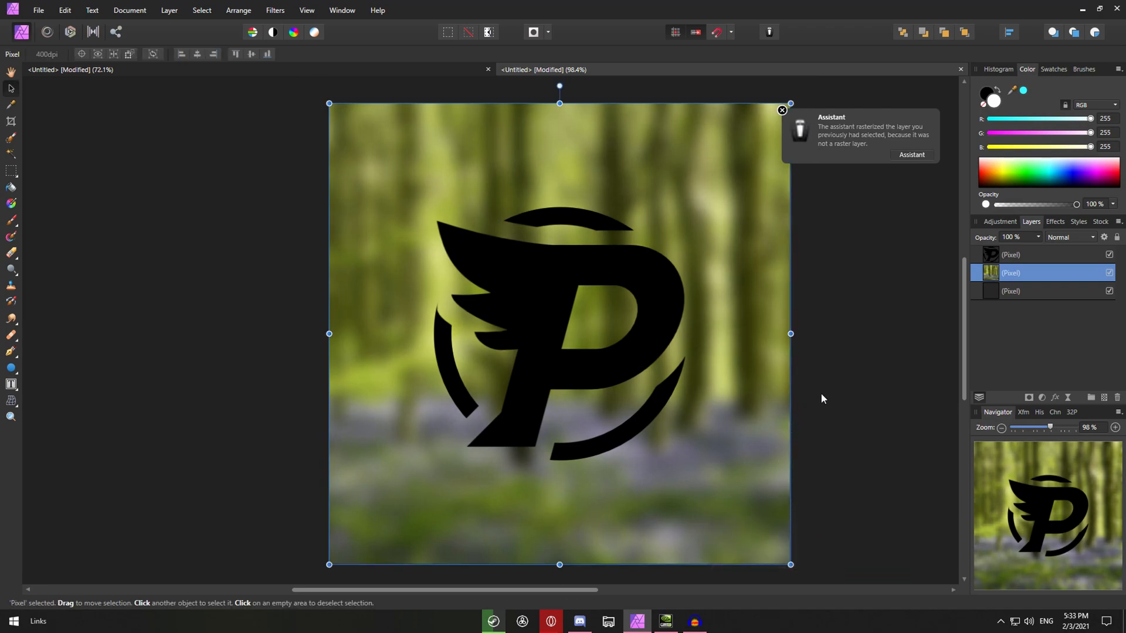
{"action": "left_click", "coordinate": [781, 110]}
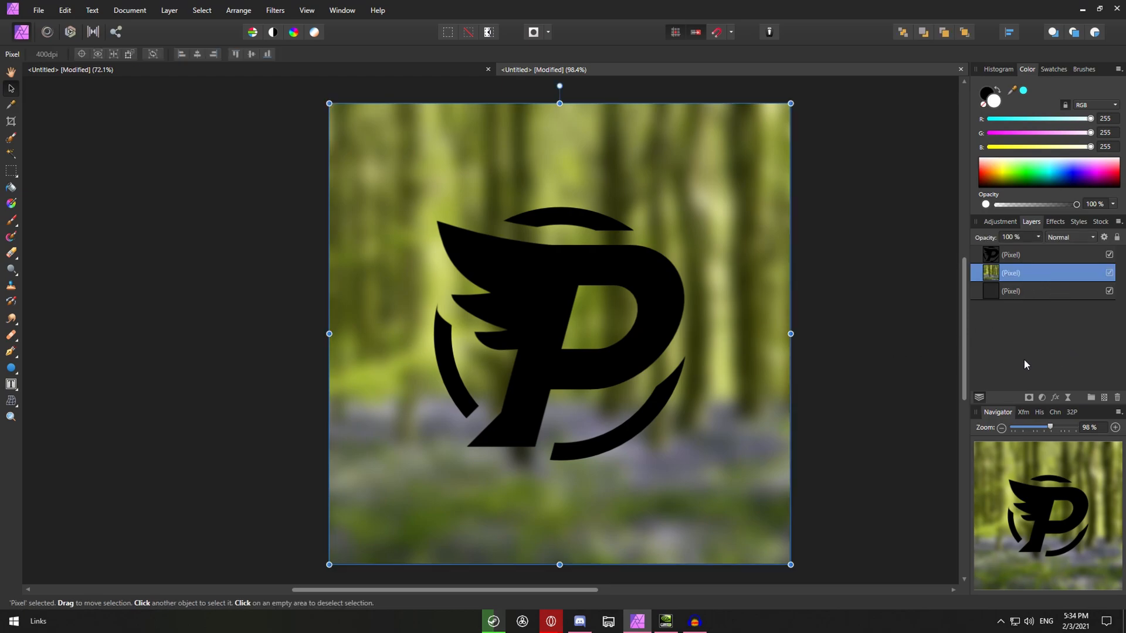
{"action": "mouse_move", "coordinate": [956, 295]}
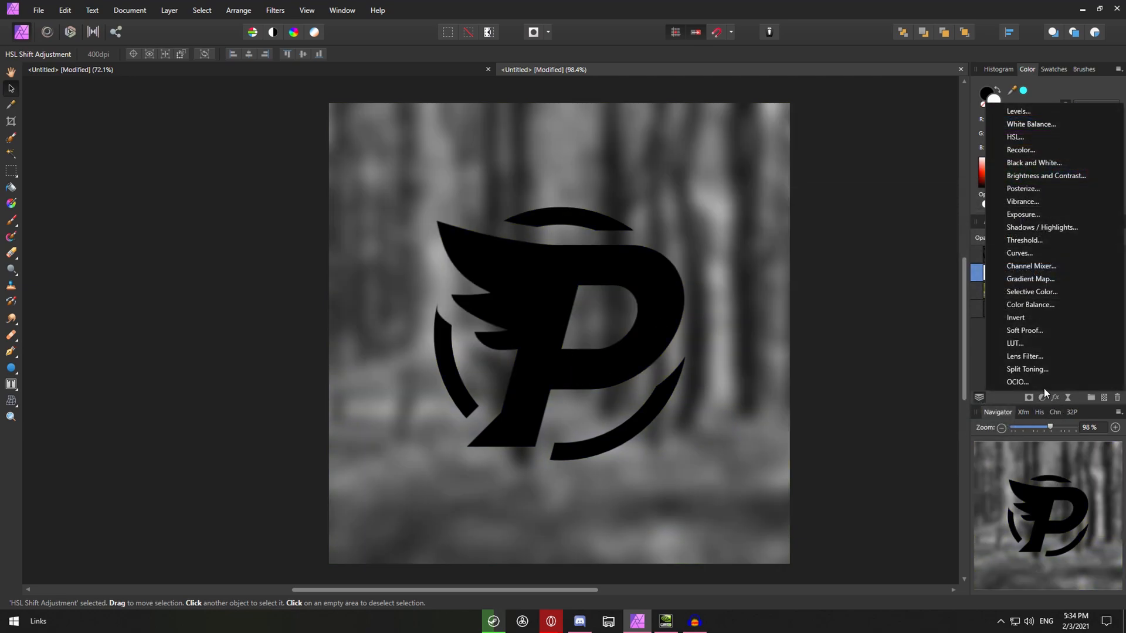
{"action": "mouse_move", "coordinate": [1031, 278]}
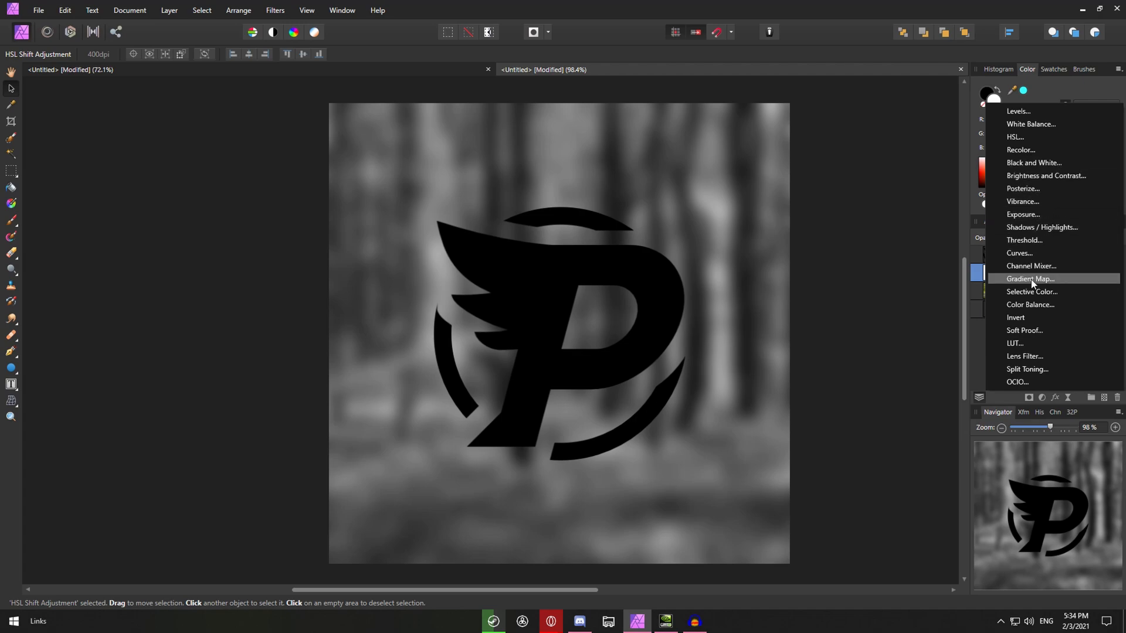
Step: Add a Gradient Map adjustment and set its end colour to purple
{"action": "left_click", "coordinate": [1029, 278]}
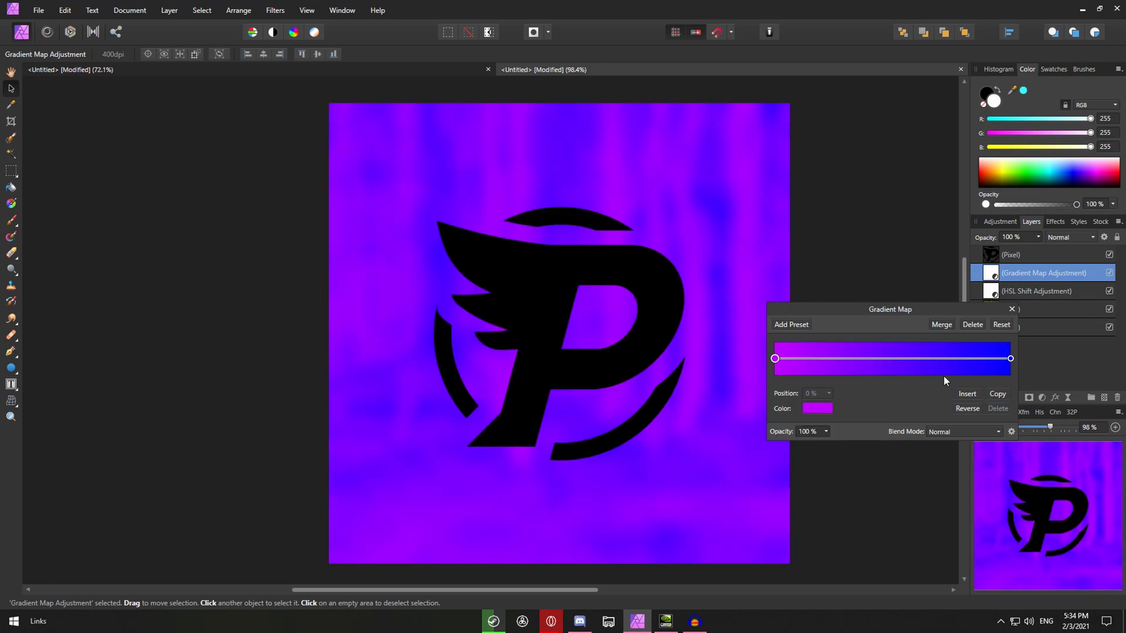
{"action": "left_click", "coordinate": [1011, 358]}
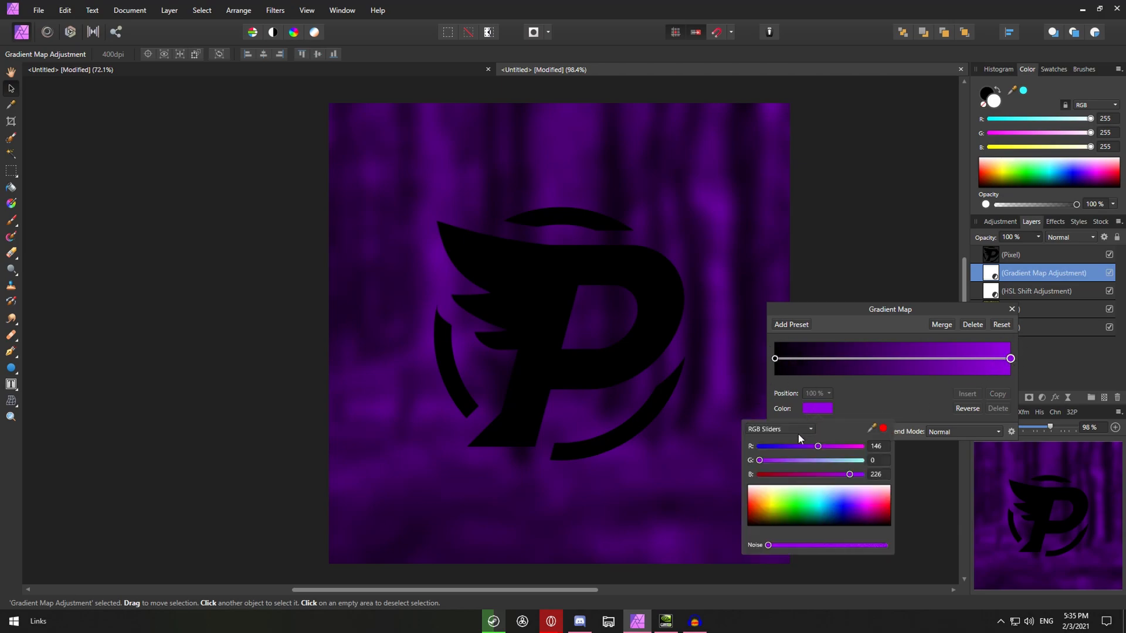
{"action": "mouse_move", "coordinate": [860, 512]}
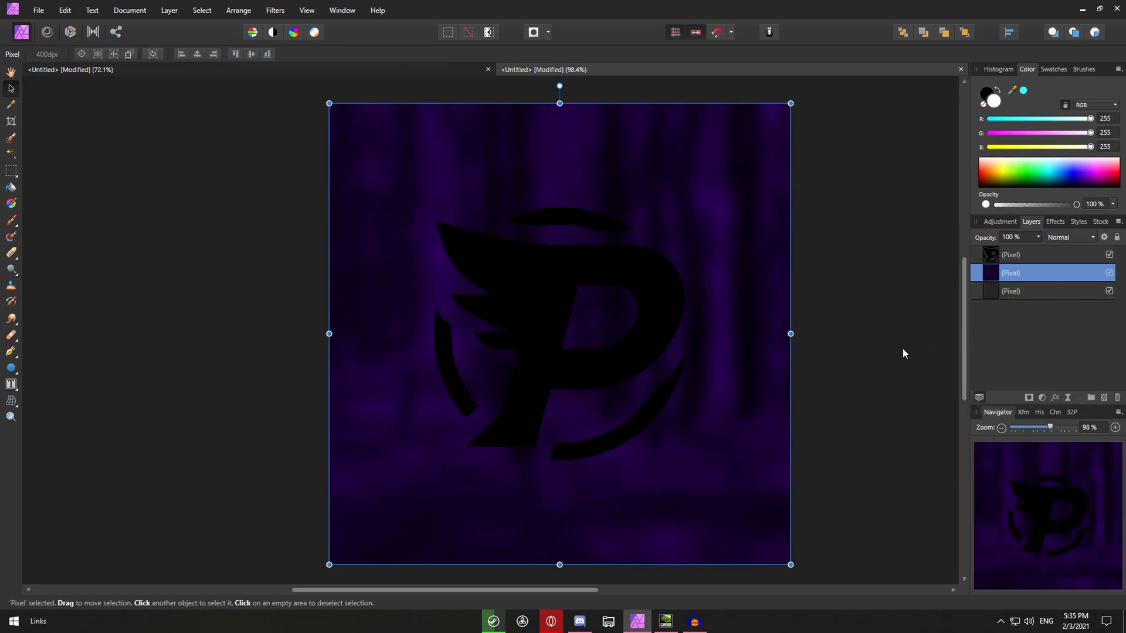
Step: Select the black logo and cut the ring pieces onto their own layer with the selection tools
{"action": "left_click", "coordinate": [728, 239]}
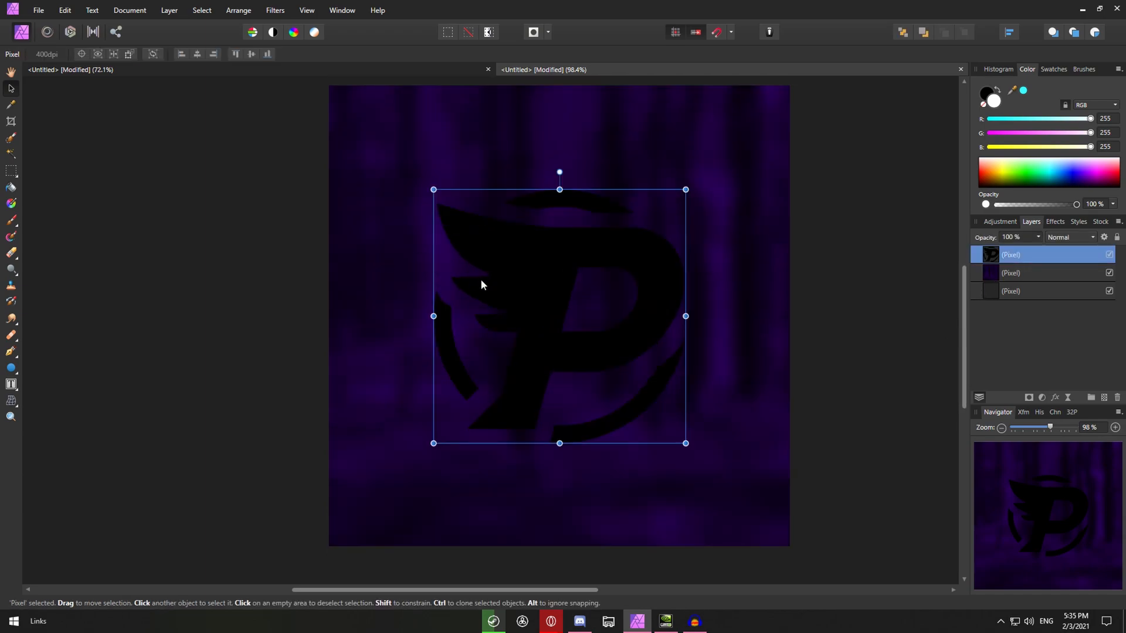
{"action": "left_click", "coordinate": [11, 105]}
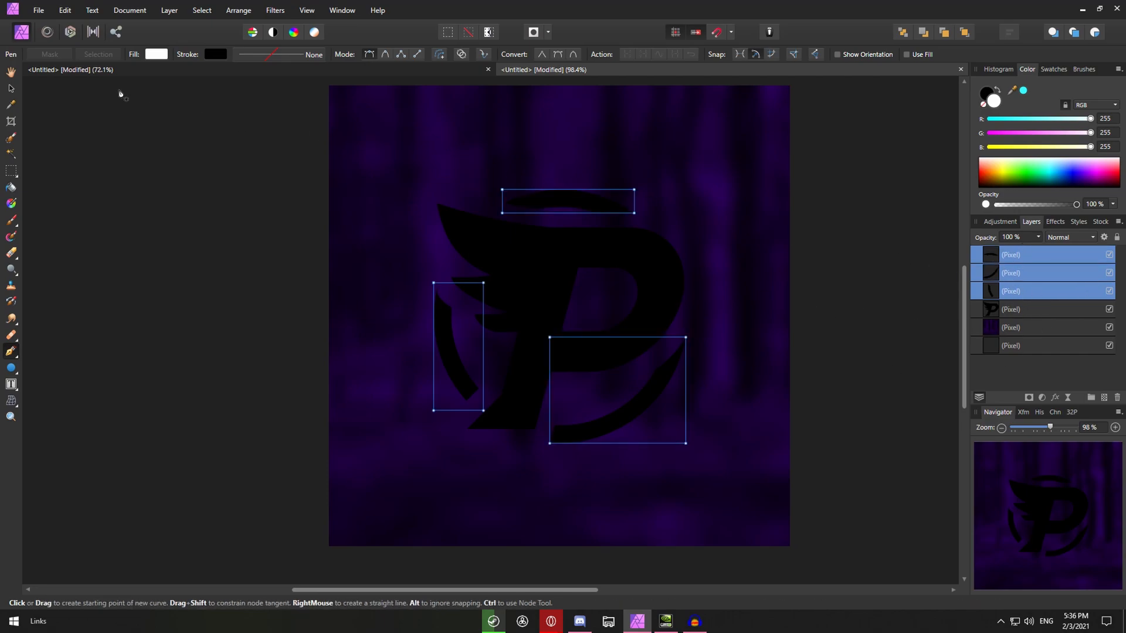
{"action": "left_click", "coordinate": [11, 72]}
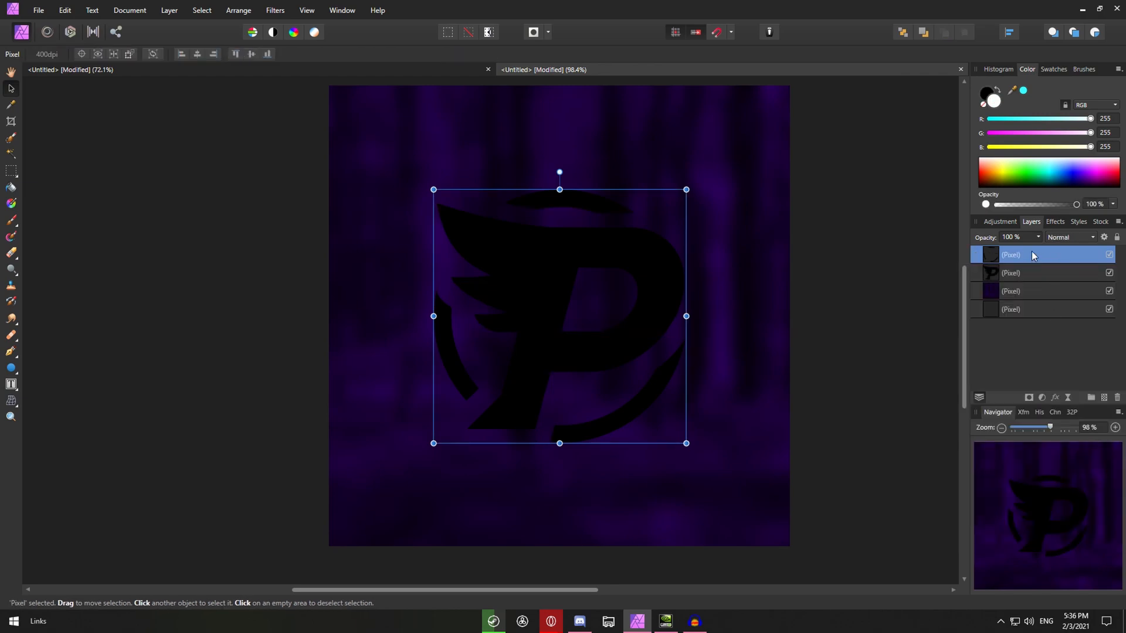
{"action": "left_click_drag", "start_coordinate": [560, 316], "coordinate": [559, 232]}
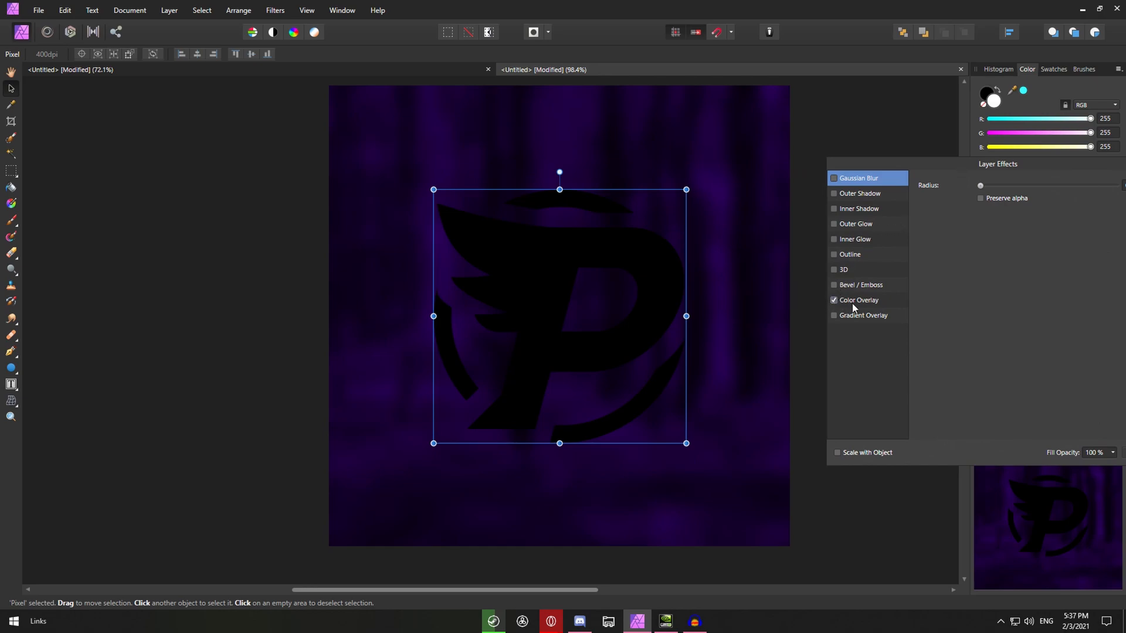
Step: Enable a bright purple Color Overlay effect on the ring layer
{"action": "left_click", "coordinate": [858, 301]}
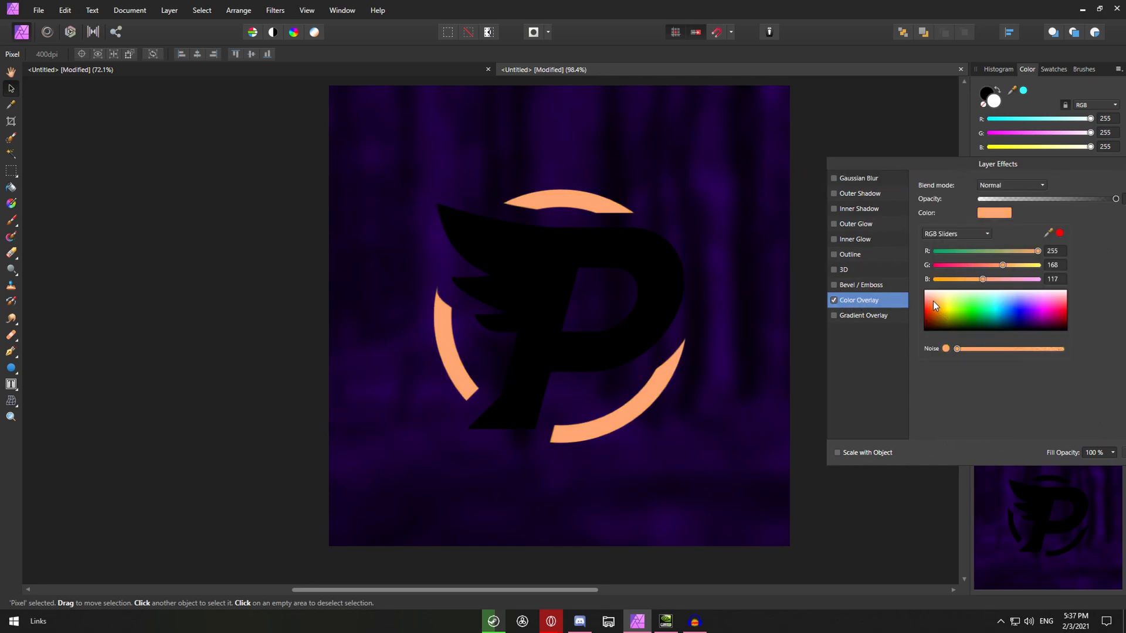
{"action": "left_click", "coordinate": [1034, 310]}
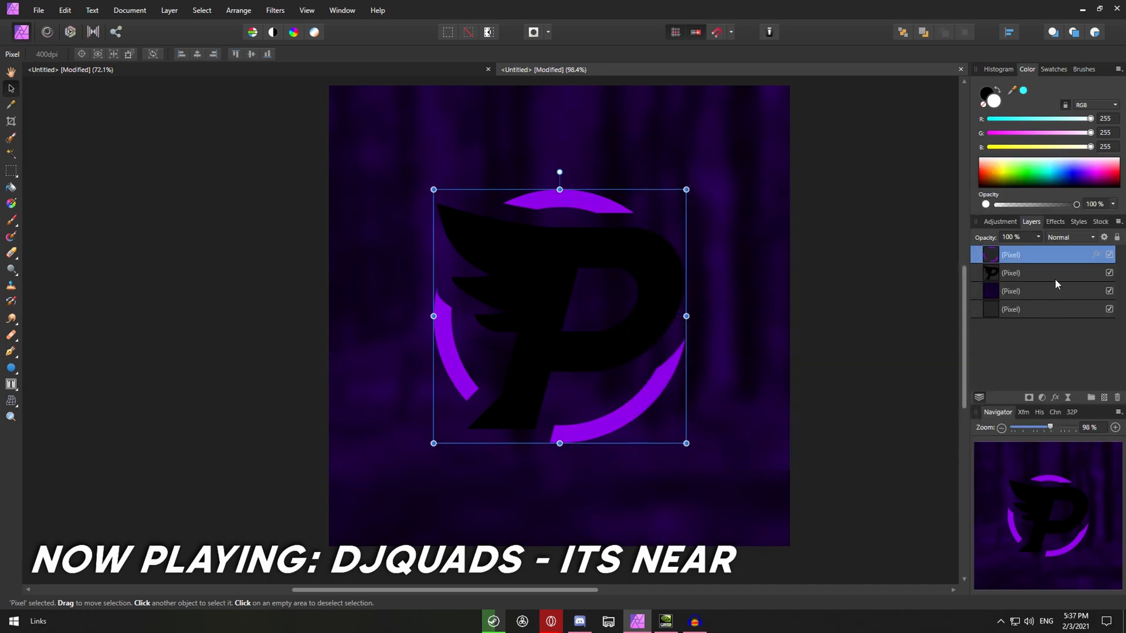
Step: Give the winged P layer a white Color Overlay effect
{"action": "left_click", "coordinate": [1011, 272]}
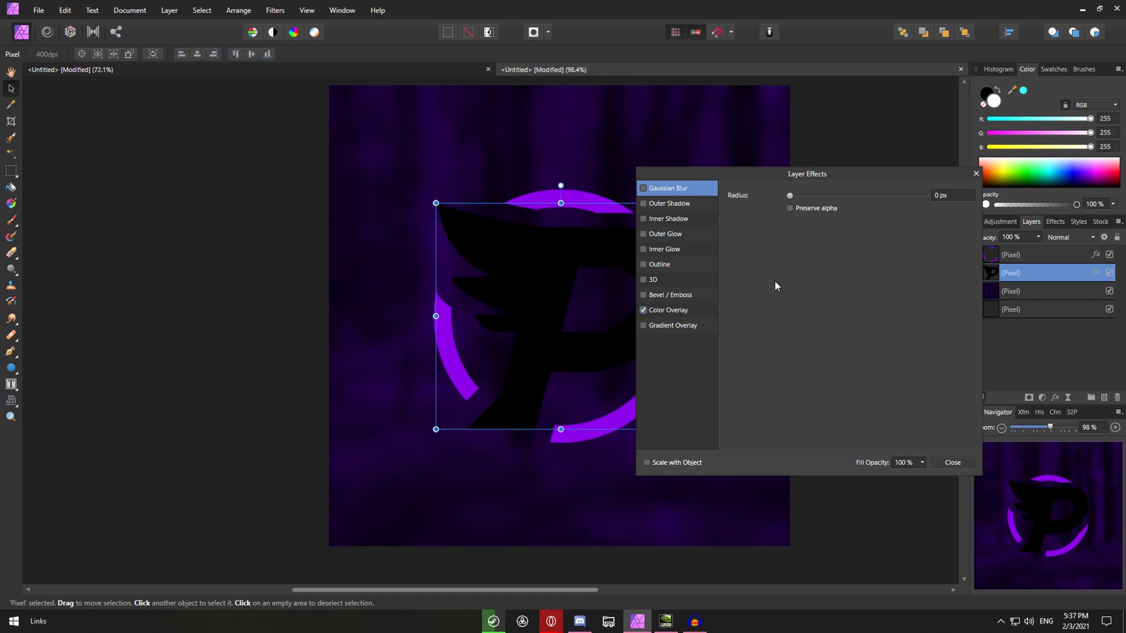
{"action": "left_click", "coordinate": [667, 310]}
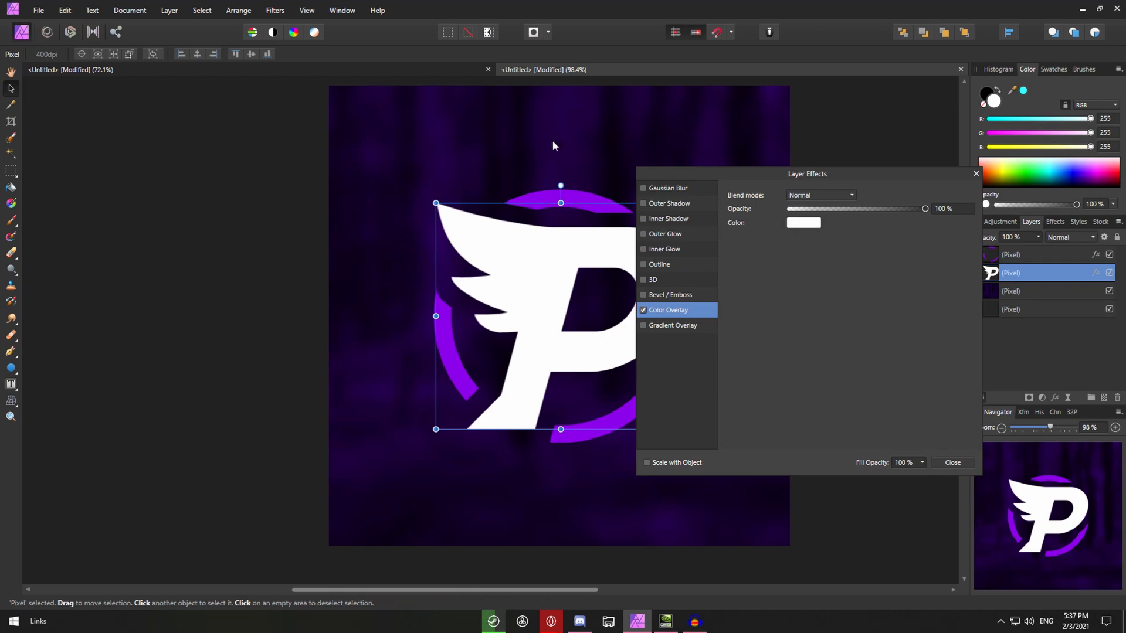
{"action": "mouse_move", "coordinate": [975, 186]}
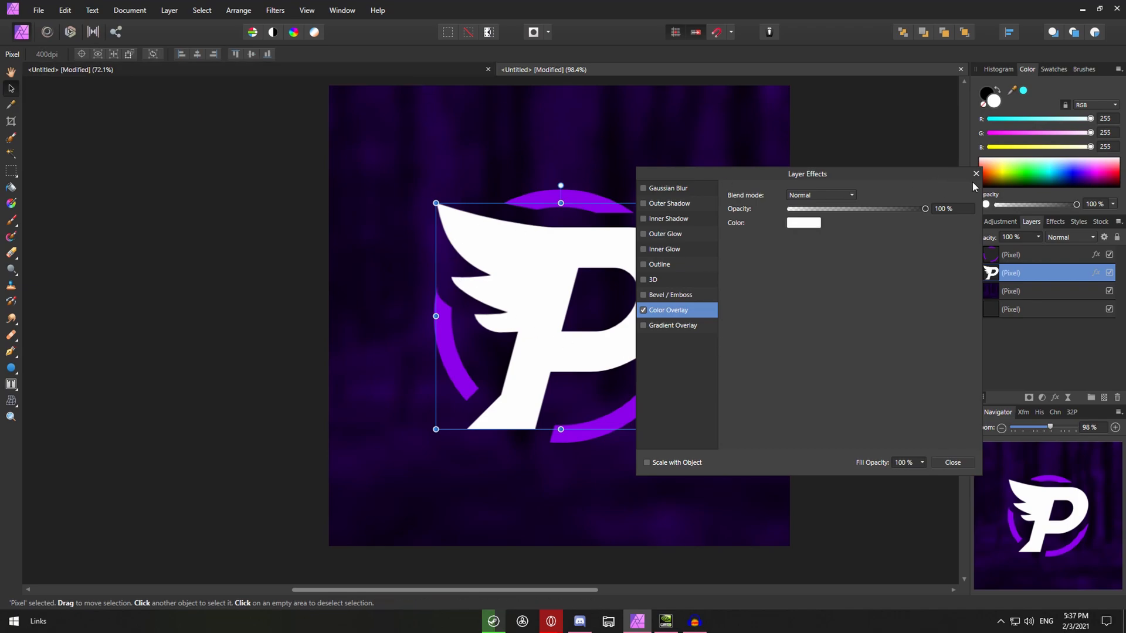
{"action": "left_click", "coordinate": [952, 462]}
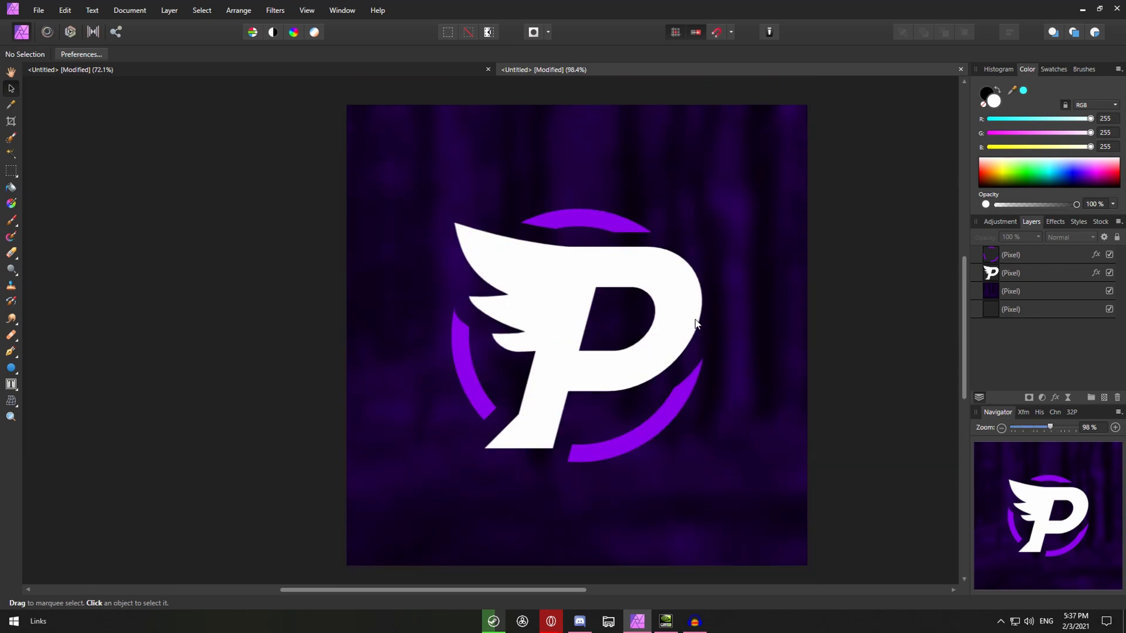
Step: Draw a large outer circle around the logo and thin its white outline slightly
{"action": "left_click", "coordinate": [1010, 254]}
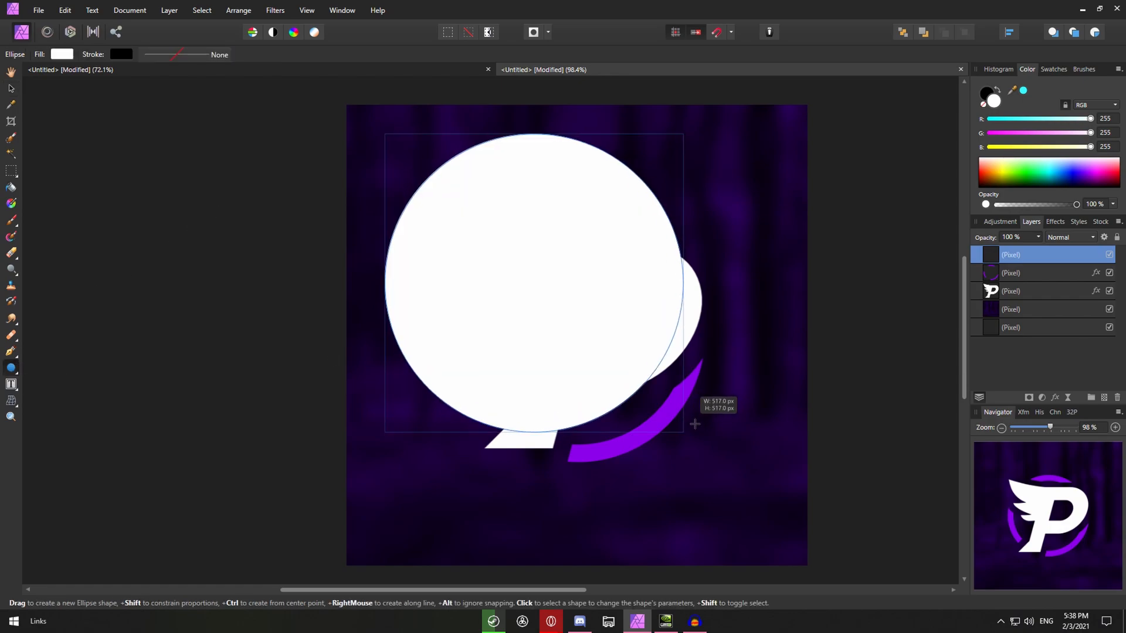
{"action": "left_click_drag", "start_coordinate": [694, 423], "coordinate": [824, 524]}
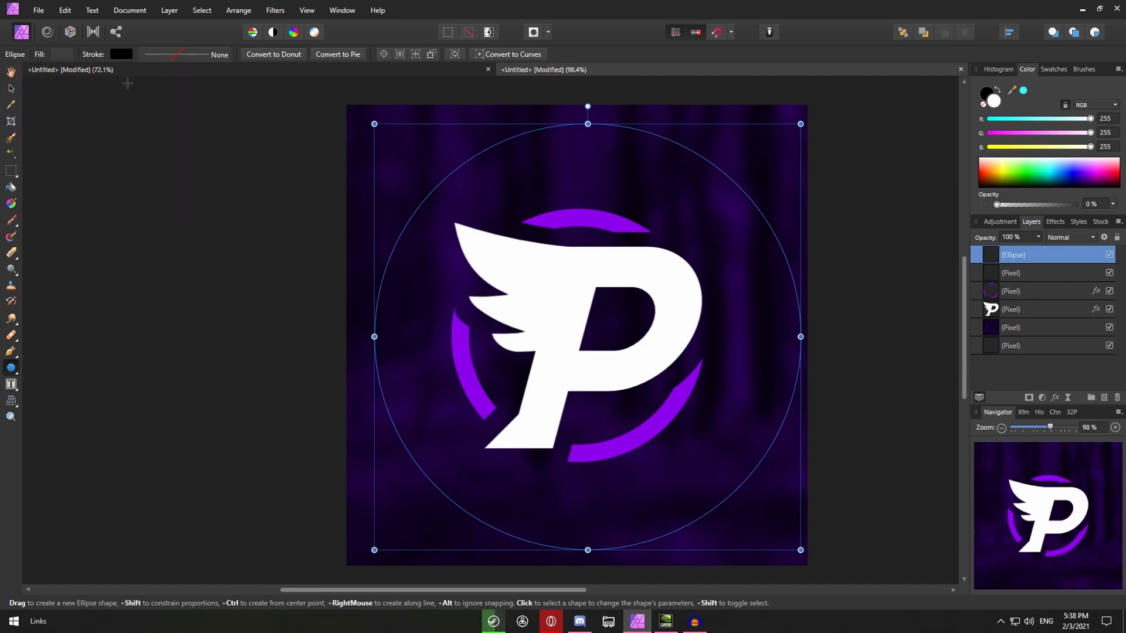
{"action": "left_click", "coordinate": [122, 54]}
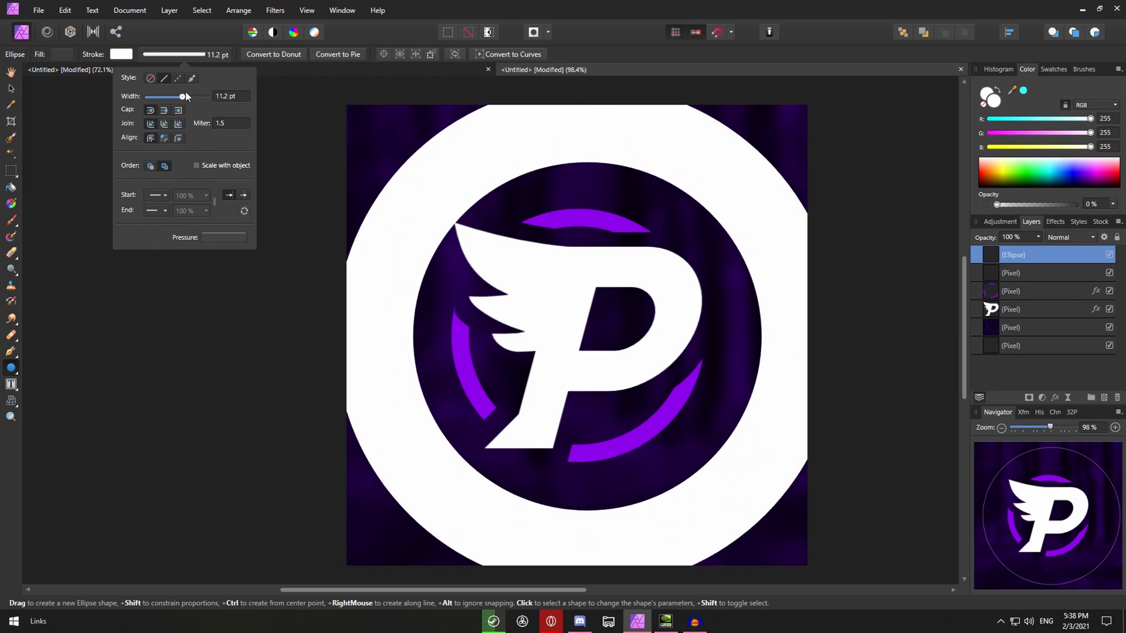
{"action": "left_click_drag", "start_coordinate": [183, 97], "coordinate": [172, 96]}
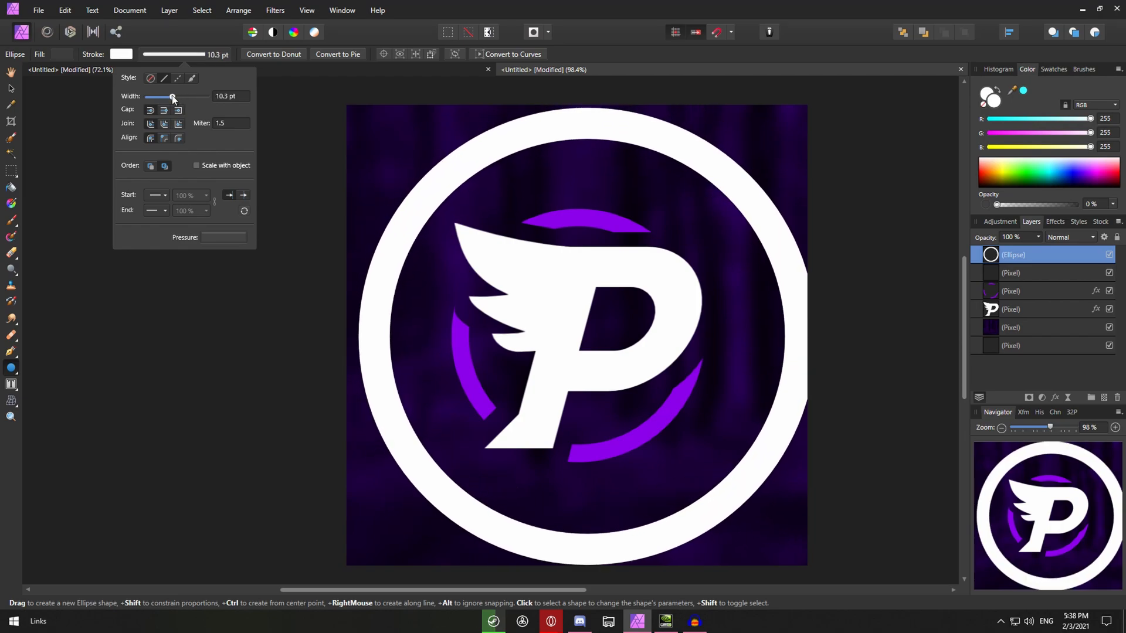
{"action": "left_click_drag", "start_coordinate": [172, 97], "coordinate": [167, 97]}
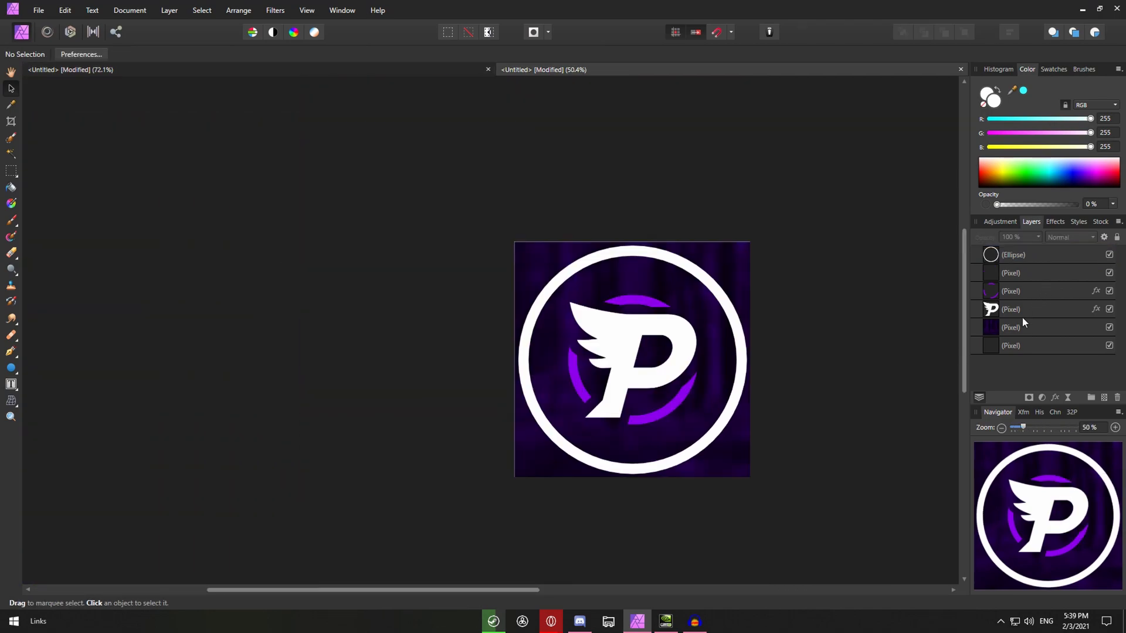
Step: On a new layer above the dark purple background, brush a soft purple glow along the bottom
{"action": "left_click", "coordinate": [1010, 327]}
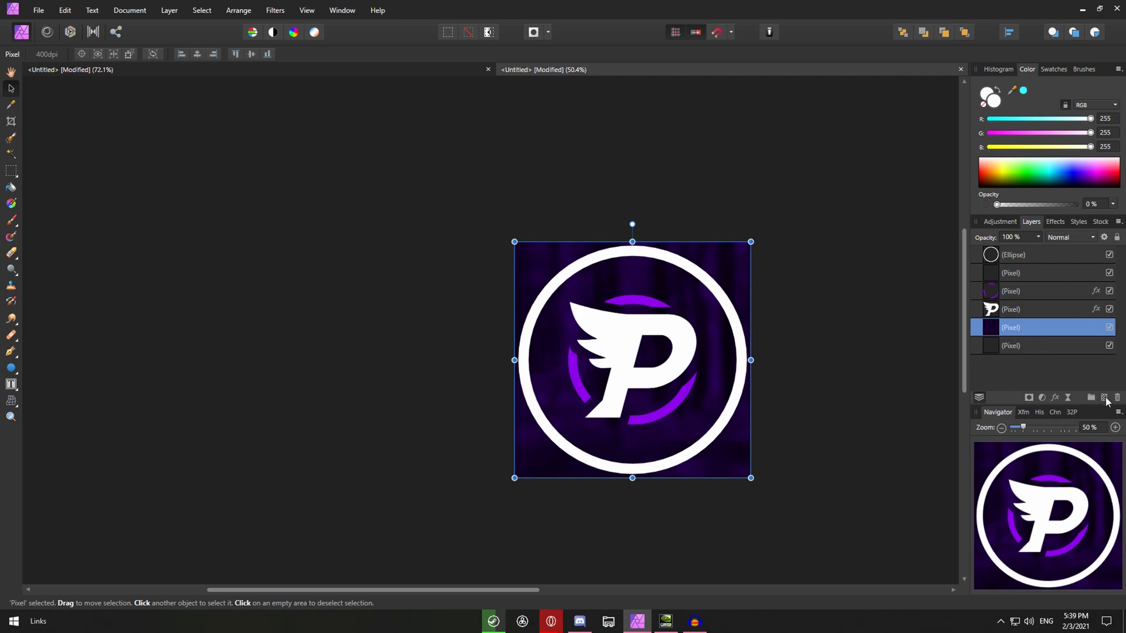
{"action": "mouse_move", "coordinate": [1104, 405]}
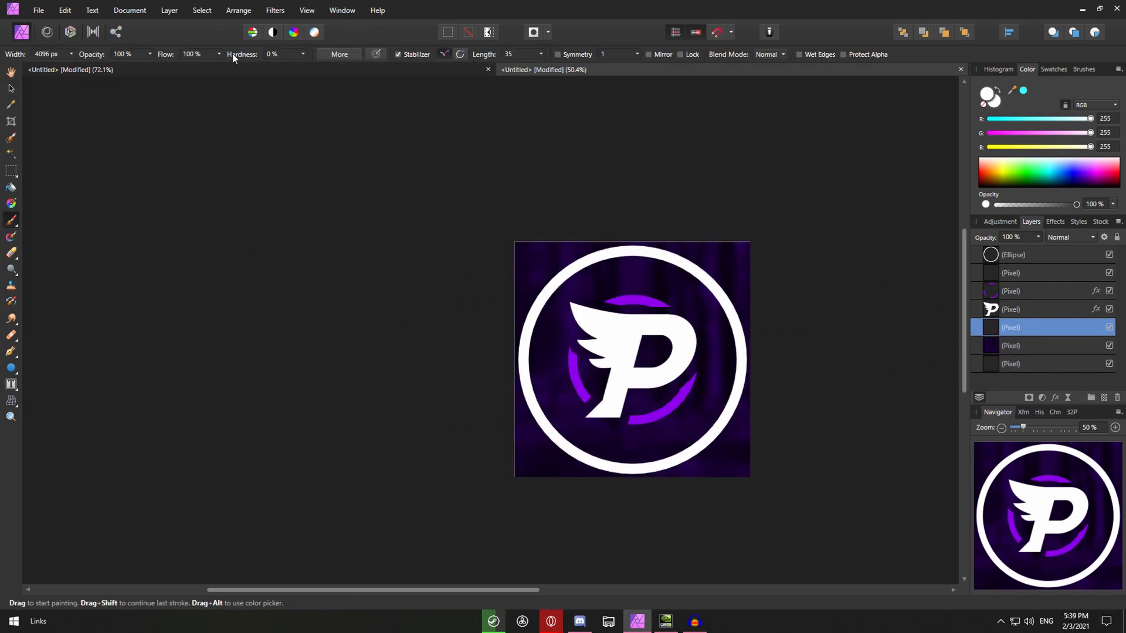
{"action": "left_click_drag", "start_coordinate": [93, 70], "coordinate": [82, 69]}
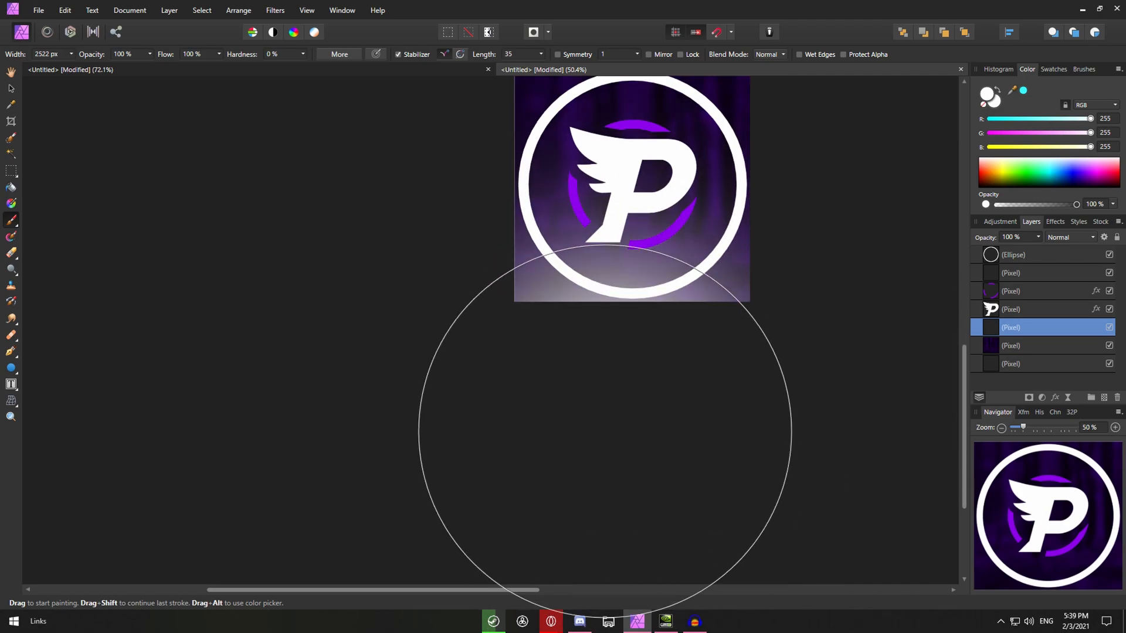
{"action": "mouse_move", "coordinate": [143, 180]}
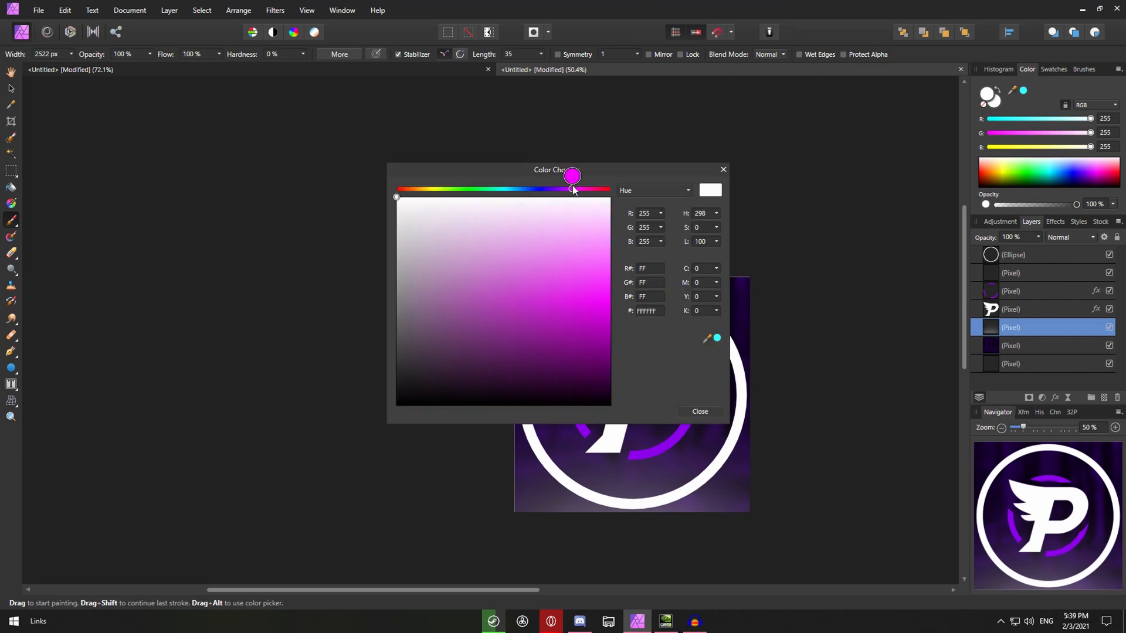
{"action": "left_click", "coordinate": [698, 412]}
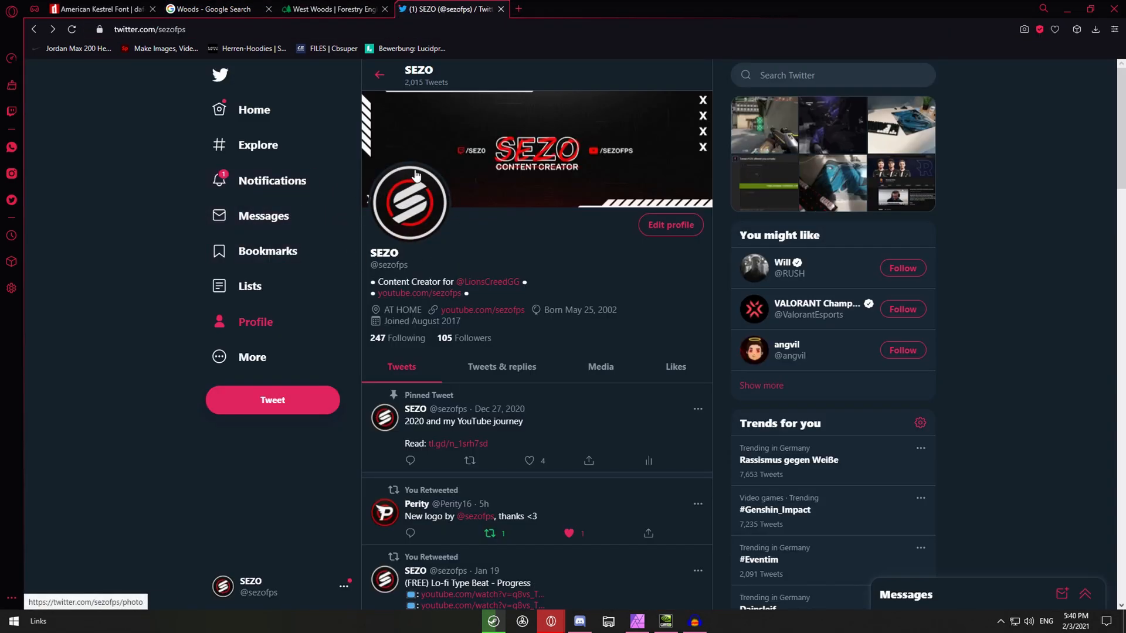
{"action": "left_click", "coordinate": [409, 203]}
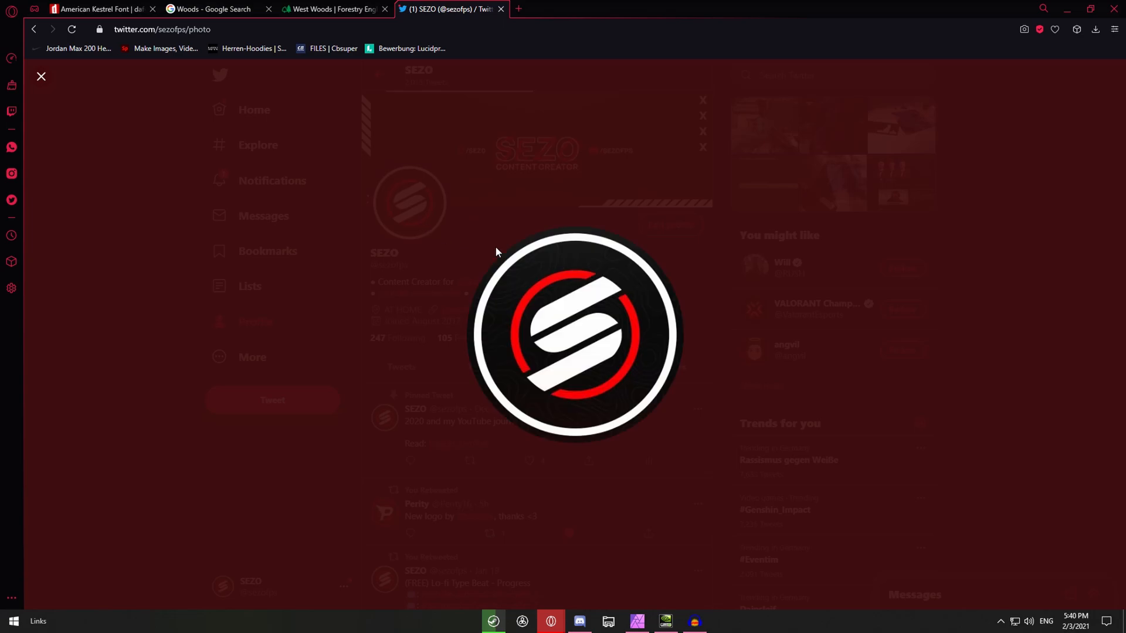
{"action": "left_click", "coordinate": [41, 76]}
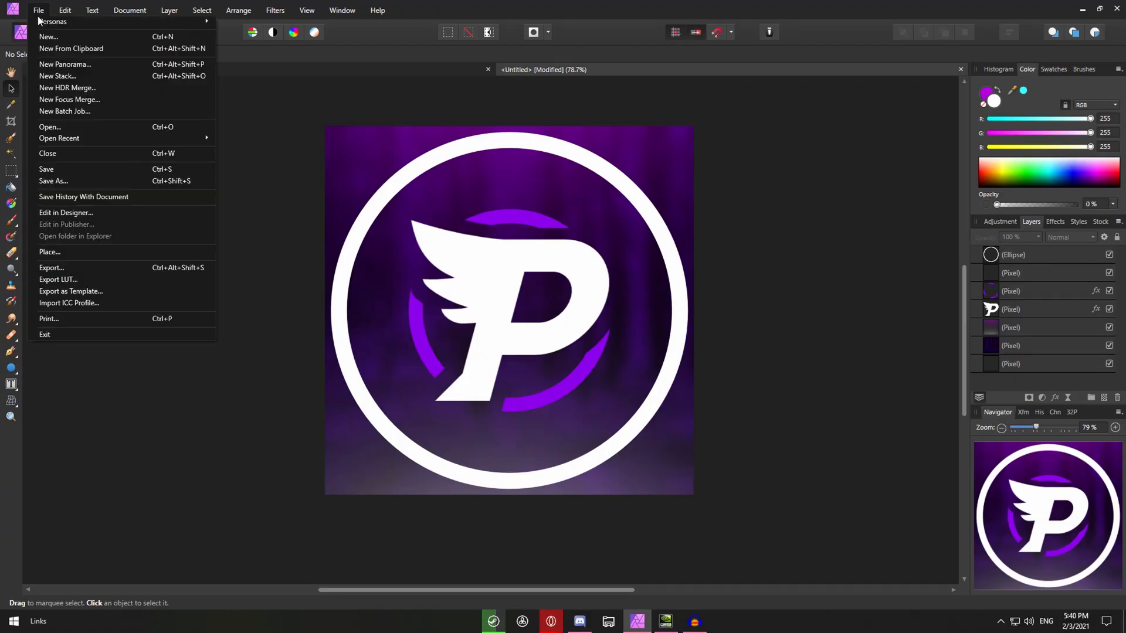
Step: Export the logo as an 800 px PNG named 'Tutorial' into the AFFINITY folder
{"action": "left_click", "coordinate": [54, 180]}
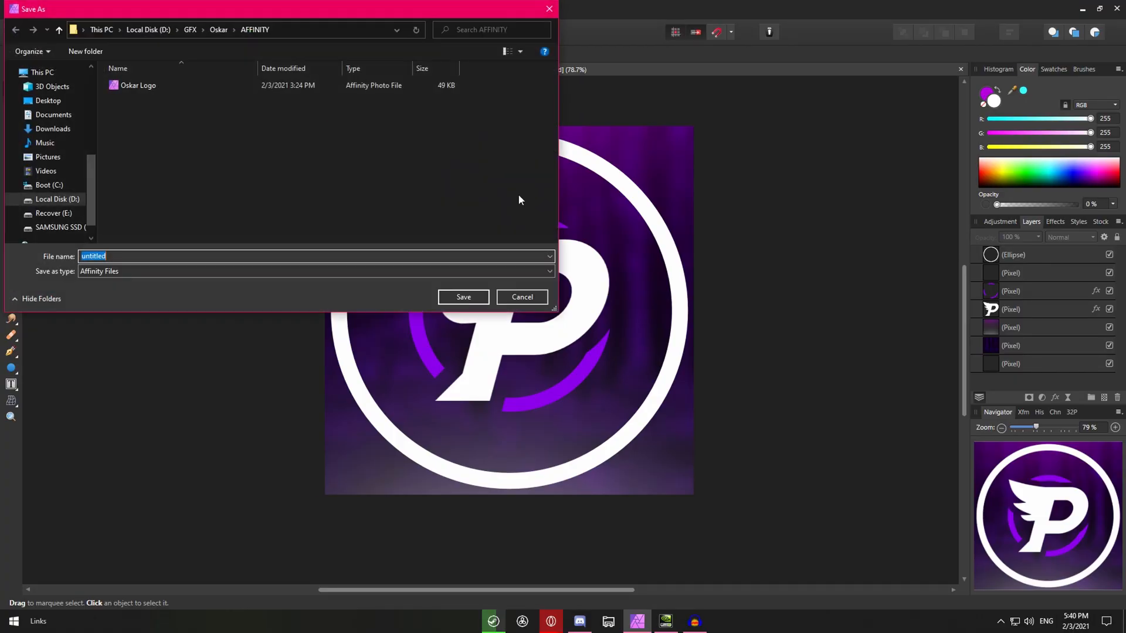
{"action": "left_click", "coordinate": [522, 297]}
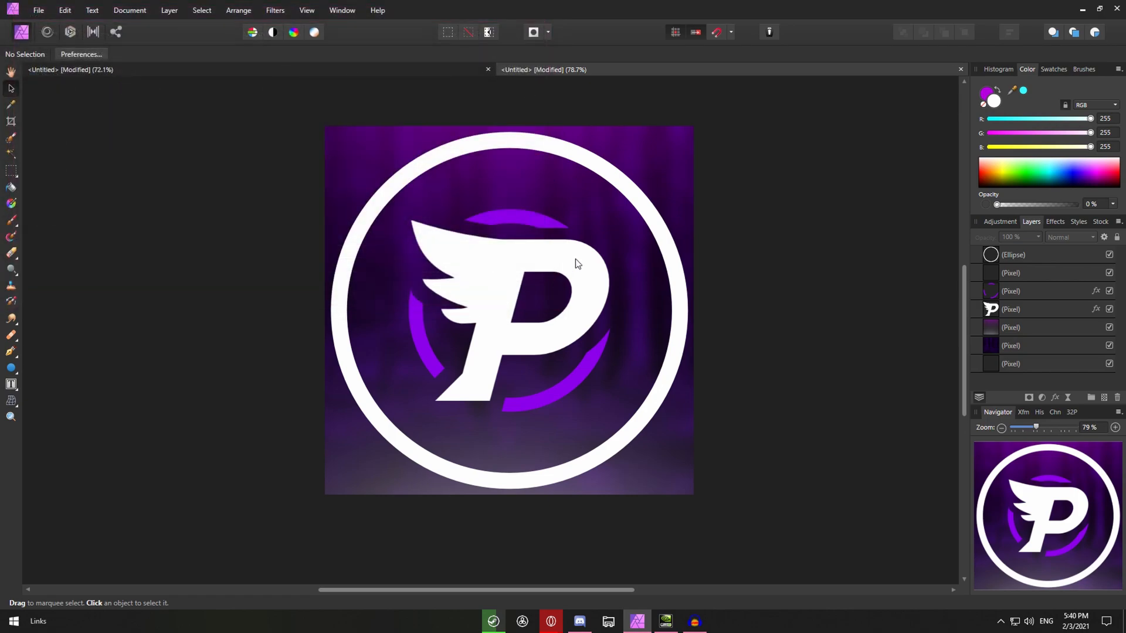
{"action": "left_click", "coordinate": [39, 10]}
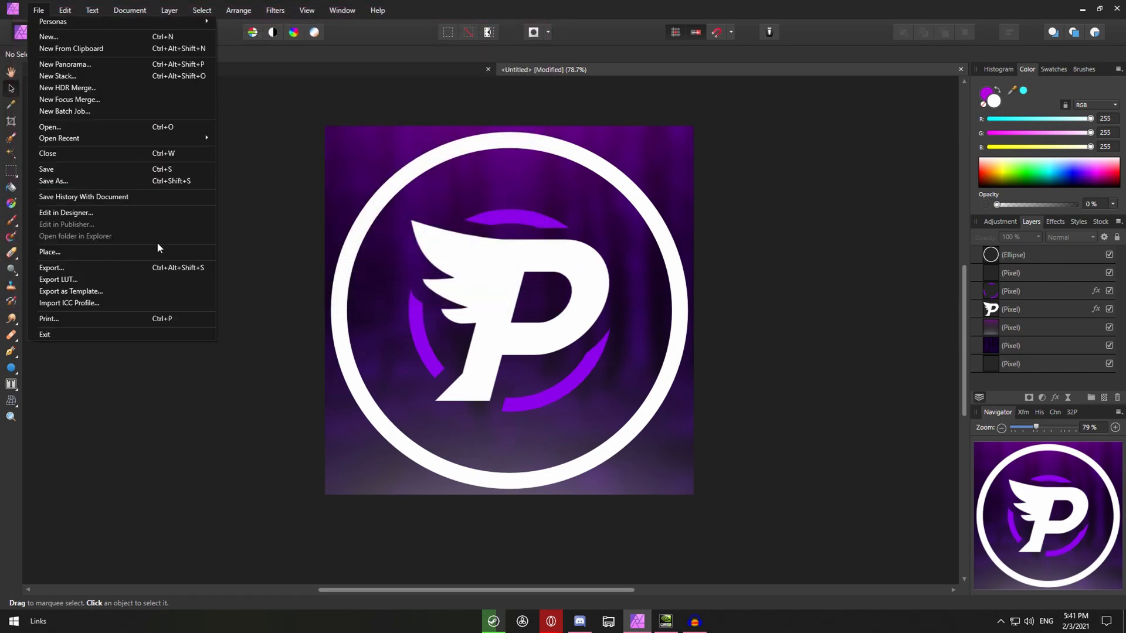
{"action": "left_click", "coordinate": [51, 268]}
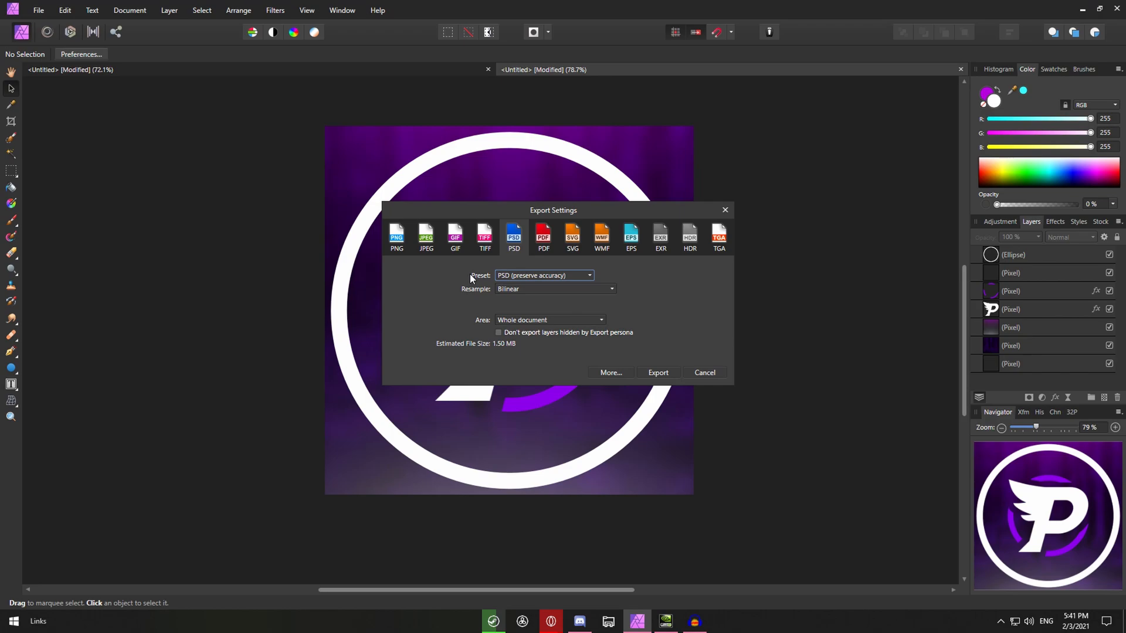
{"action": "left_click", "coordinate": [396, 236]}
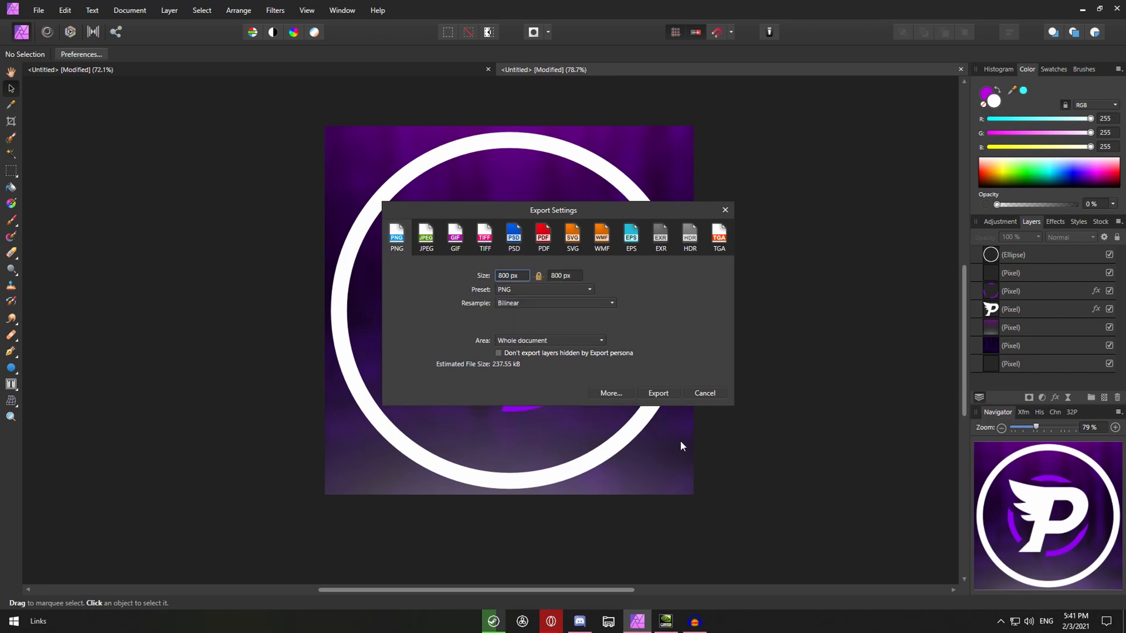
{"action": "left_click", "coordinate": [656, 392]}
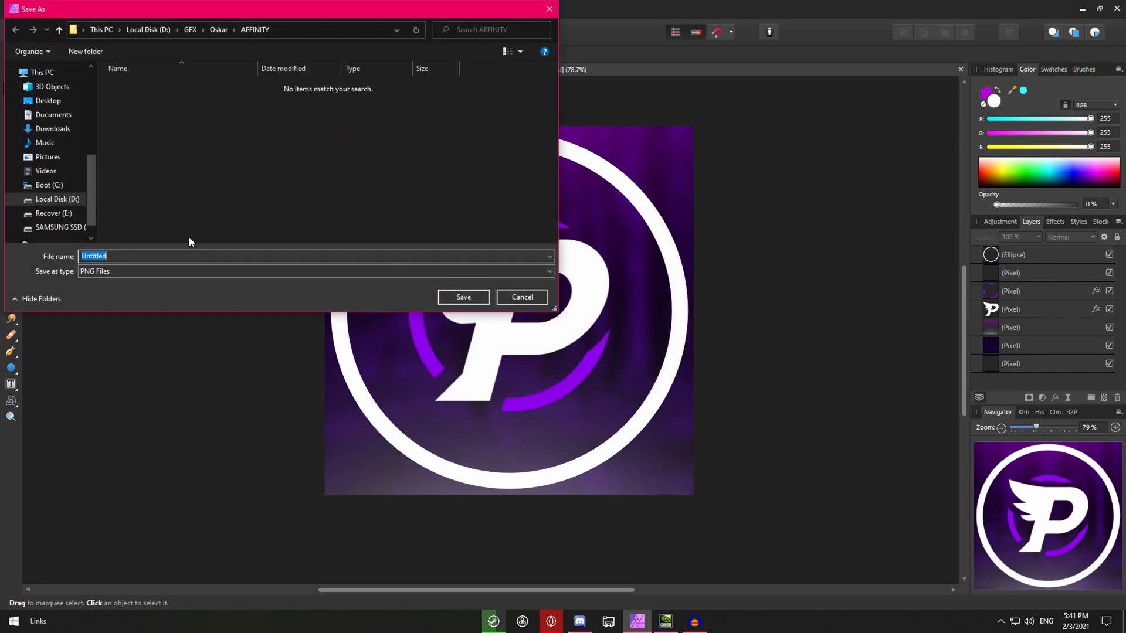
{"action": "type", "text": "Tutorial"}
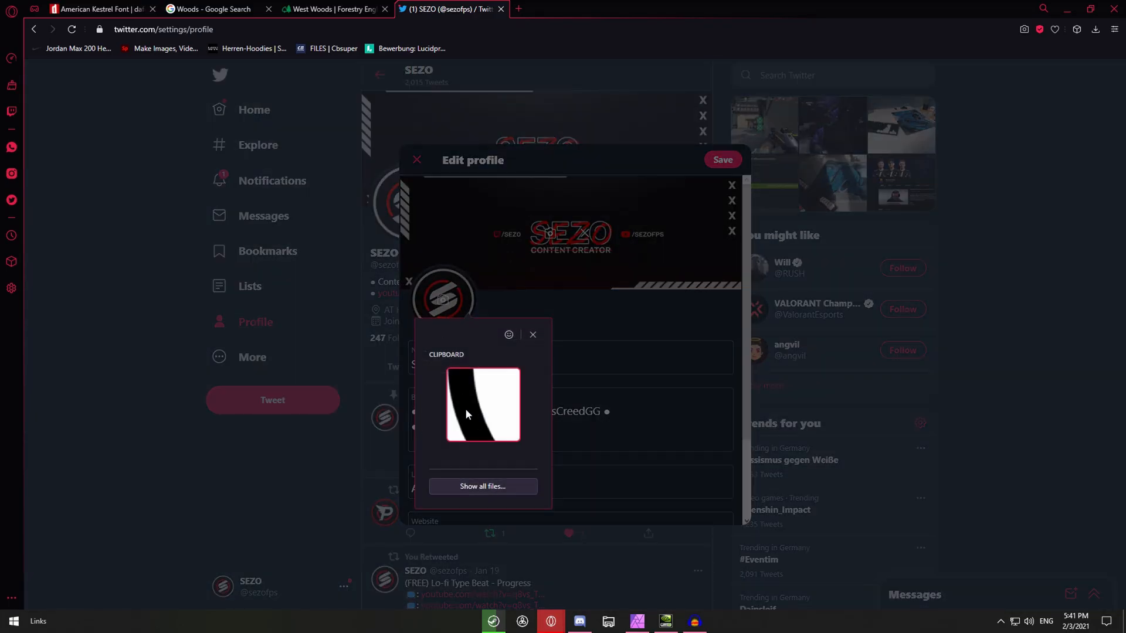
Step: Set the exported winged P PNG as the Twitter profile picture, then close the enlarged view
{"action": "left_click", "coordinate": [483, 486]}
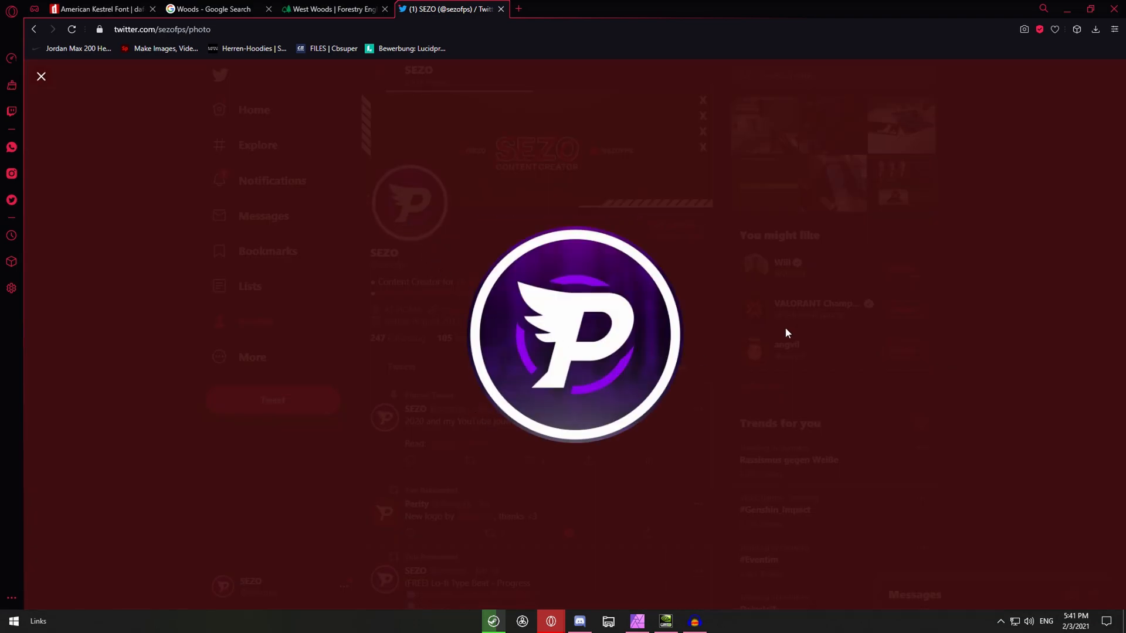
{"action": "left_click", "coordinate": [41, 77]}
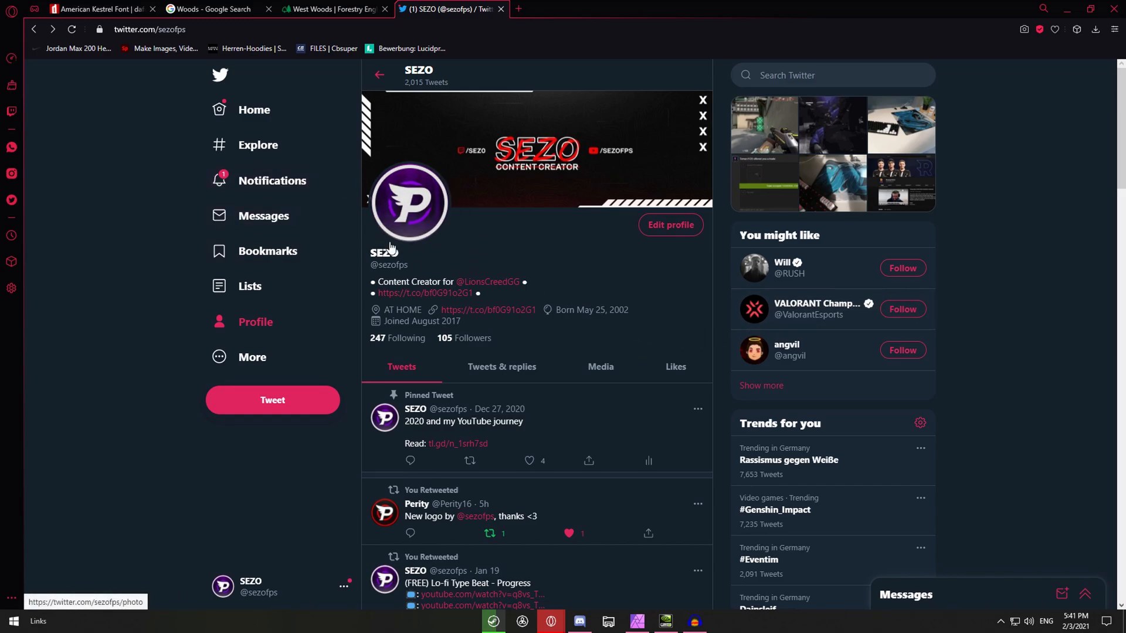
{"action": "left_click", "coordinate": [635, 621]}
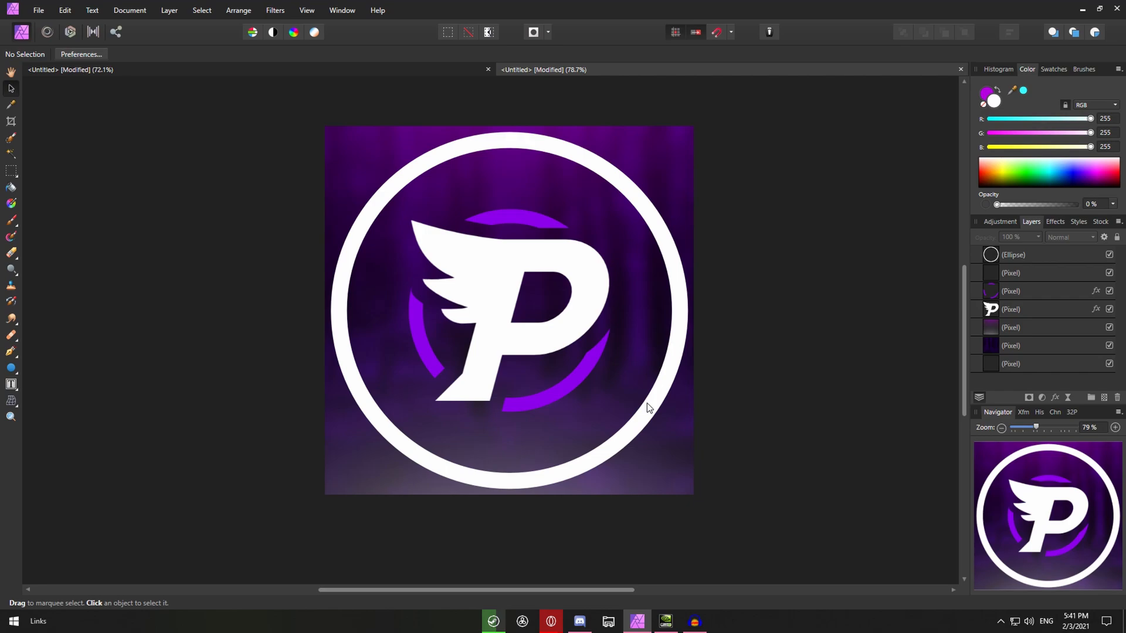
{"action": "mouse_move", "coordinate": [506, 177]}
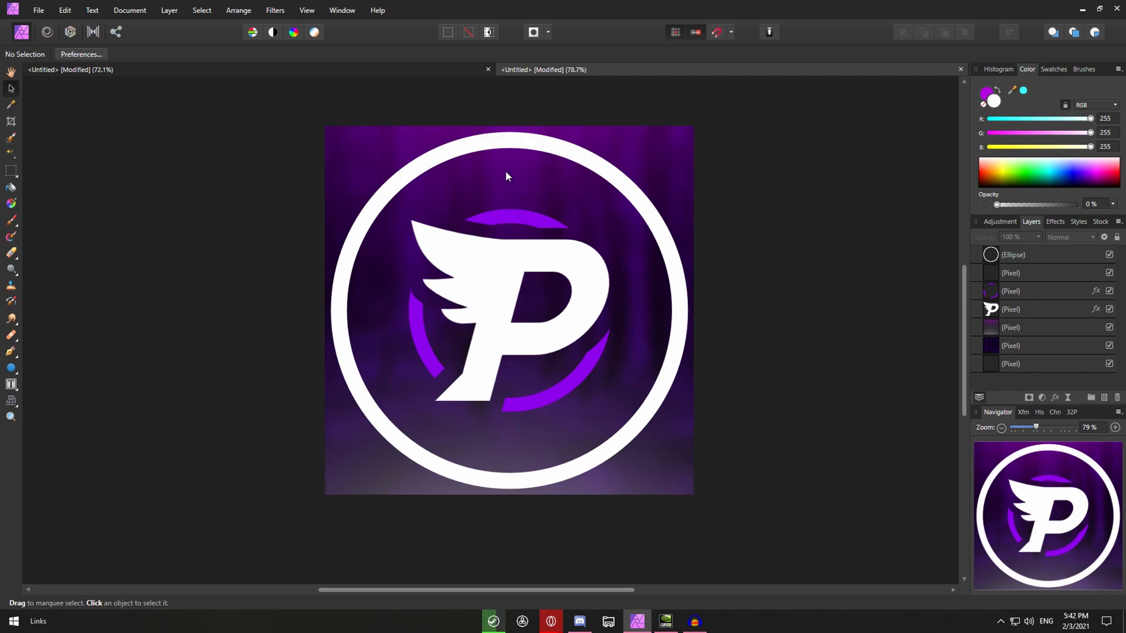
{"action": "mouse_move", "coordinate": [812, 202]}
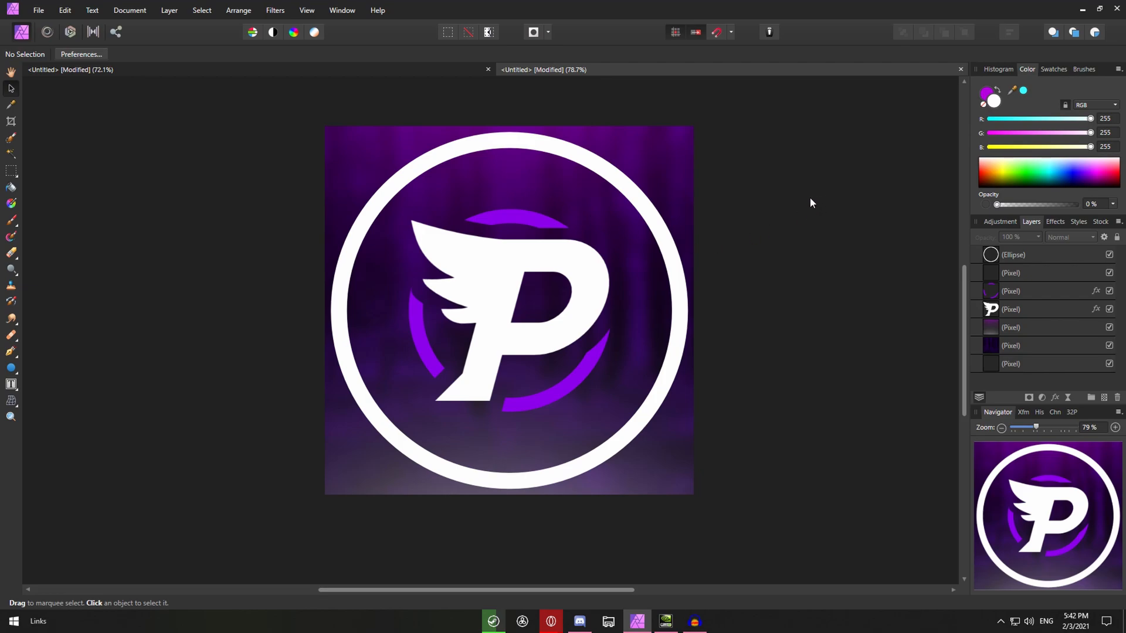
{"action": "mouse_move", "coordinate": [593, 286]}
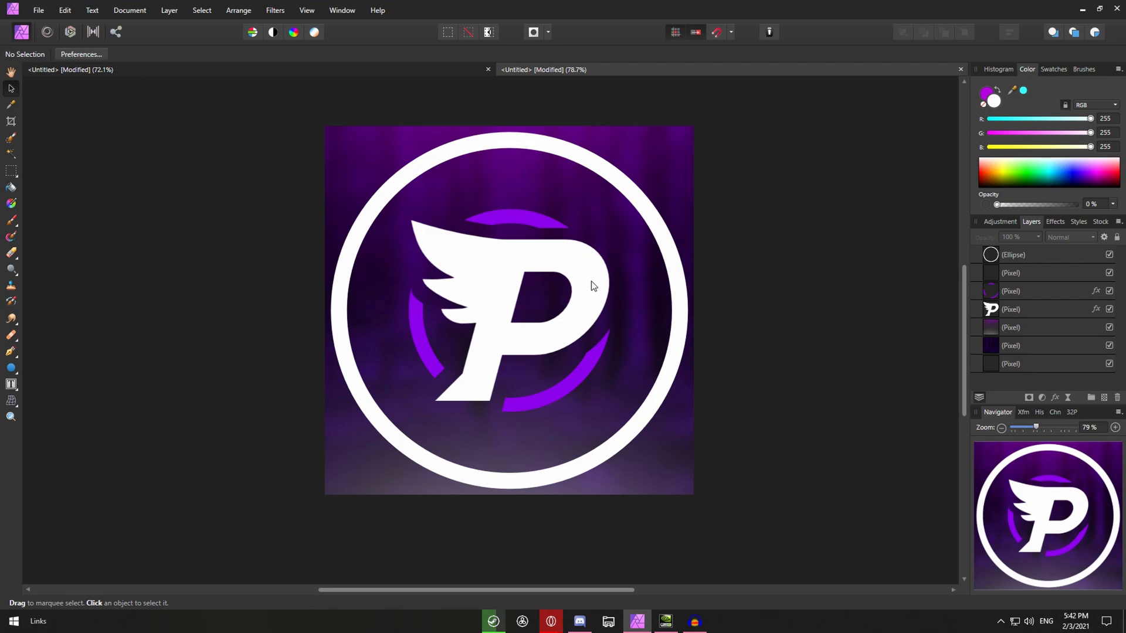
{"action": "mouse_move", "coordinate": [825, 218]}
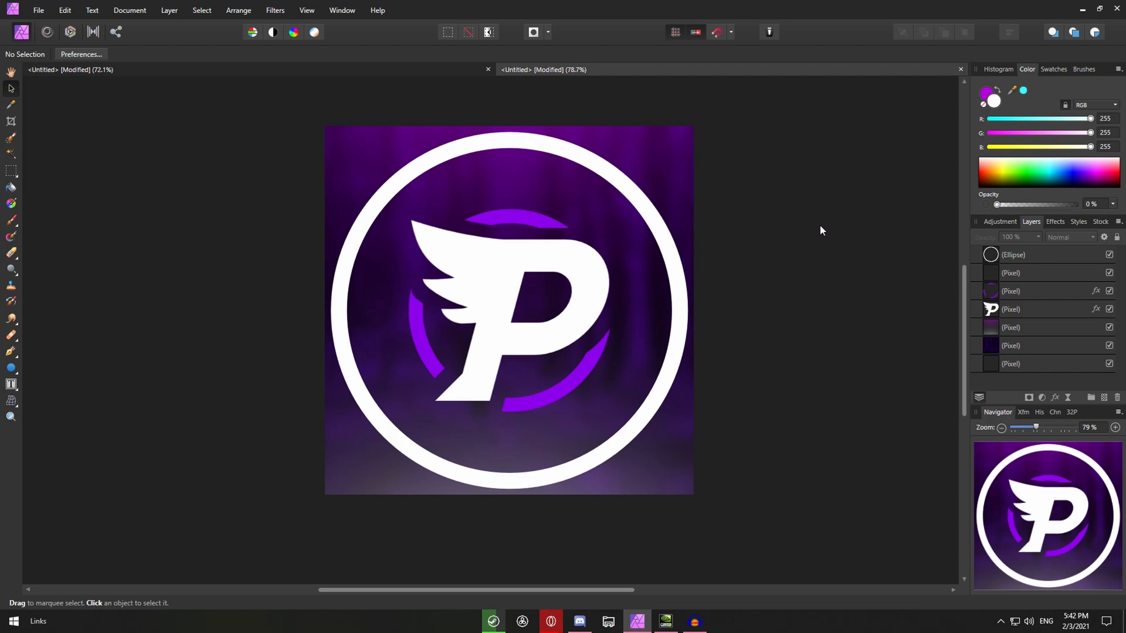
{"action": "mouse_move", "coordinate": [582, 291]}
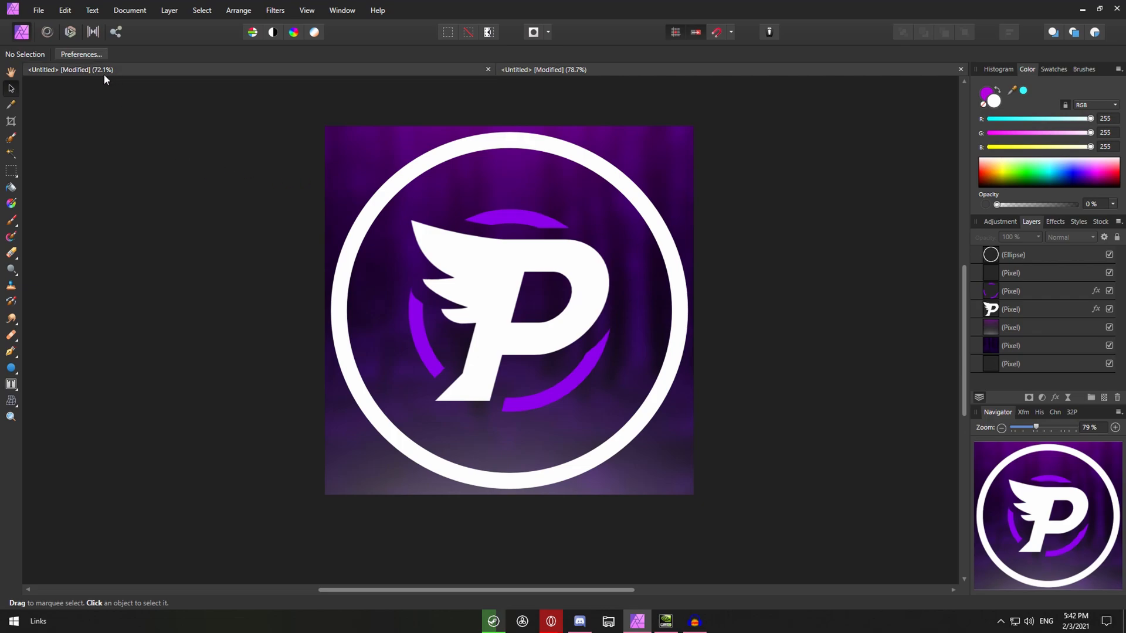
{"action": "mouse_move", "coordinate": [85, 70]}
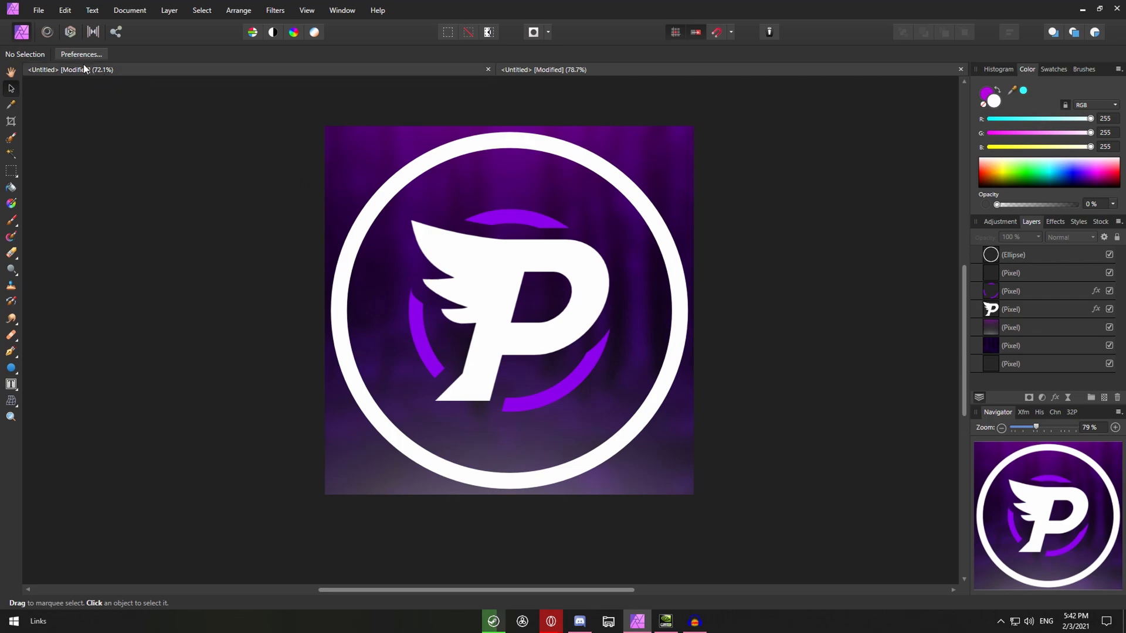